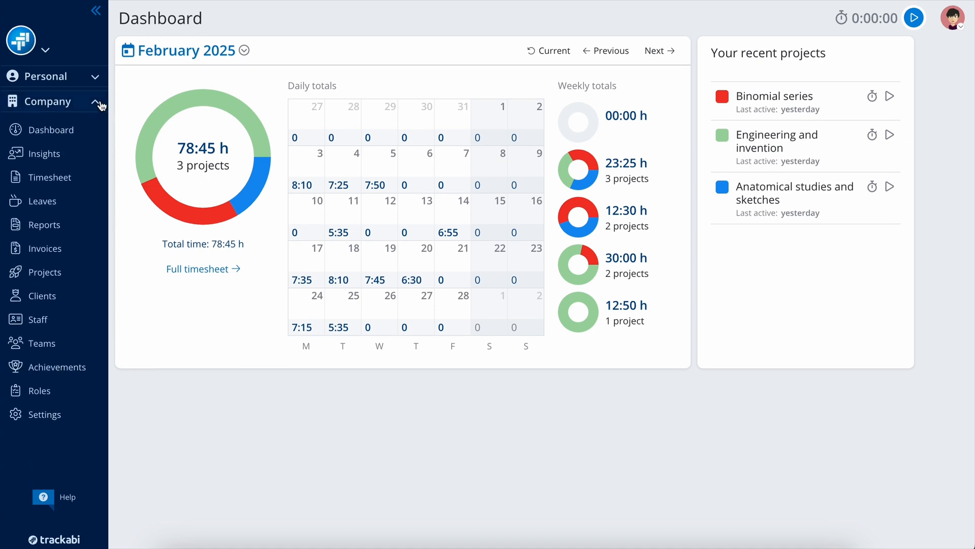
# - Expand the Personal sidebar menu to list its pages alongside the February 2025 dashboard
pyautogui.click(47, 76)
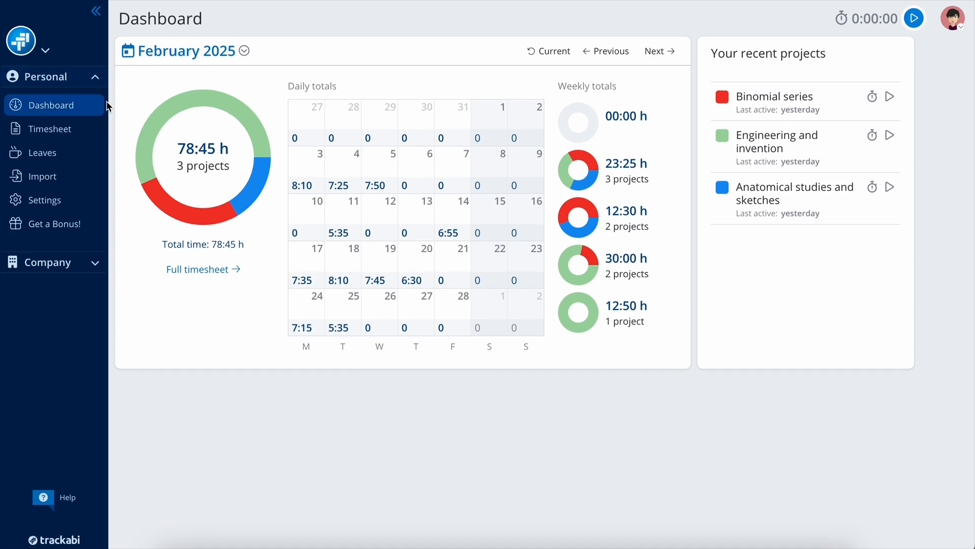
pyautogui.moveTo(123, 149)
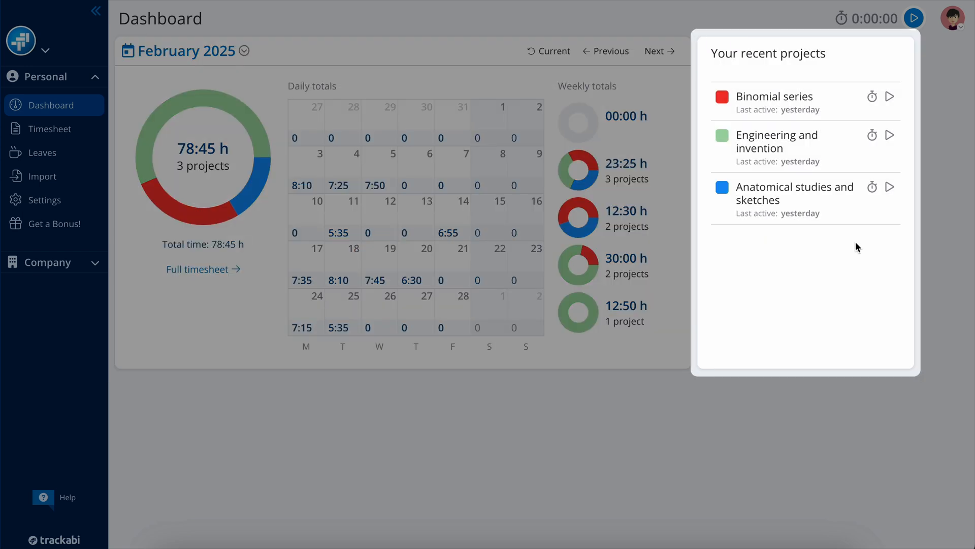
pyautogui.moveTo(891, 187)
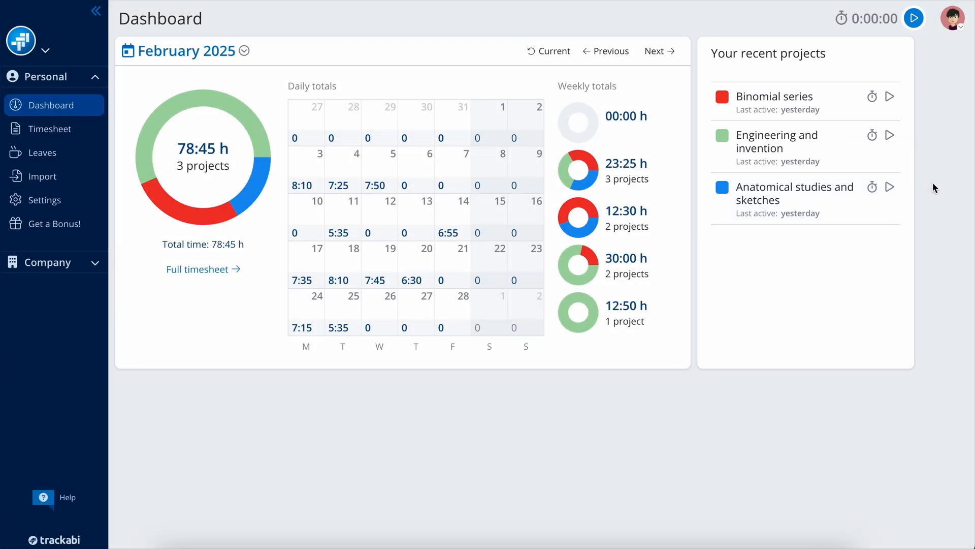
# - Start the timer on the Ornithopter and helicopter-like device task and review its entry details
pyautogui.click(913, 18)
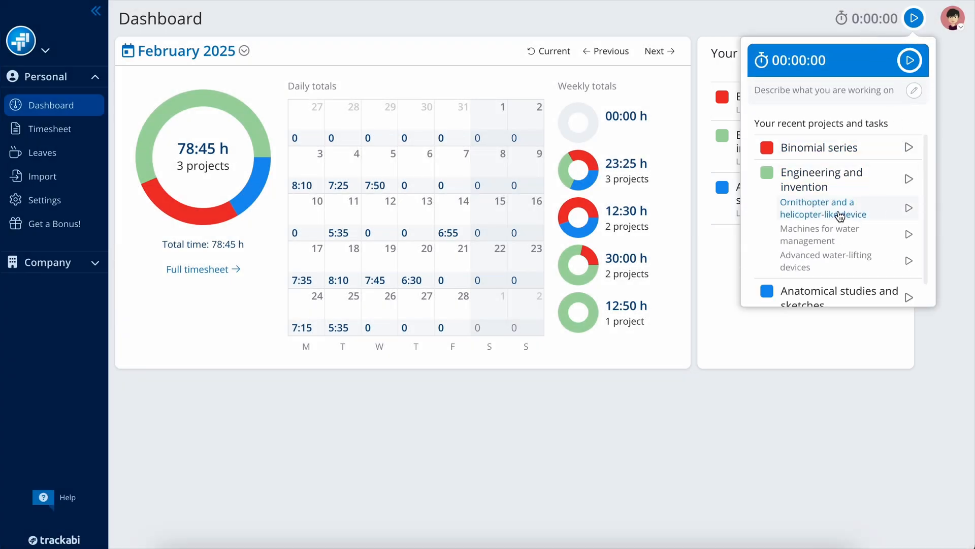
pyautogui.click(909, 208)
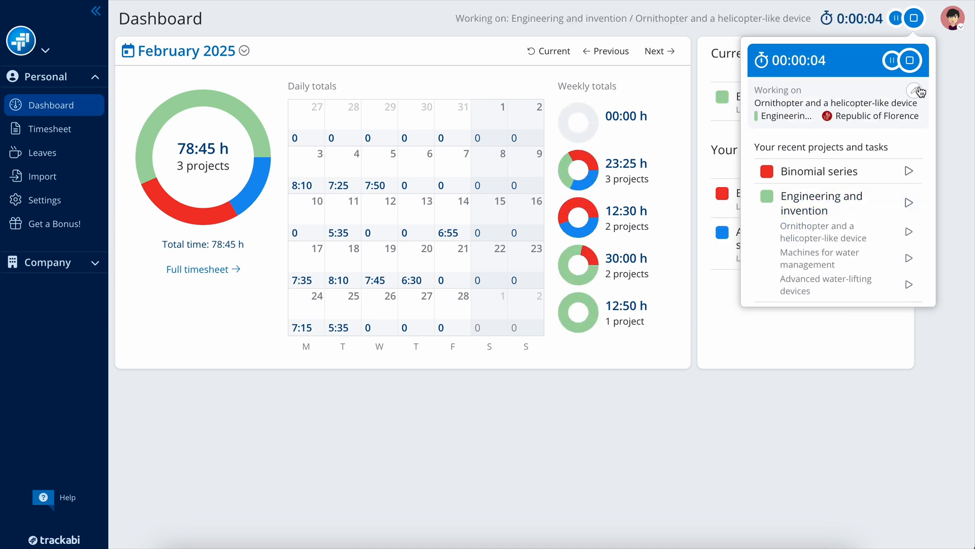
pyautogui.click(917, 91)
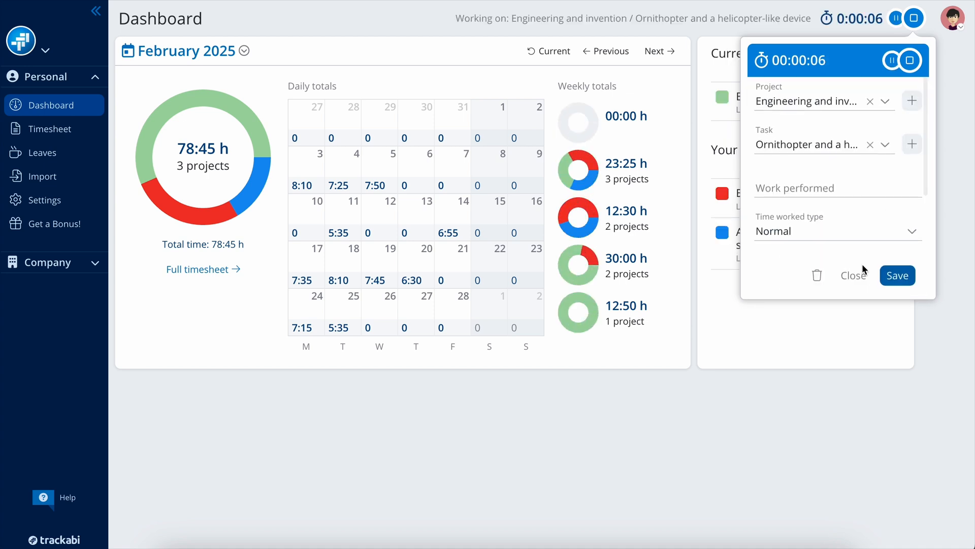
pyautogui.click(853, 276)
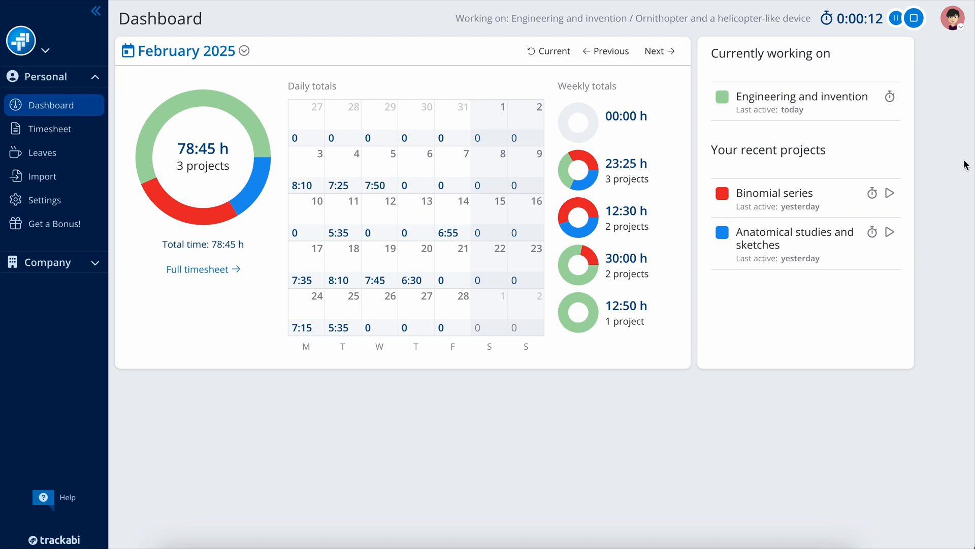
# - Log today's Engineering and invention ornithopter entry as 'Analyzed test data' and stop the timer
pyautogui.click(914, 19)
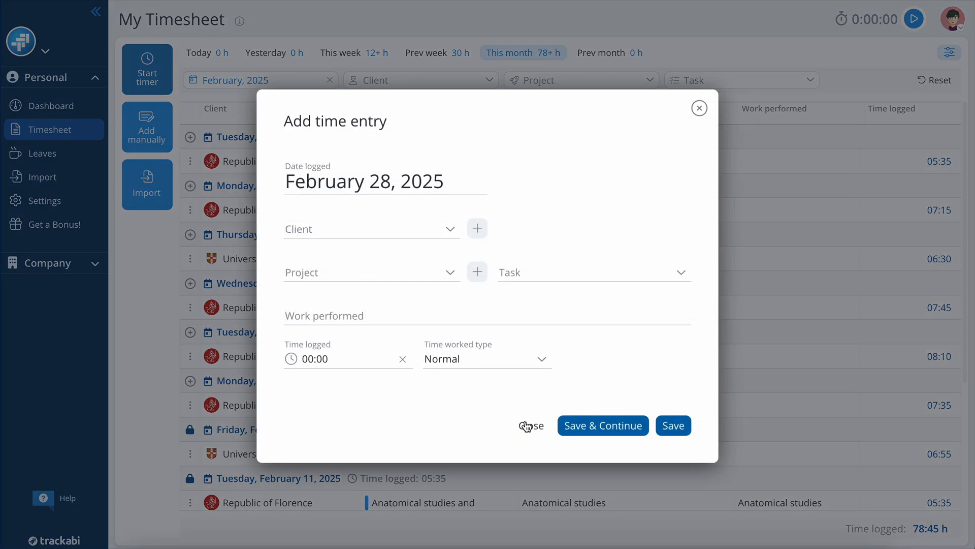
pyautogui.click(531, 426)
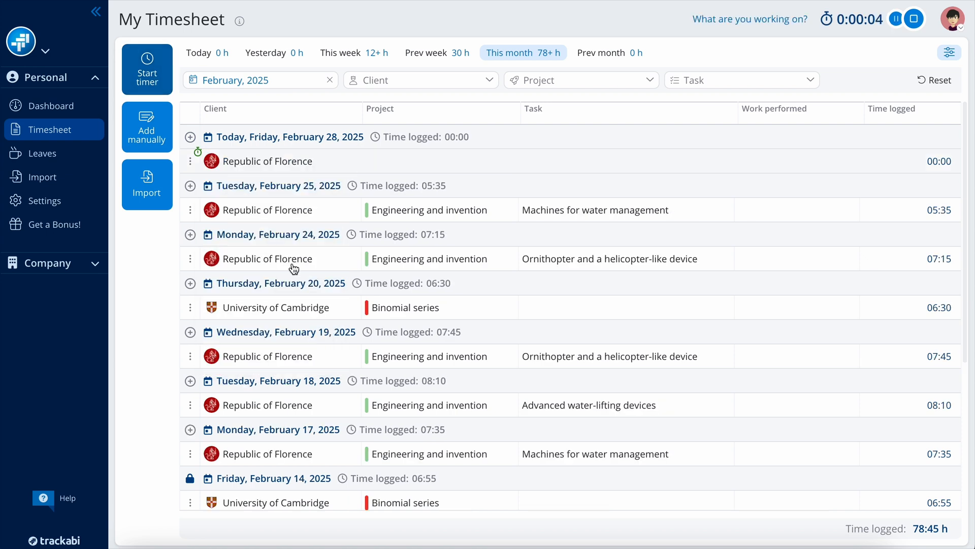
pyautogui.click(621, 162)
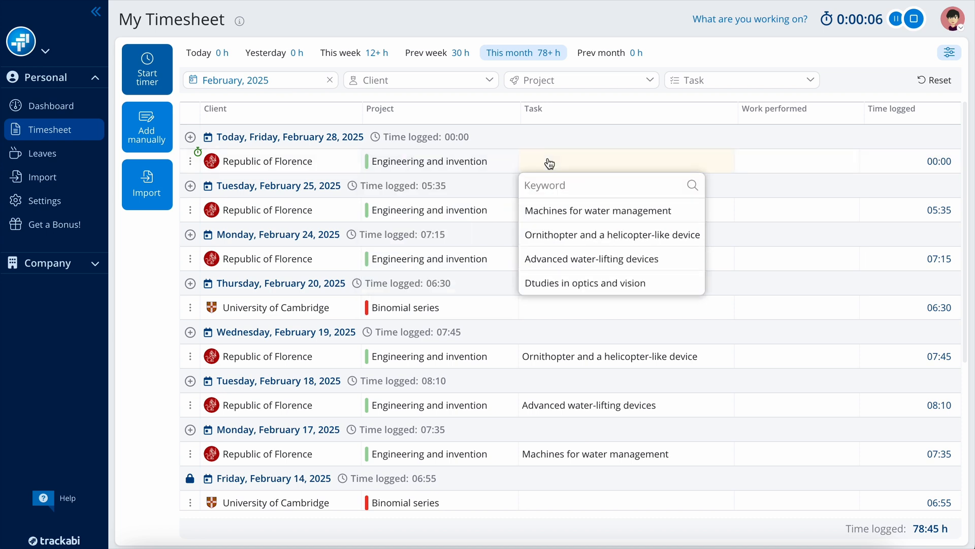
pyautogui.click(612, 234)
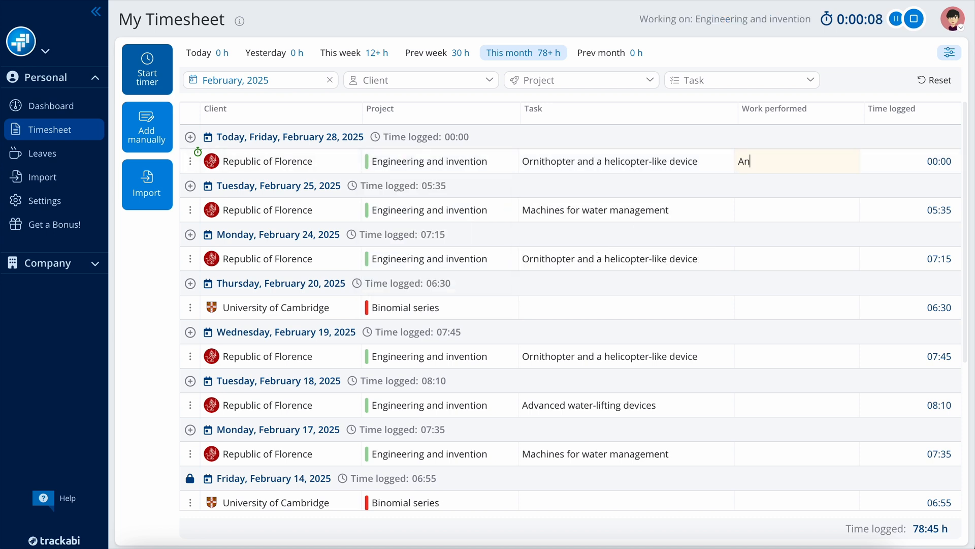
pyautogui.write('Analyzed test data')
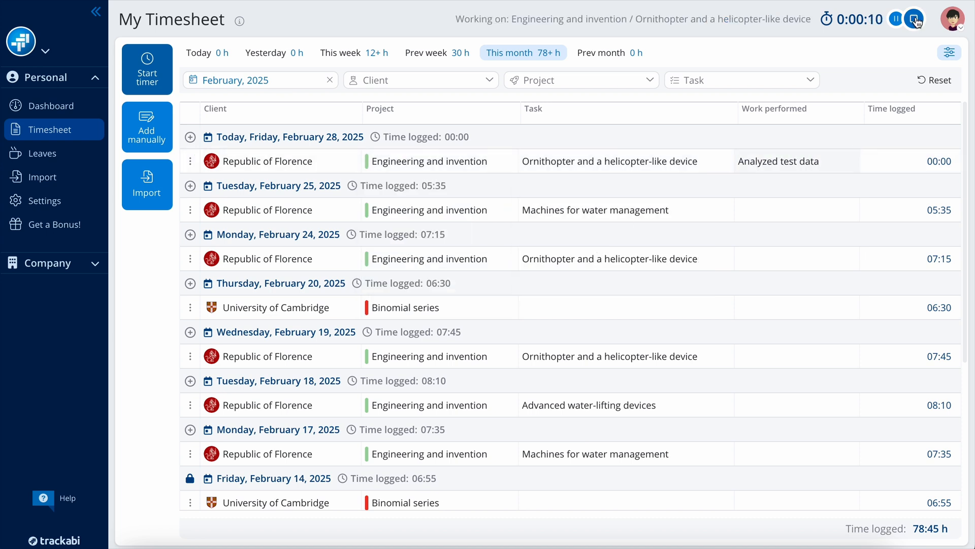
pyautogui.click(913, 18)
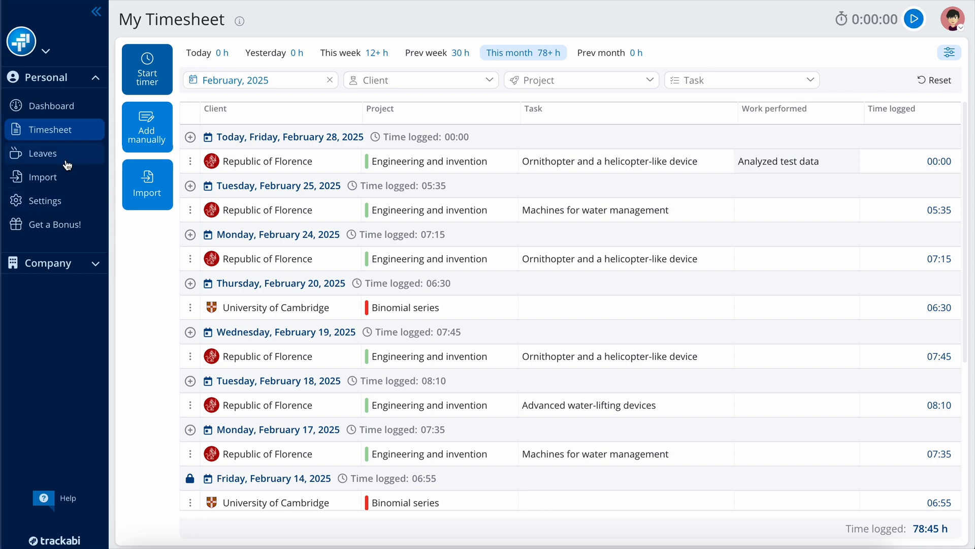
# - Save a 3-working-day vacation request for Mar 19–21, 2025 from the Leaves calendar
pyautogui.click(43, 154)
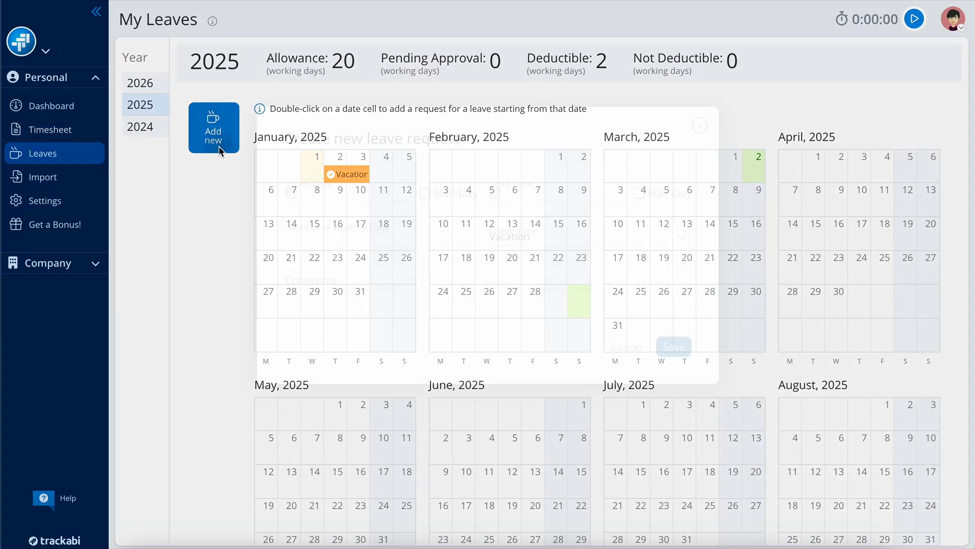
pyautogui.click(213, 128)
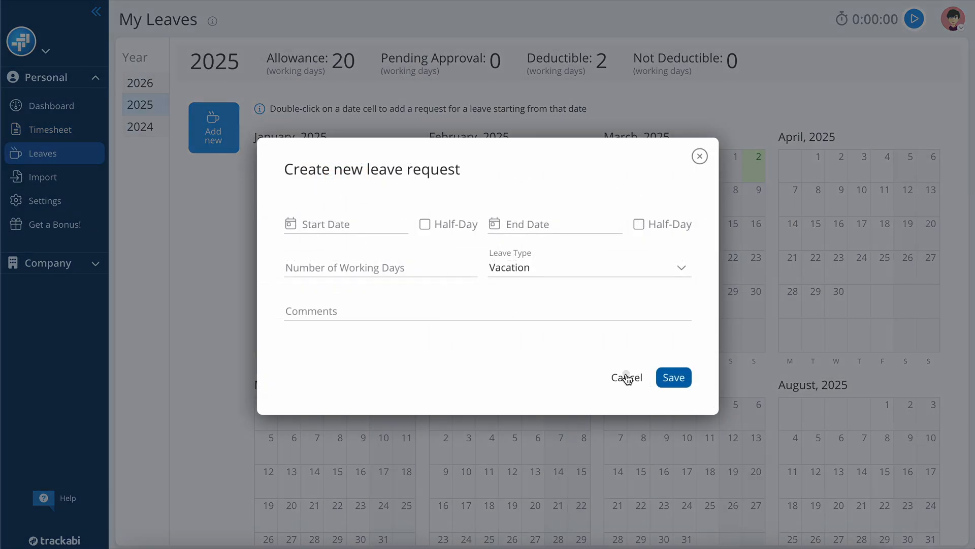
pyautogui.click(673, 377)
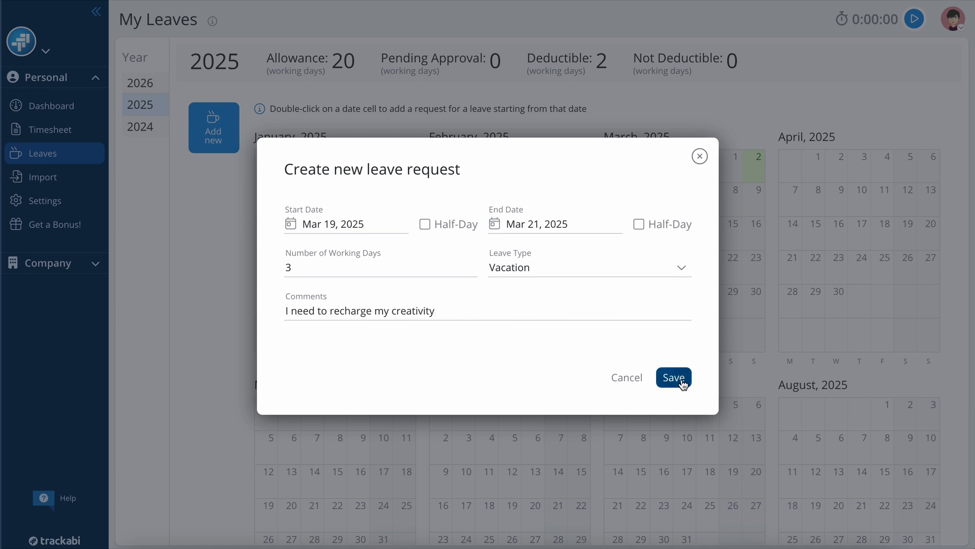
pyautogui.click(673, 377)
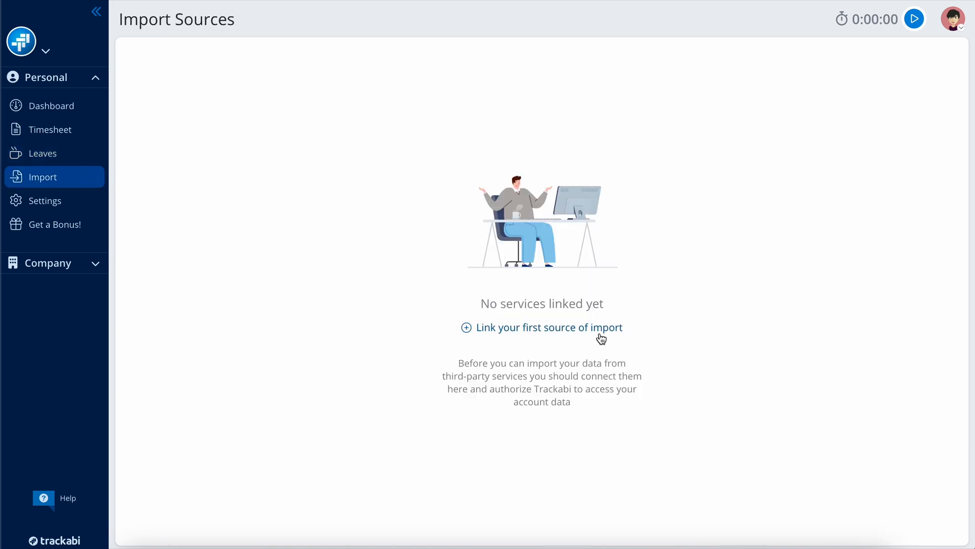
# - Start linking GitHub via OAuth as an import source, then view general settings with 09:00–18:00 hours
pyautogui.click(547, 327)
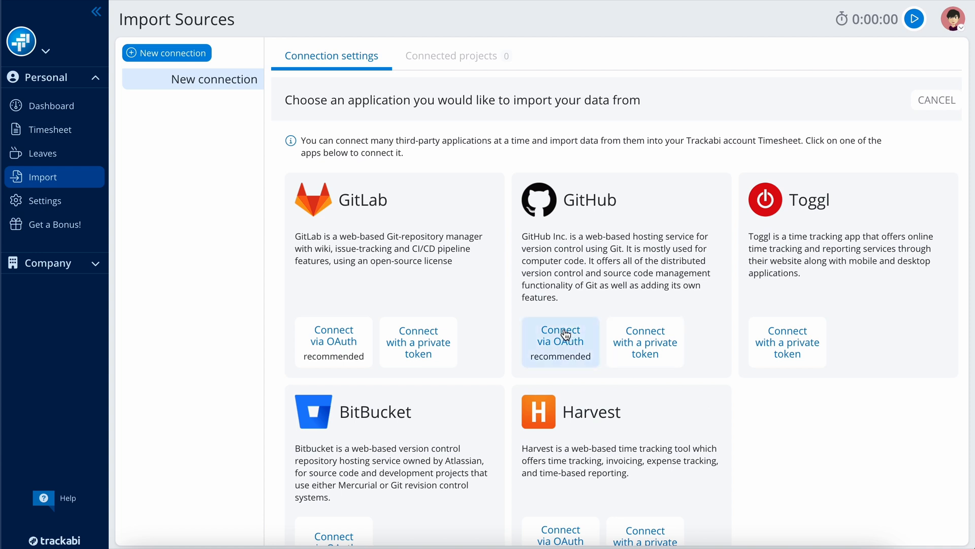
pyautogui.click(560, 335)
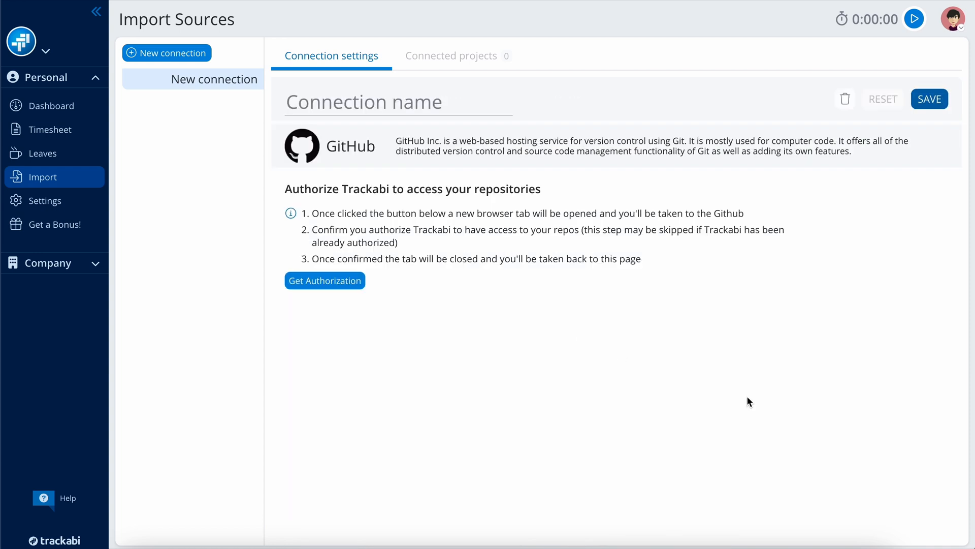
pyautogui.click(44, 200)
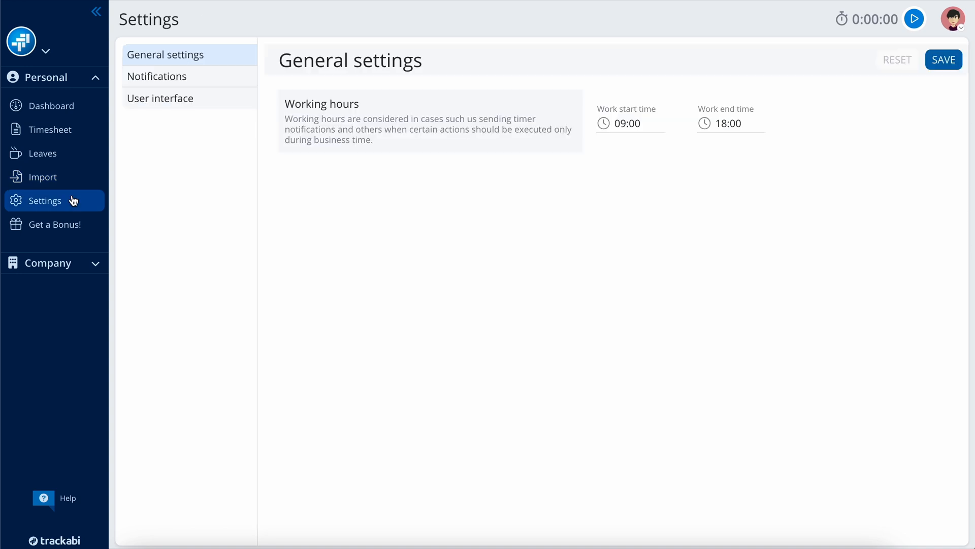
# - Review notification and dark-mode interface settings, landing on the zero-statistics referral bonus page
pyautogui.click(157, 76)
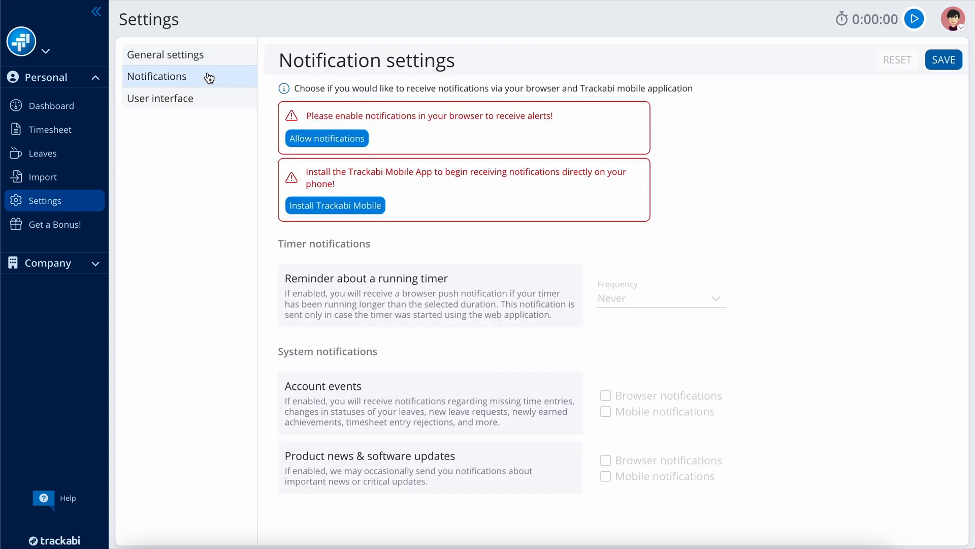
pyautogui.click(160, 97)
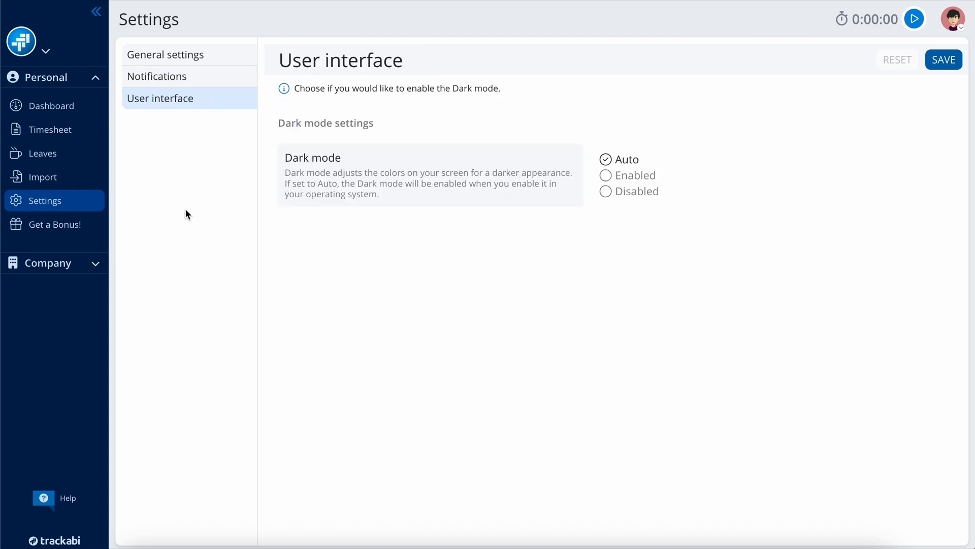
pyautogui.click(55, 224)
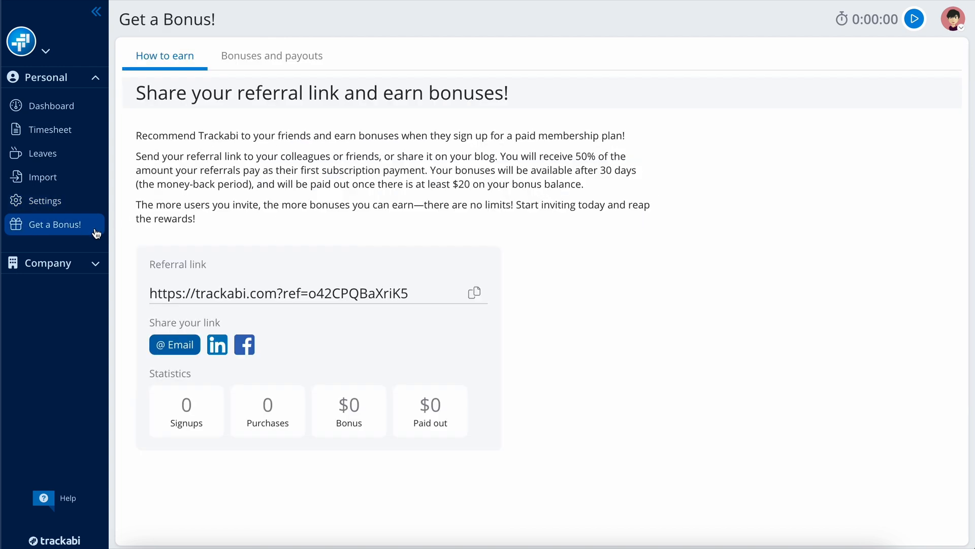
pyautogui.moveTo(123, 242)
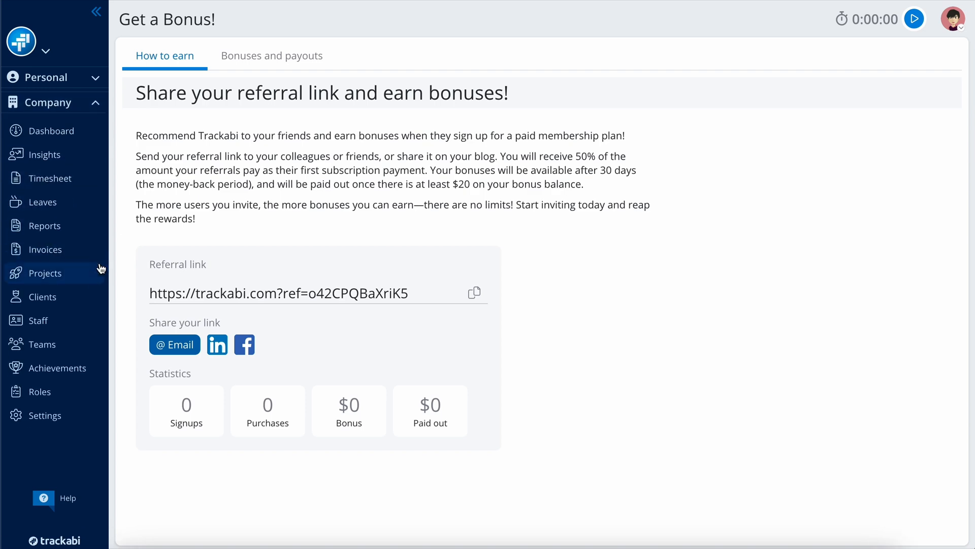
# - Review the company dashboard's billable time by user, client and project, then view Insights
pyautogui.click(53, 131)
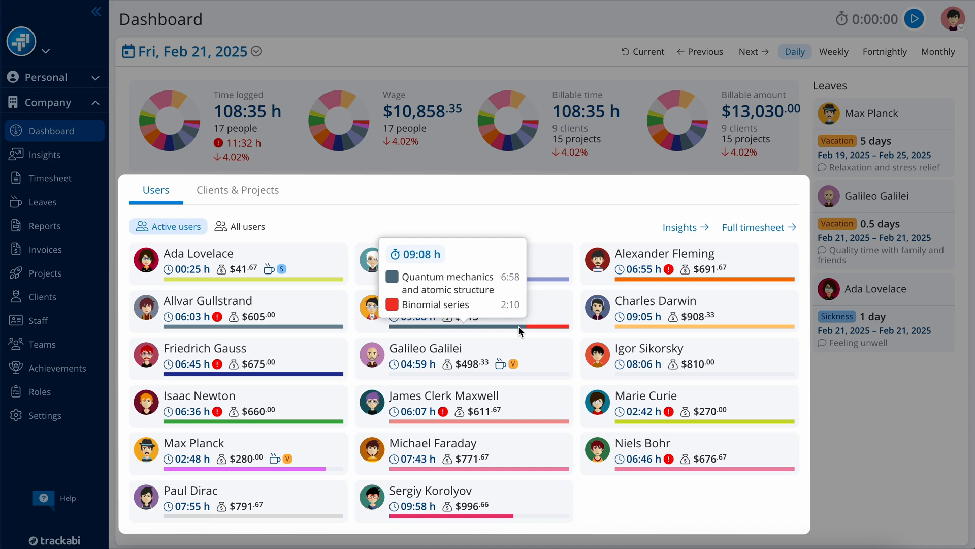
pyautogui.click(238, 190)
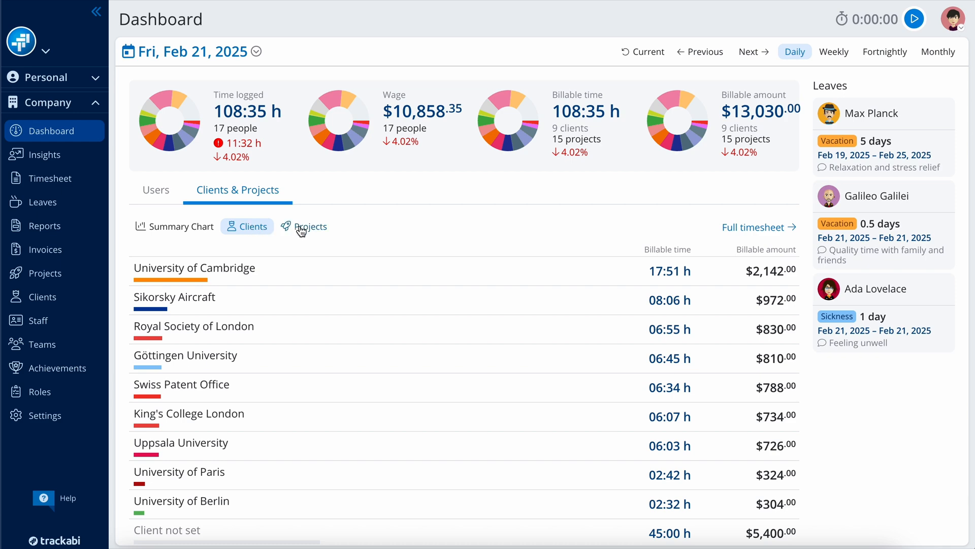
pyautogui.click(311, 227)
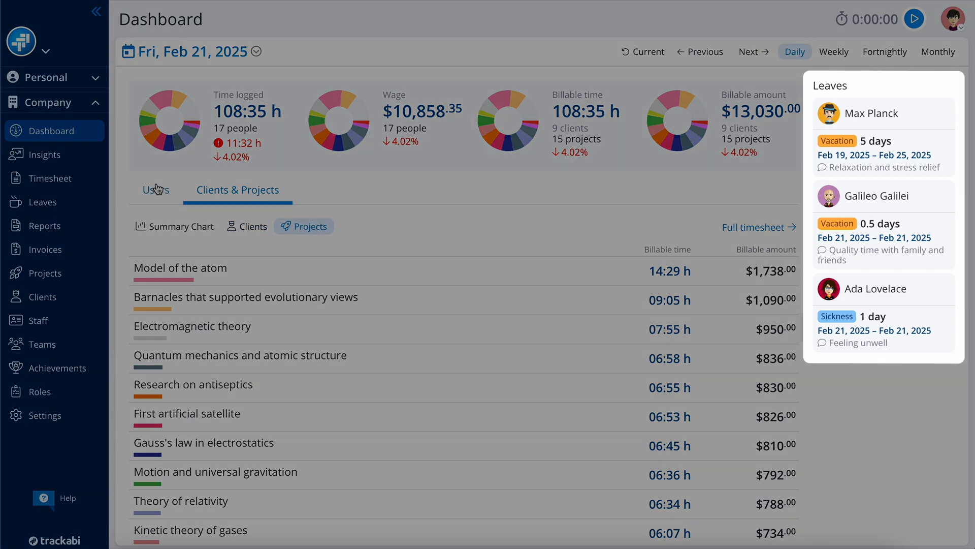
pyautogui.click(154, 190)
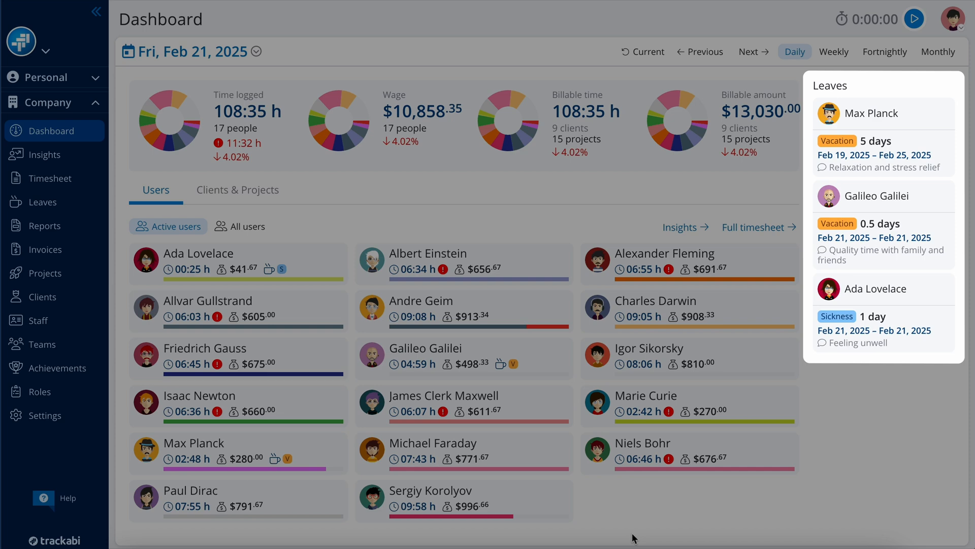
pyautogui.moveTo(94, 173)
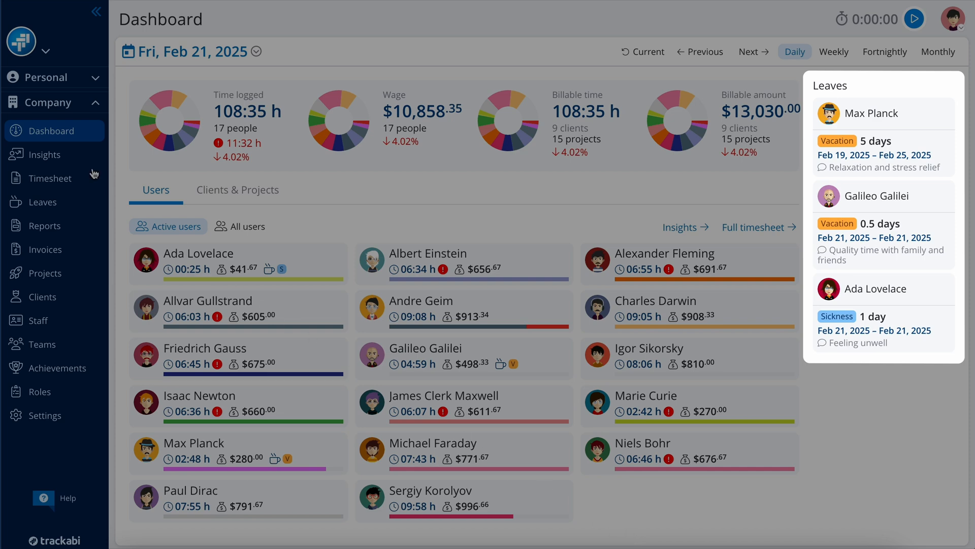
pyautogui.click(45, 155)
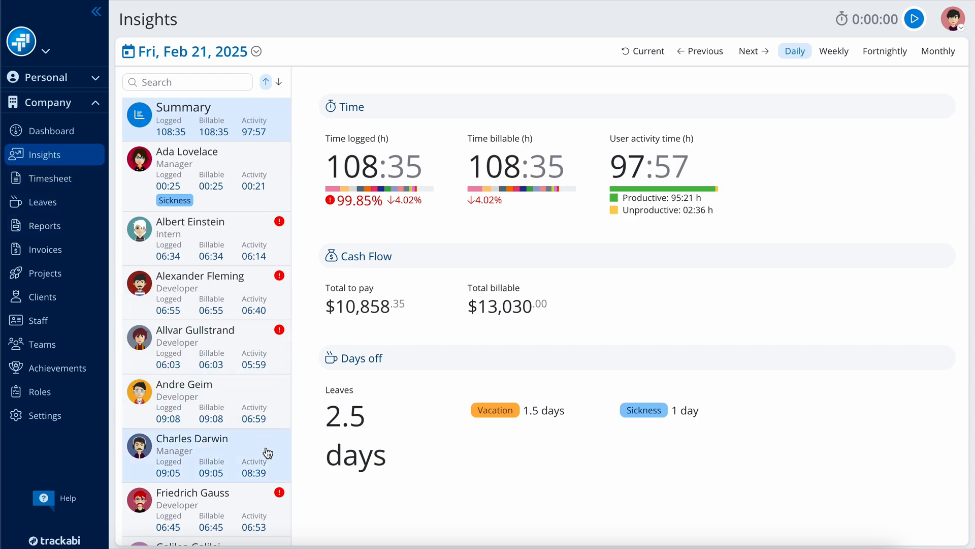
# - Inspect Charles Darwin's screenshots, active windows/URLs and locations, returning to his desktop activity timeline
pyautogui.click(193, 438)
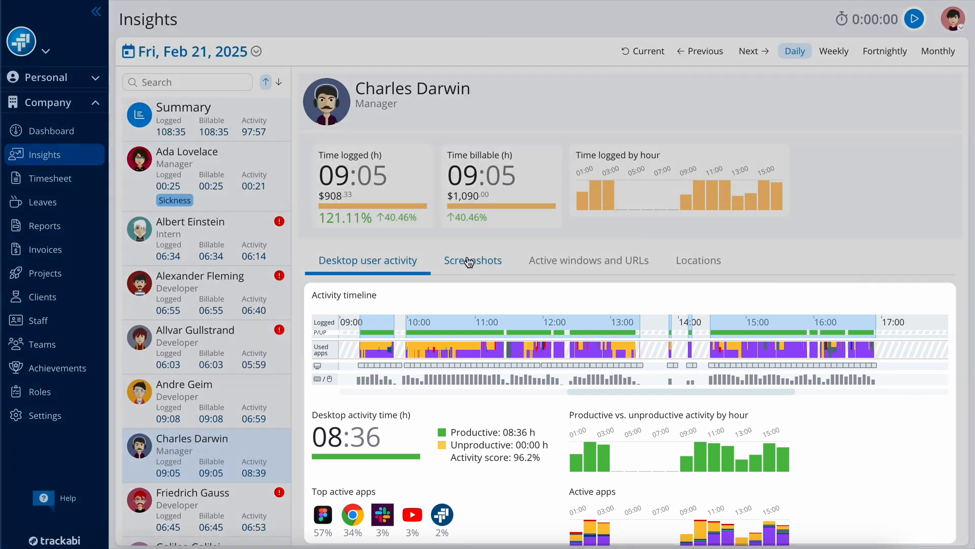
pyautogui.click(472, 260)
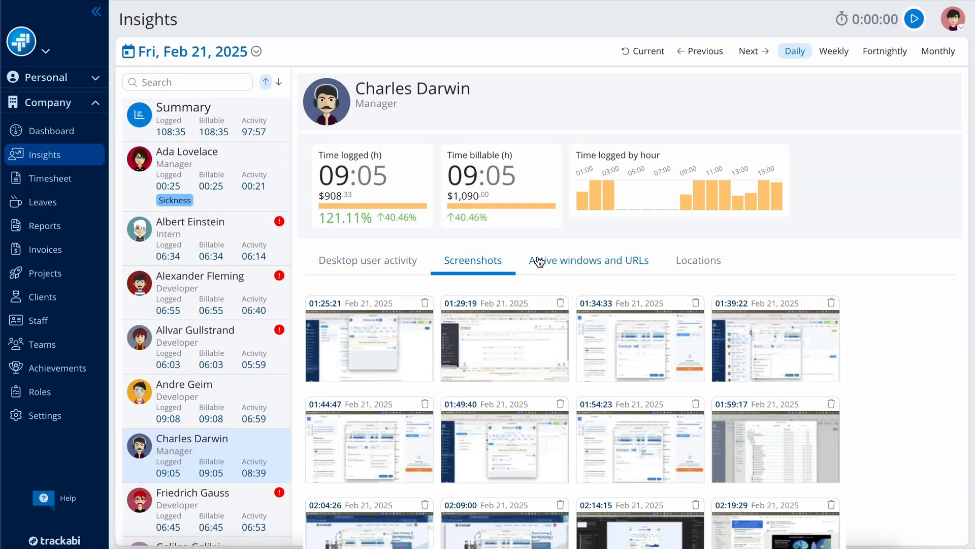
pyautogui.click(588, 260)
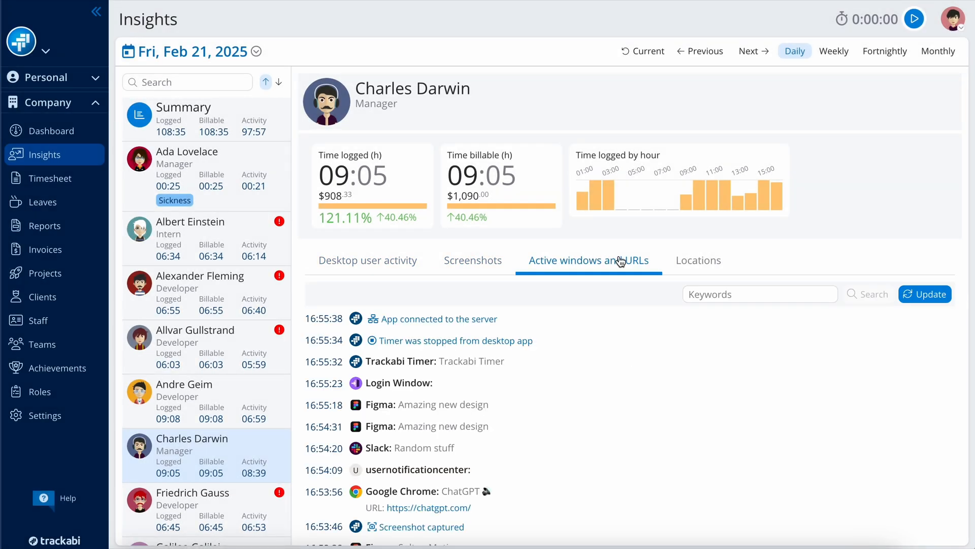
pyautogui.click(698, 260)
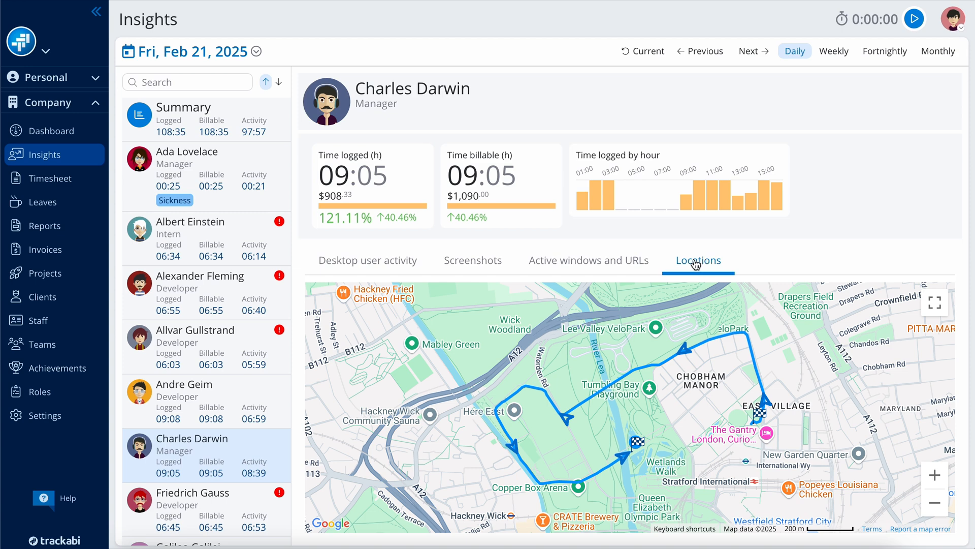
pyautogui.click(367, 260)
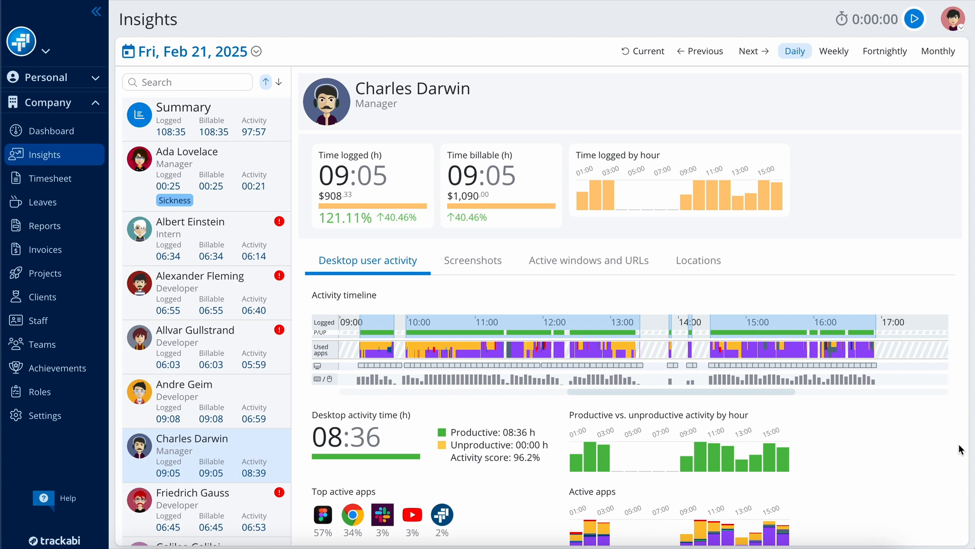
# - Review the Binomial series entry's edit form unchanged and reveal the February 2025 timesheet filters
pyautogui.click(50, 179)
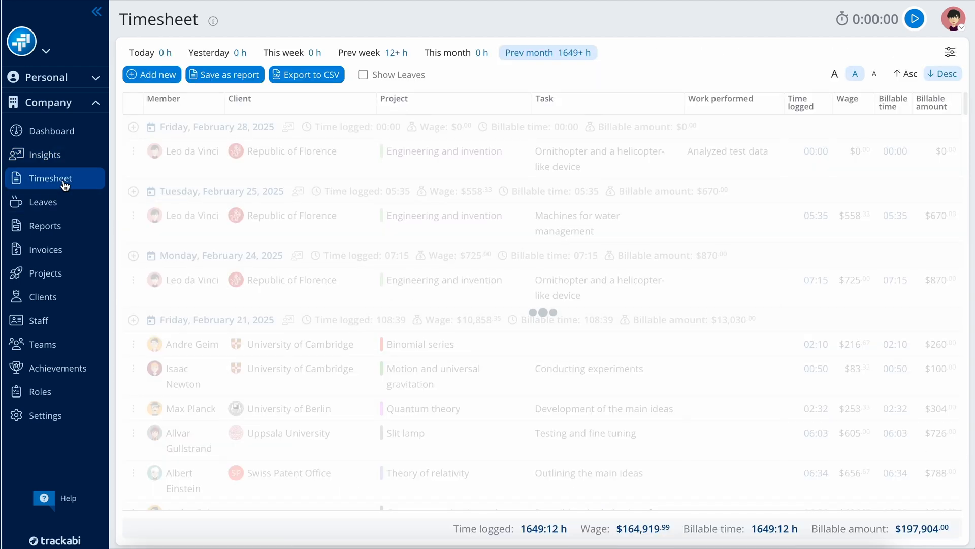
pyautogui.scroll(-3)
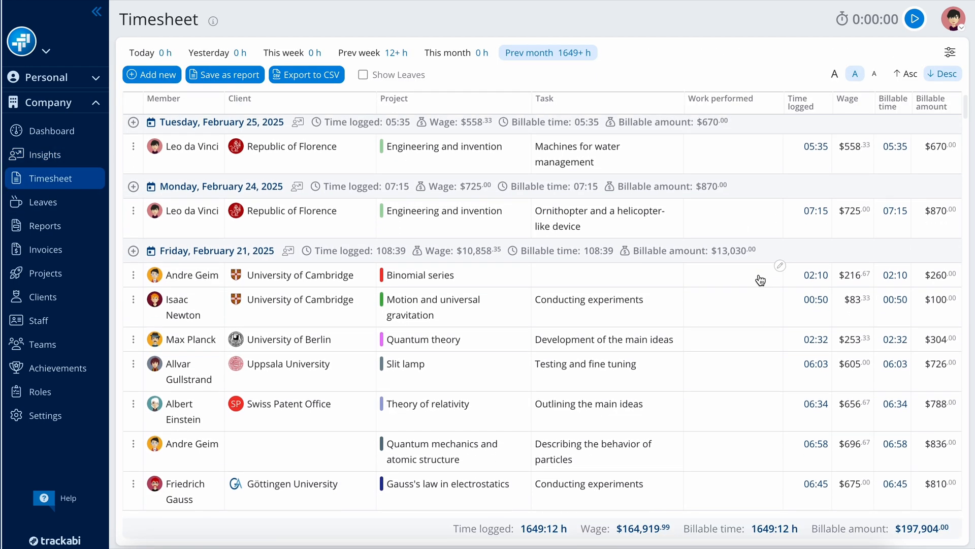
pyautogui.scroll(-3)
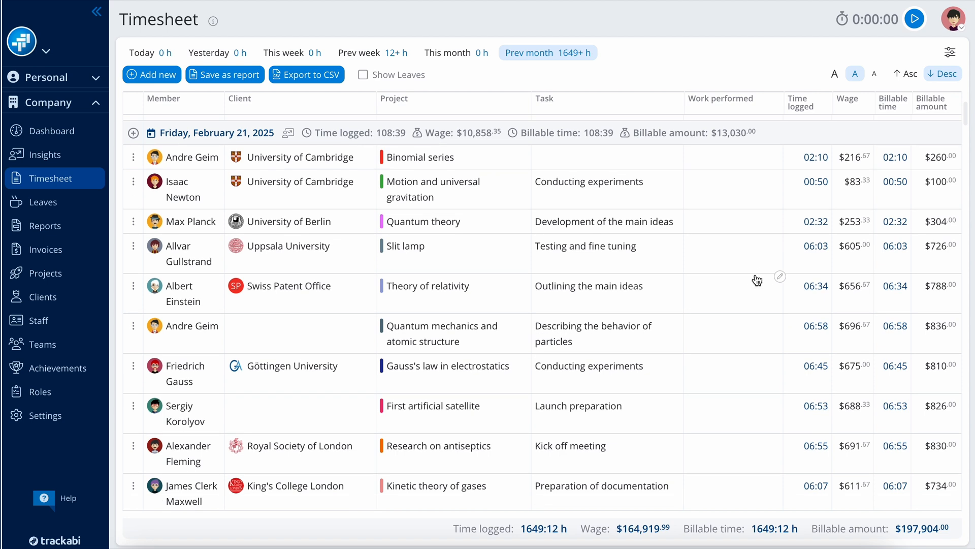
pyautogui.click(183, 156)
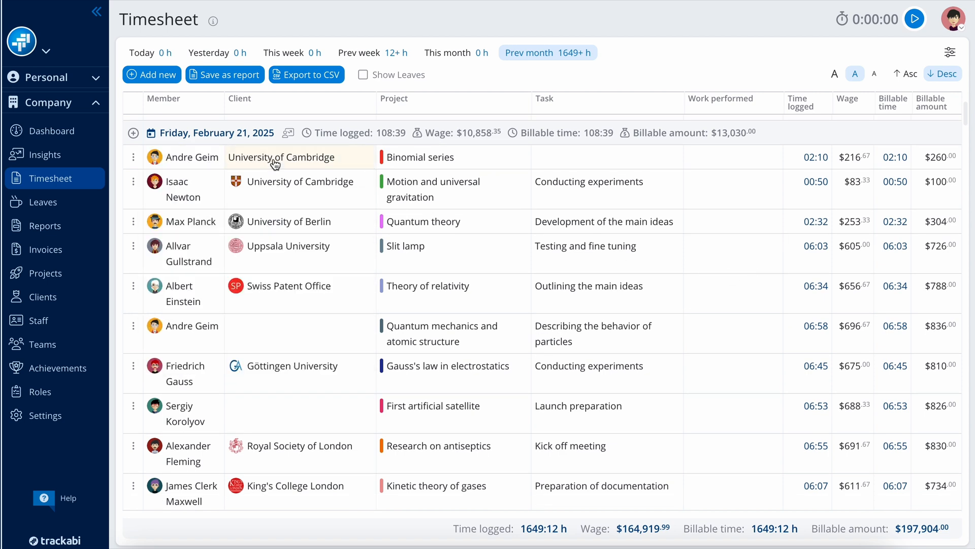
pyautogui.click(133, 157)
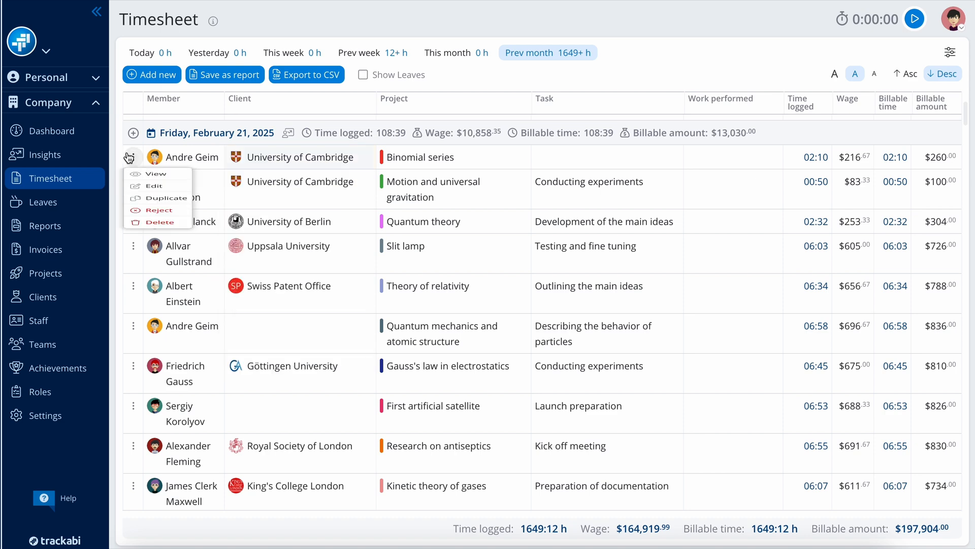
pyautogui.click(153, 186)
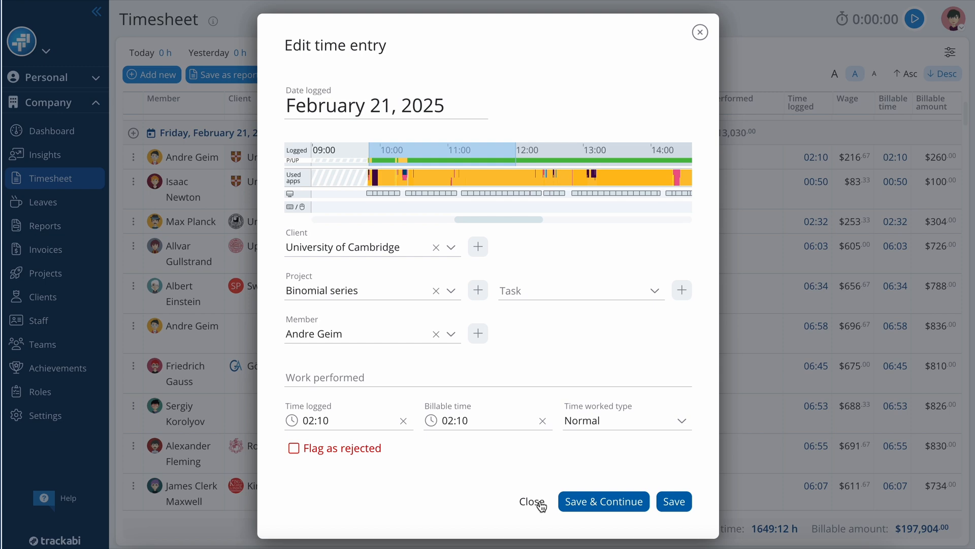
pyautogui.click(532, 501)
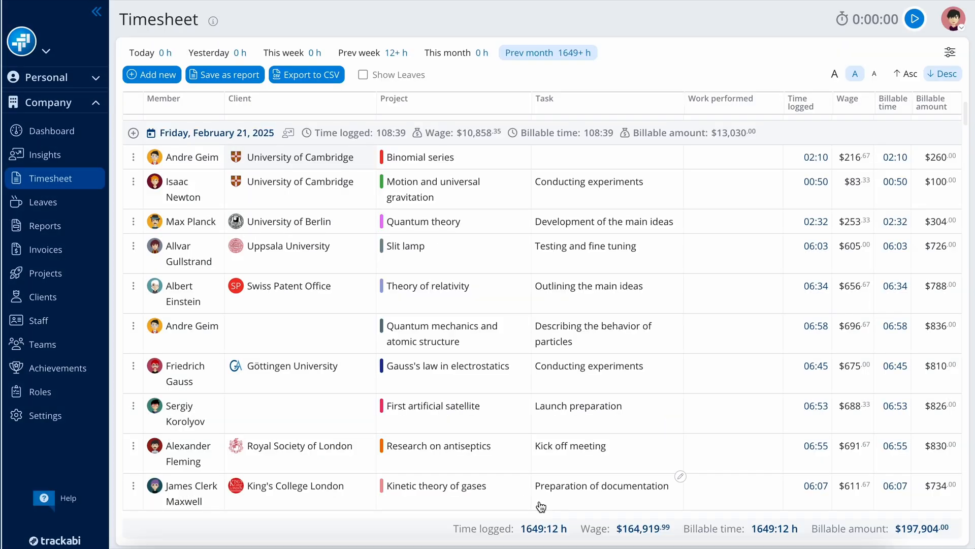
pyautogui.click(950, 52)
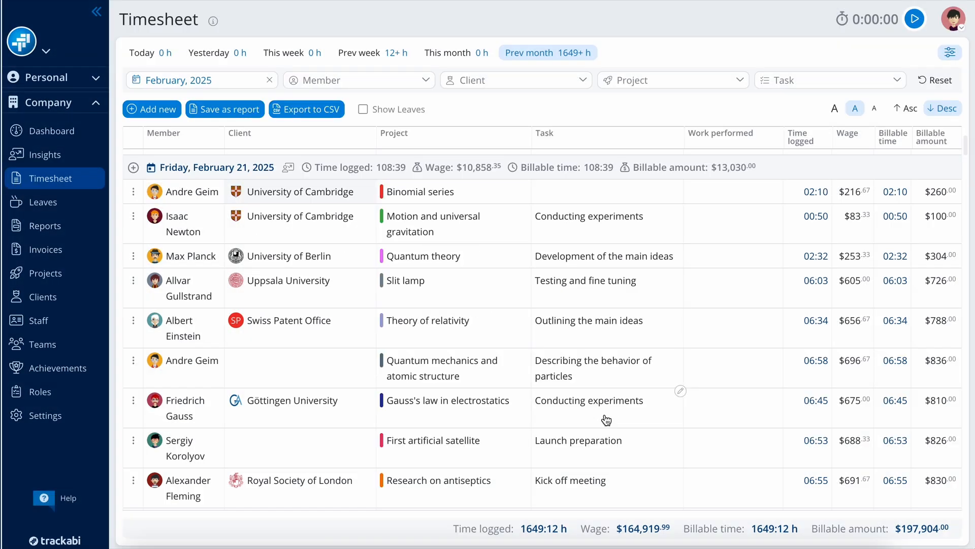
# - Add a one-day pending vacation on Feb 24, 2025 in the company leave schedule
pyautogui.click(44, 201)
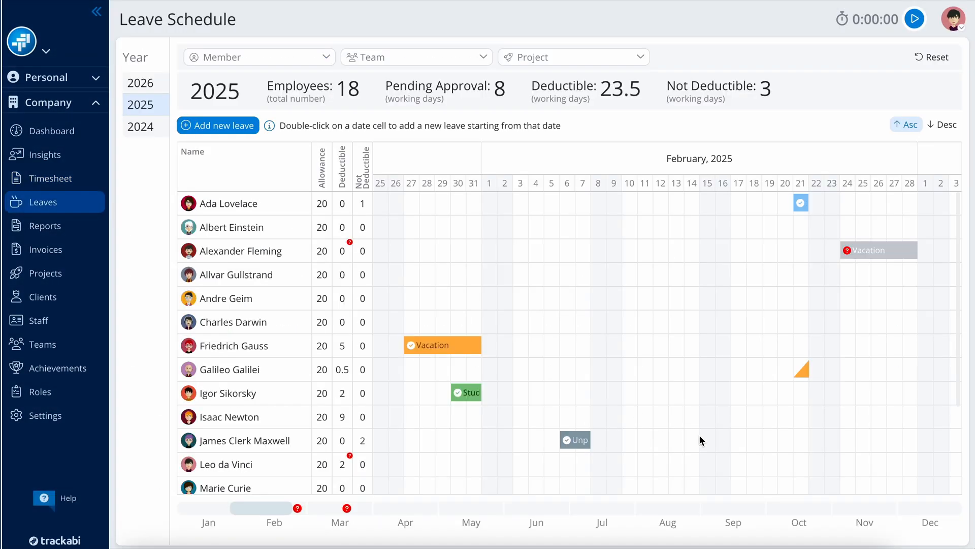
pyautogui.scroll(-3)
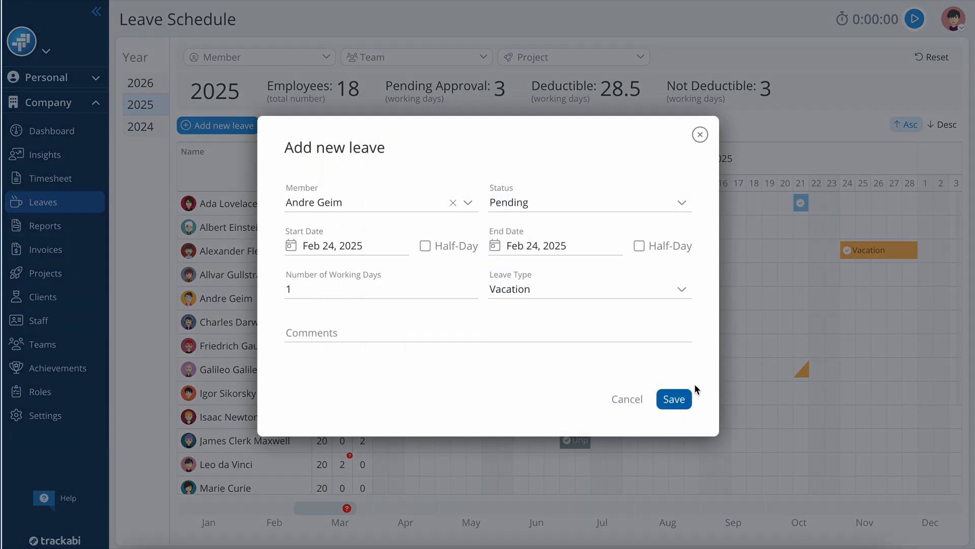
pyautogui.click(674, 399)
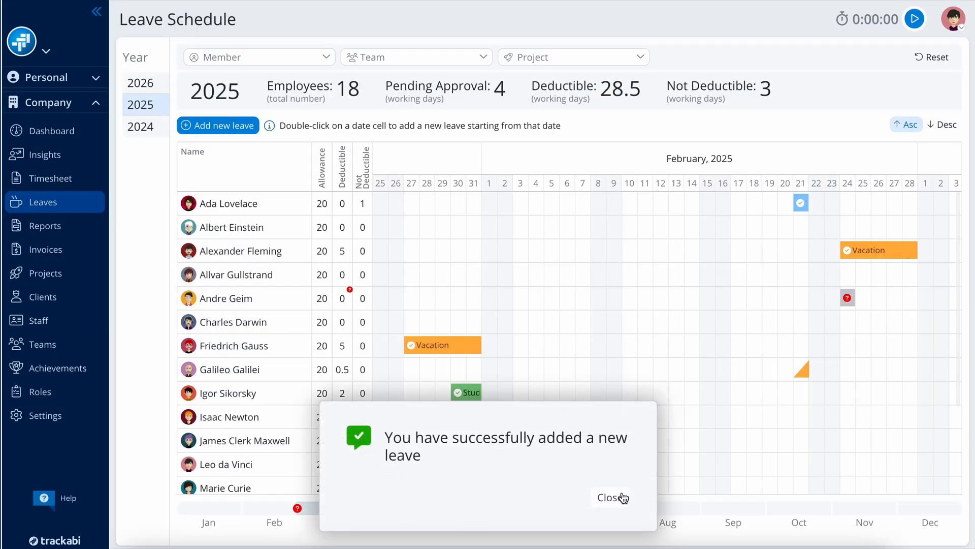
pyautogui.click(44, 226)
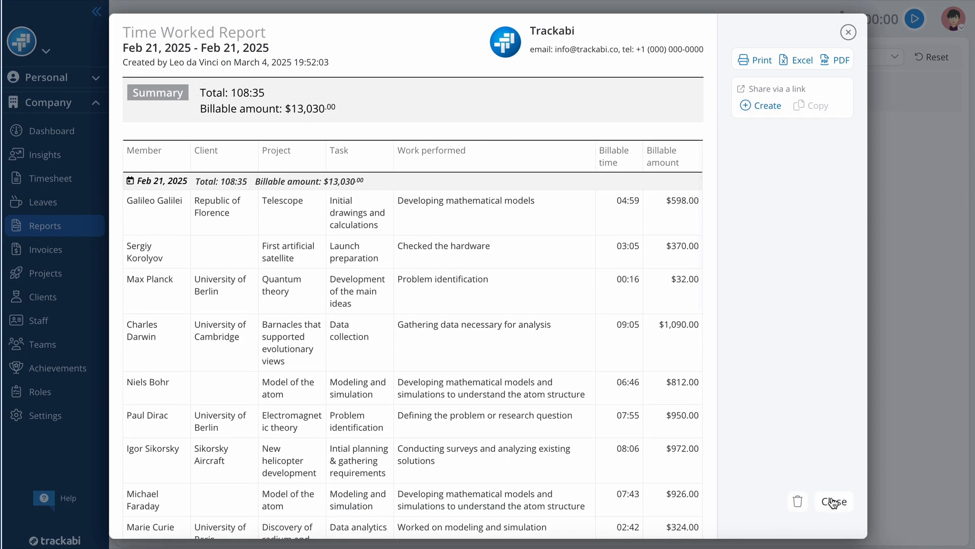
# - Save the timesheet as a report grouped by project and including the billable amount
pyautogui.click(841, 501)
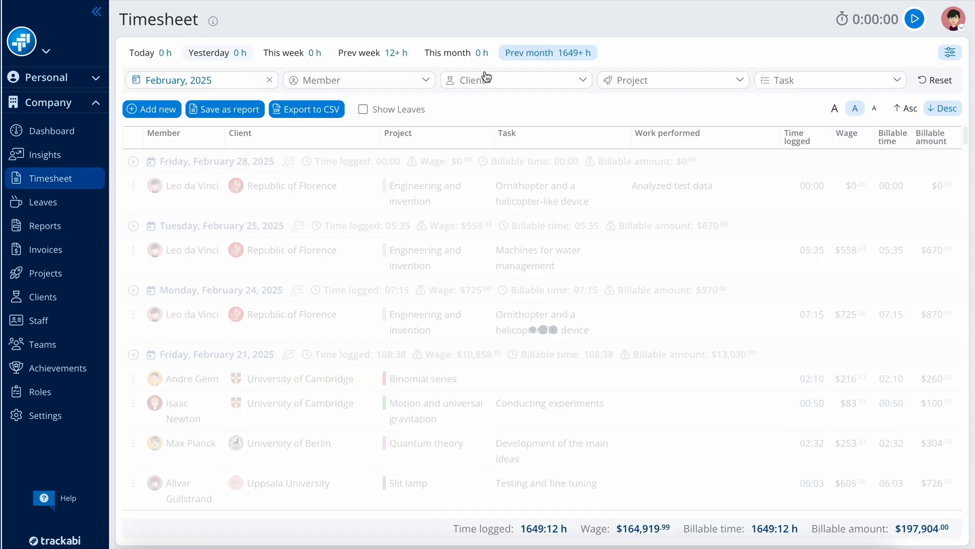
pyautogui.click(513, 79)
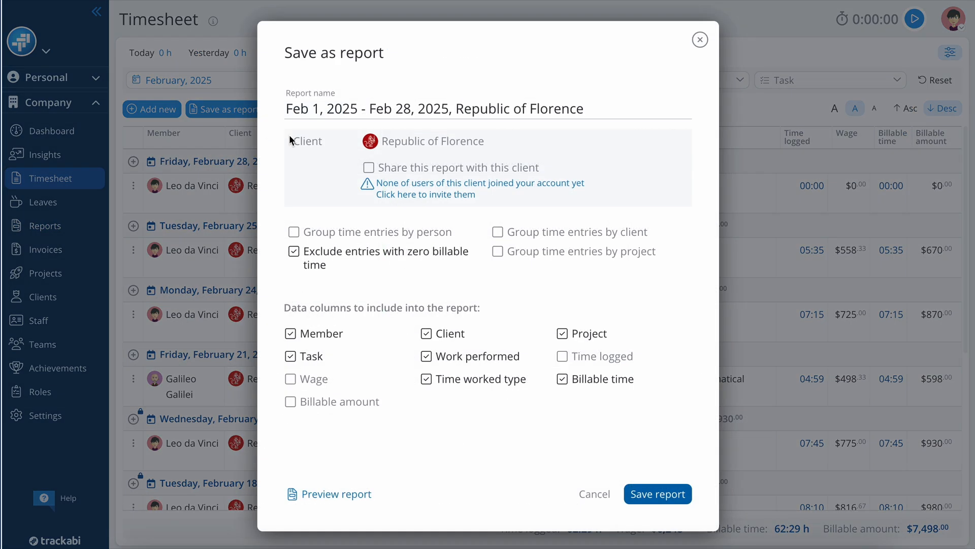
pyautogui.click(498, 251)
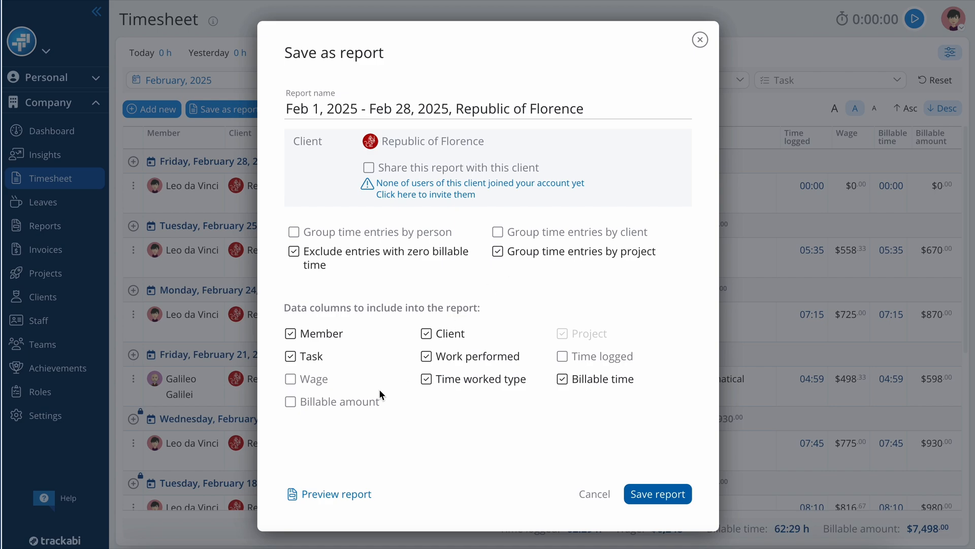
pyautogui.click(290, 401)
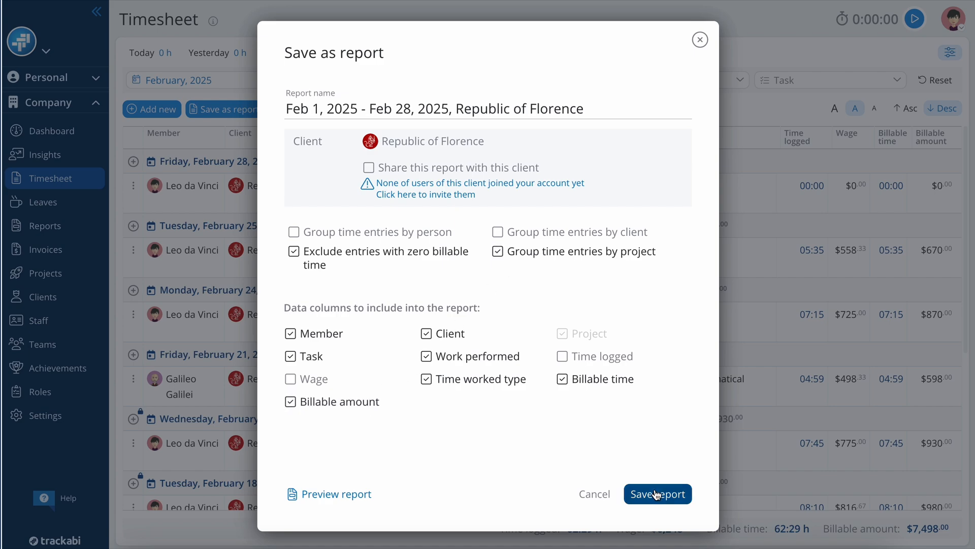
# - Save the Republic of Florence February 2025 report and create a share link for it
pyautogui.click(657, 493)
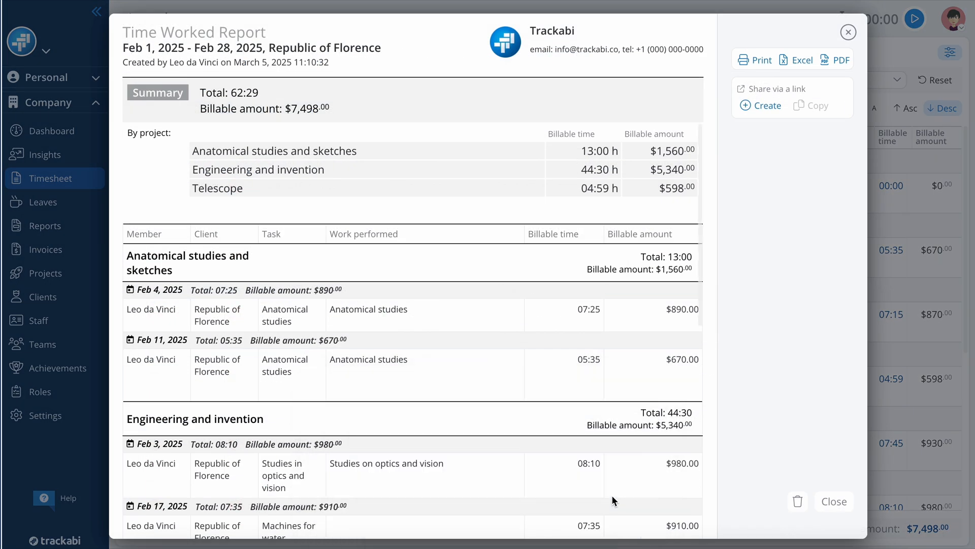
pyautogui.moveTo(630, 449)
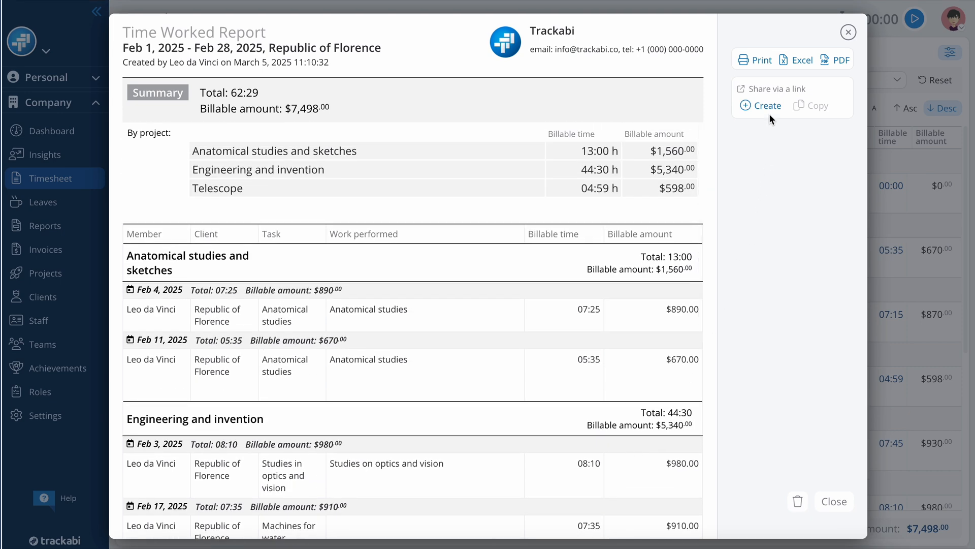
pyautogui.click(761, 104)
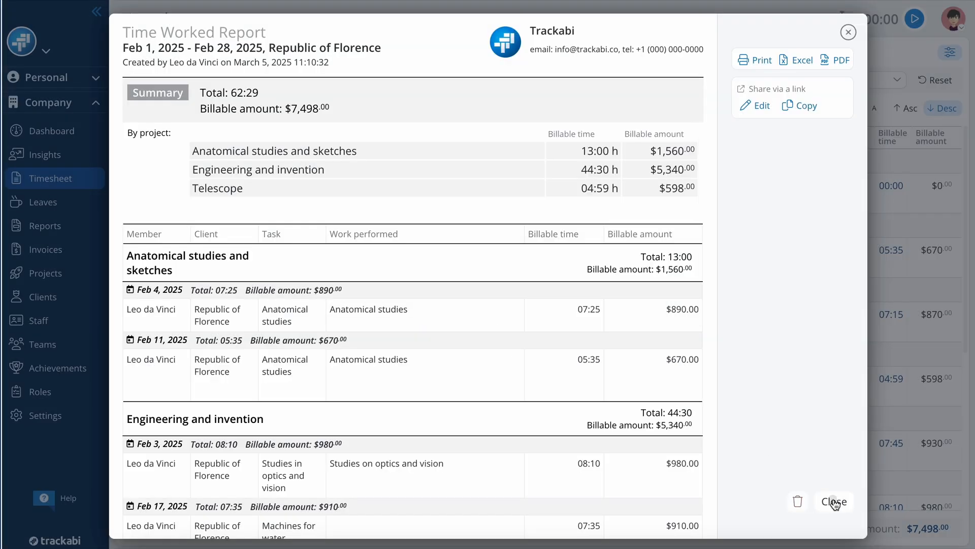
# - Create a new Republic of Florence invoice with a 'Something else' item row, discount 10 and tax 20
pyautogui.click(836, 501)
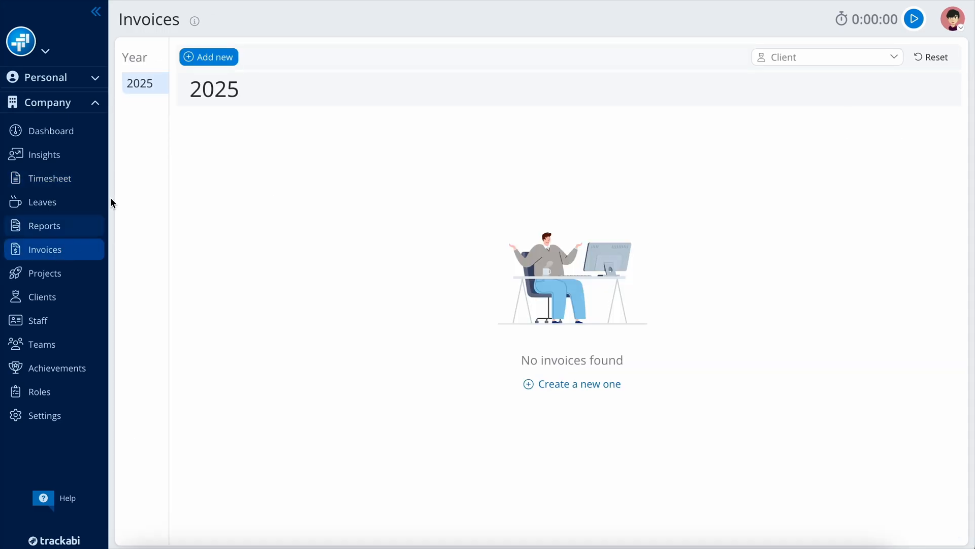
pyautogui.click(208, 57)
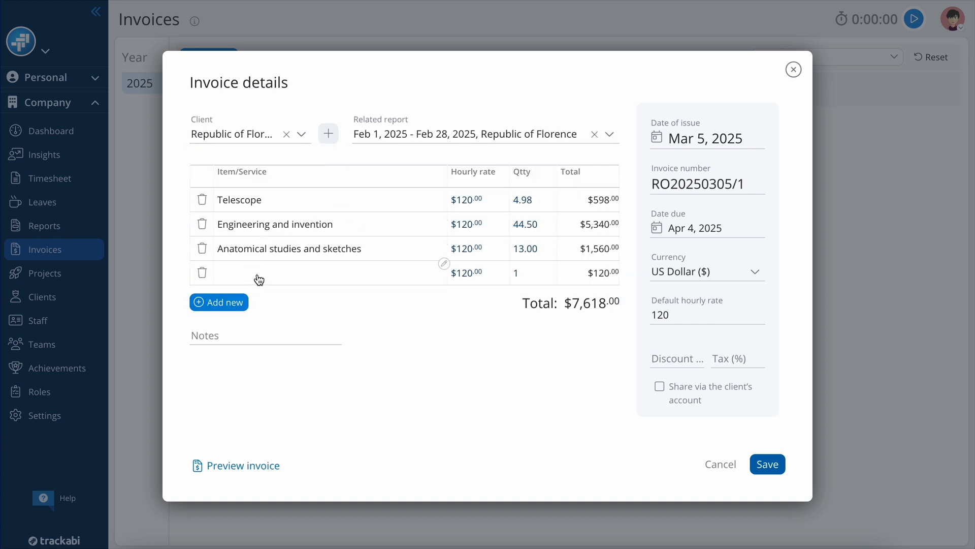
pyautogui.write('Something else')
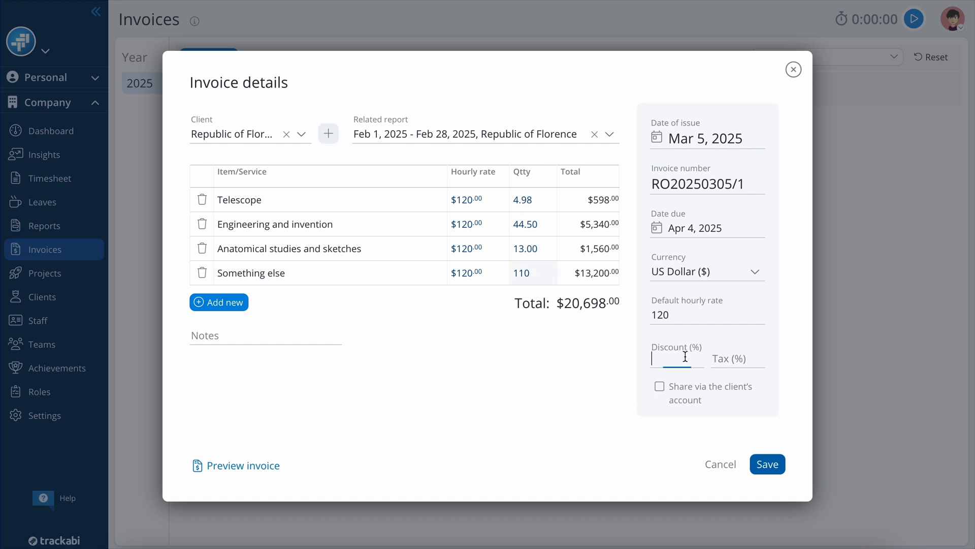
pyautogui.write('20')
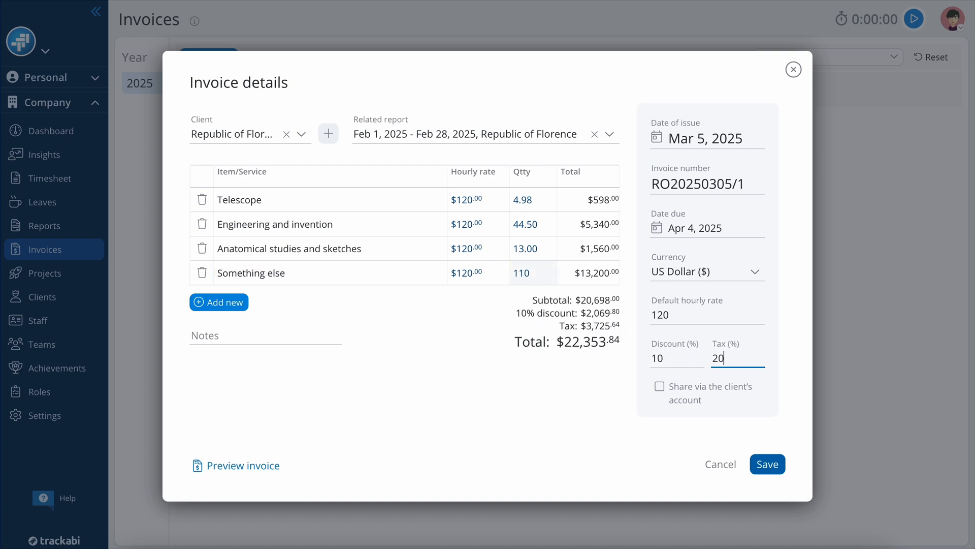
# - Share the invoice via the client's account and save draft RO20250305/1 totalling $22,353.41
pyautogui.click(659, 386)
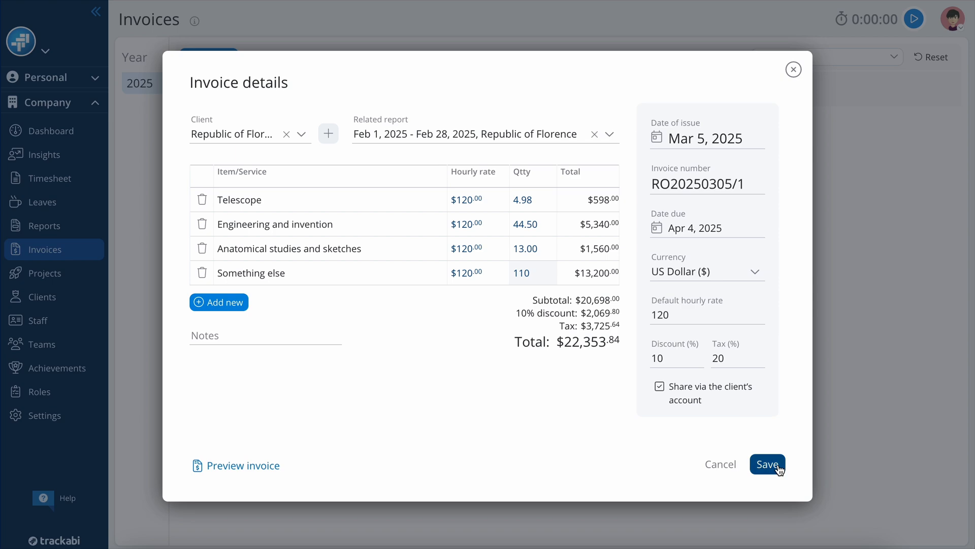
pyautogui.click(767, 464)
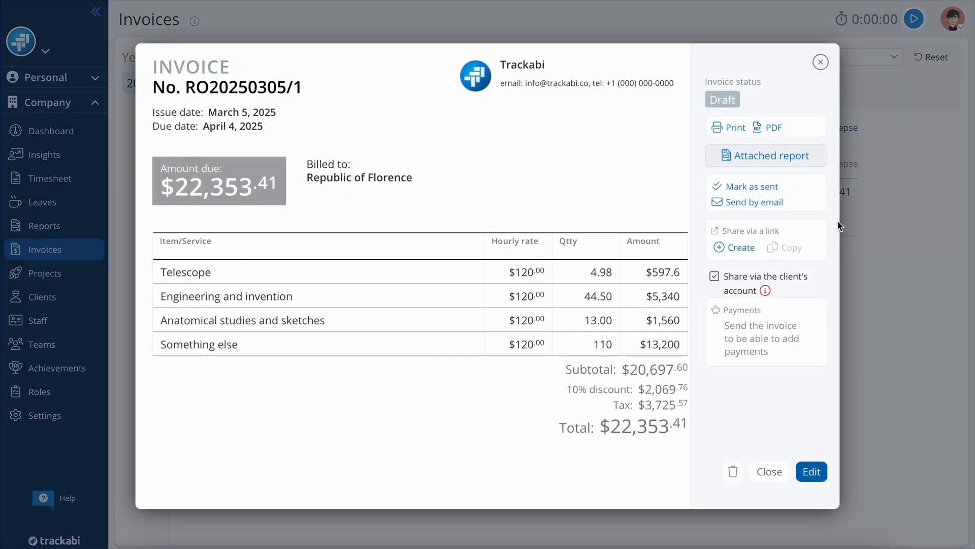
pyautogui.click(755, 201)
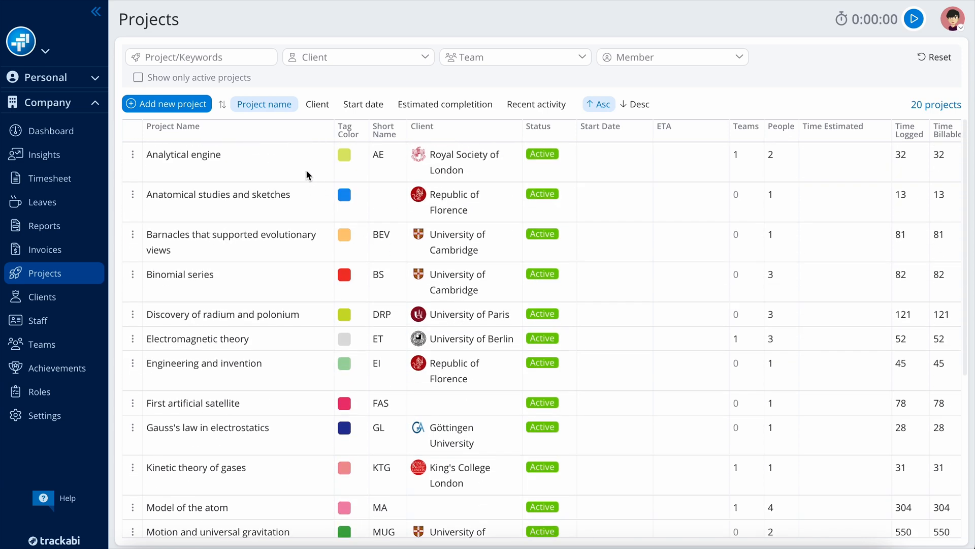
# - Review the Analytical engine project's plan, assigned teams and assigned people (Manager and Intern)
pyautogui.click(183, 154)
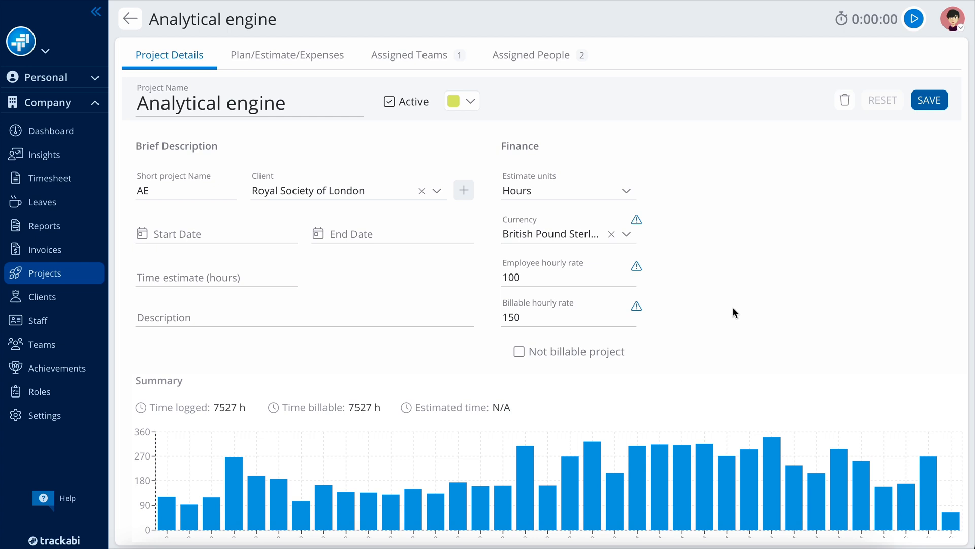
pyautogui.click(287, 54)
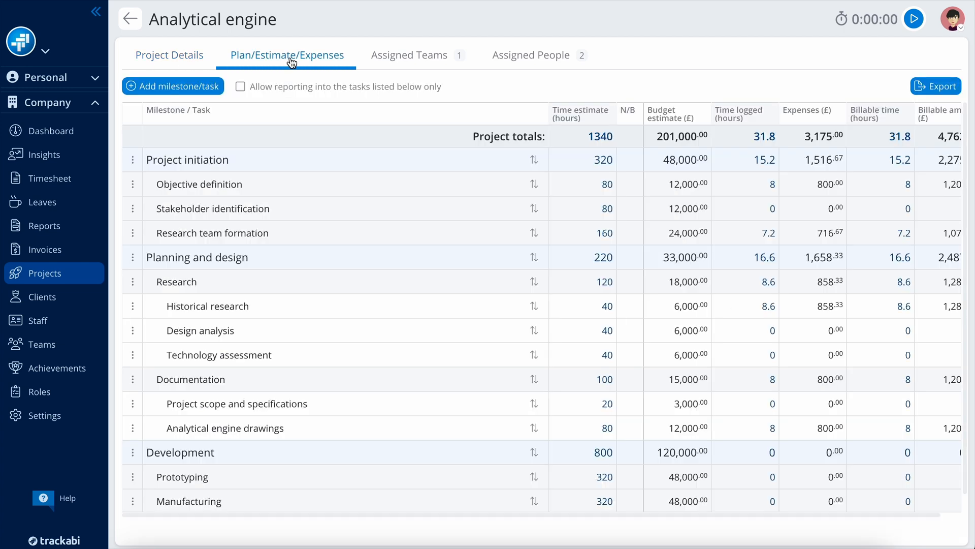
pyautogui.click(531, 55)
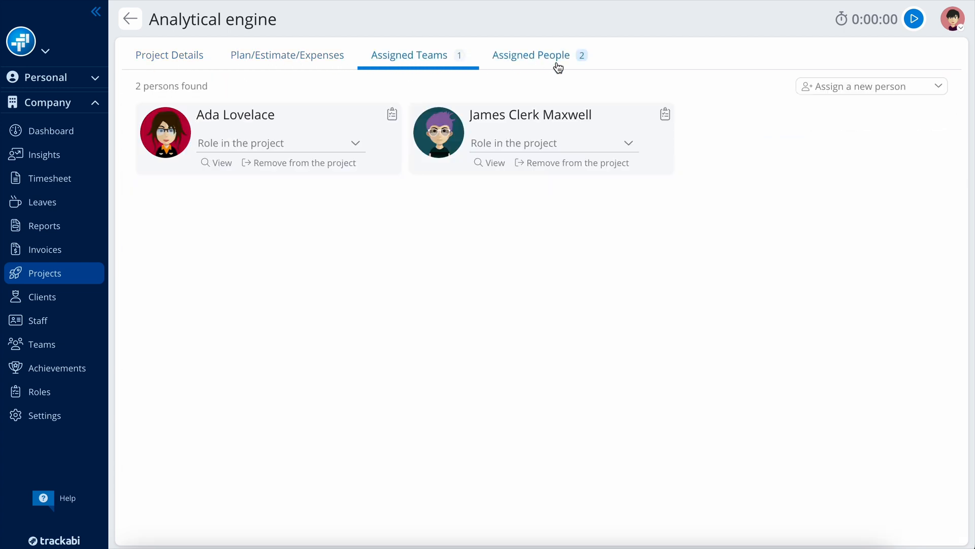
pyautogui.click(530, 55)
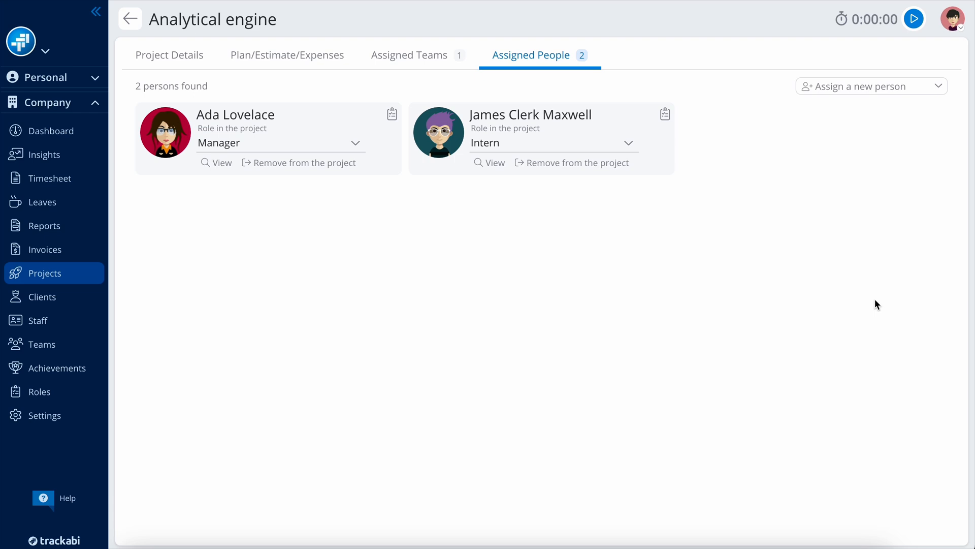
pyautogui.moveTo(789, 306)
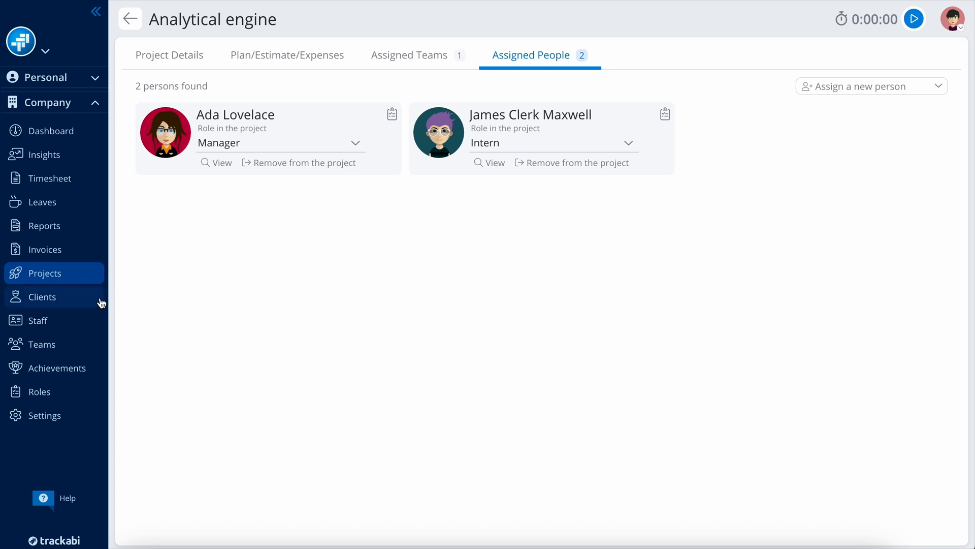
pyautogui.click(42, 296)
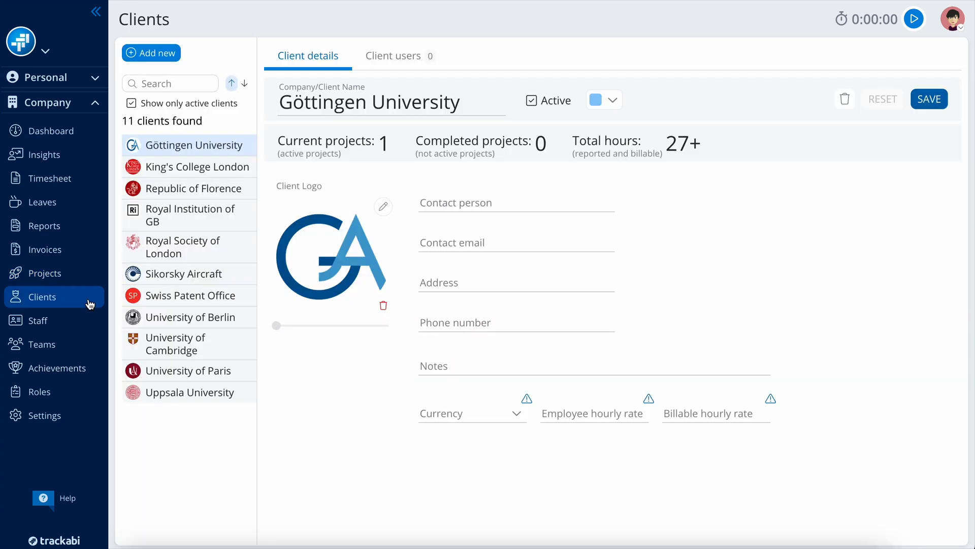
pyautogui.click(193, 188)
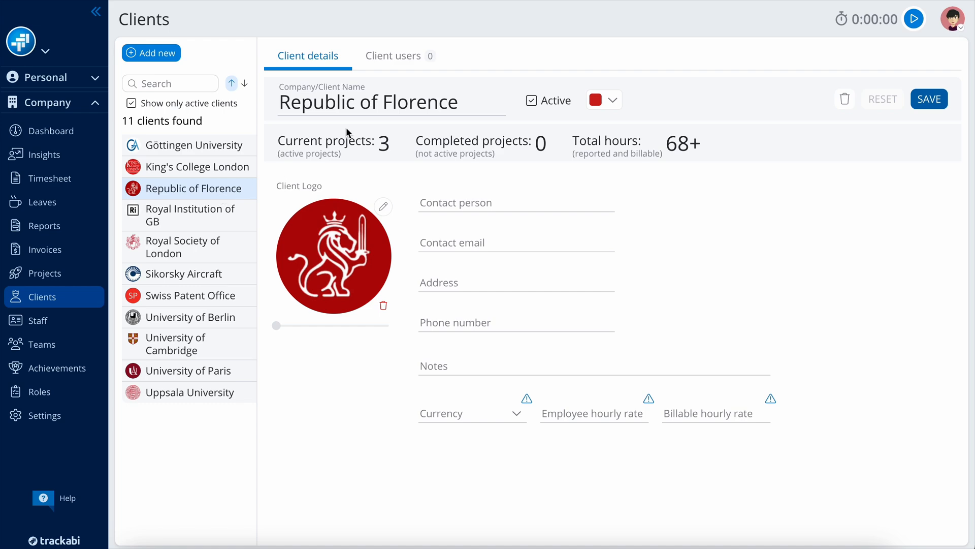
pyautogui.click(393, 55)
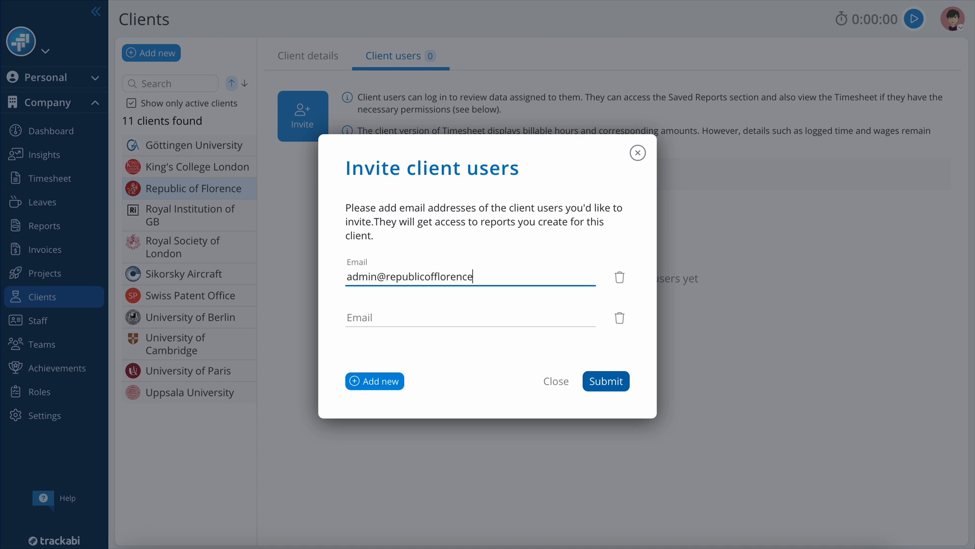
pyautogui.click(604, 381)
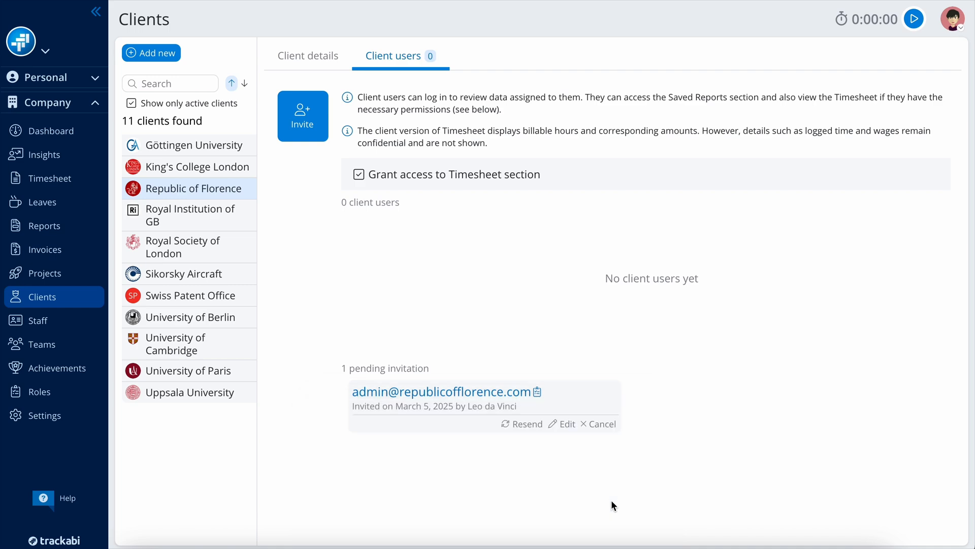
pyautogui.click(38, 321)
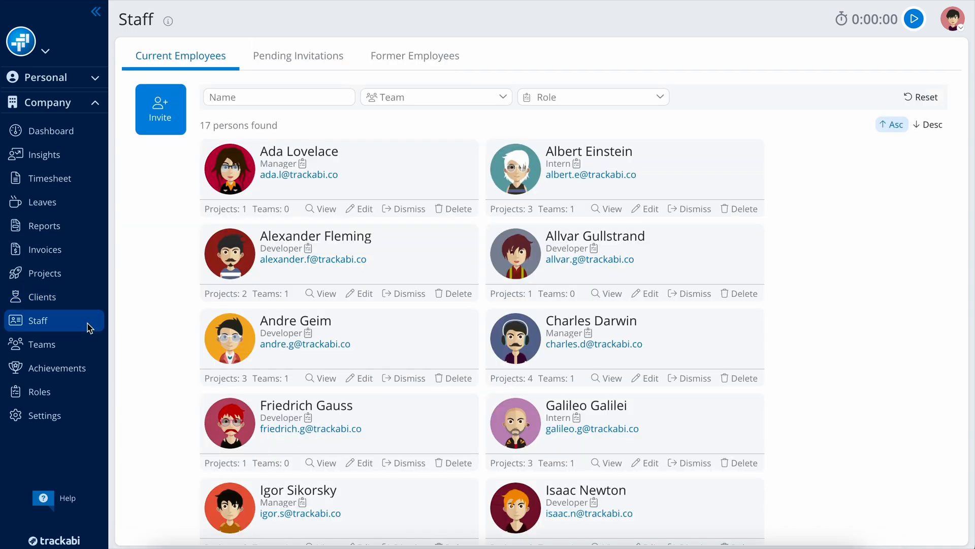
pyautogui.click(159, 109)
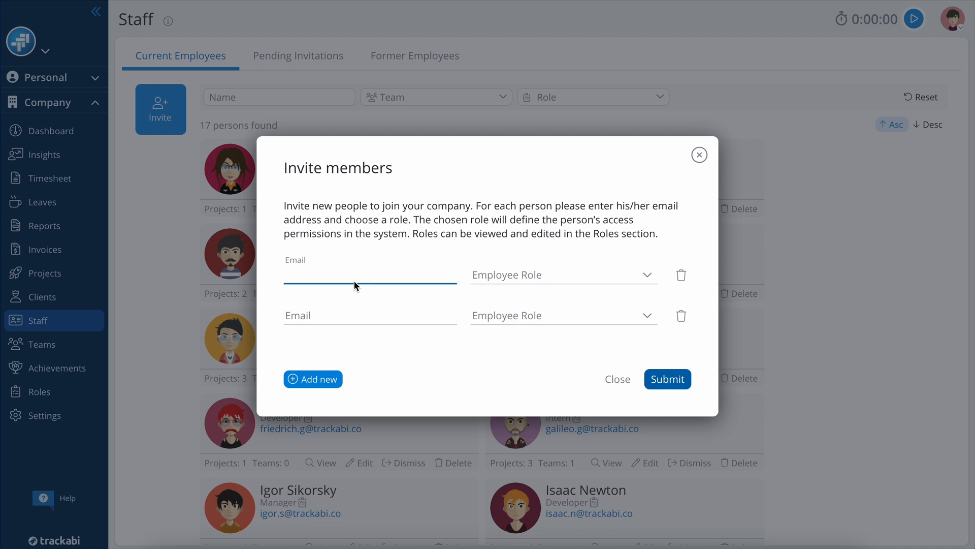
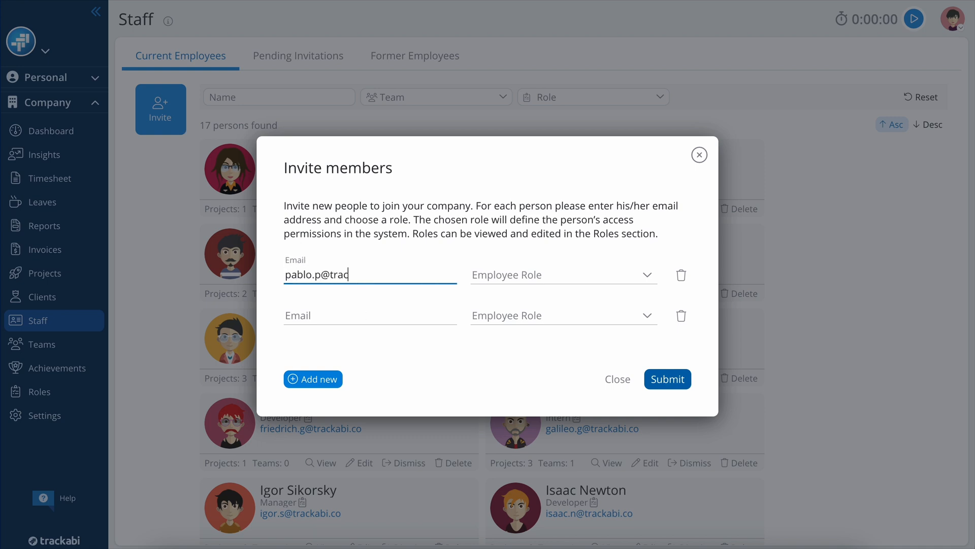
pyautogui.click(560, 274)
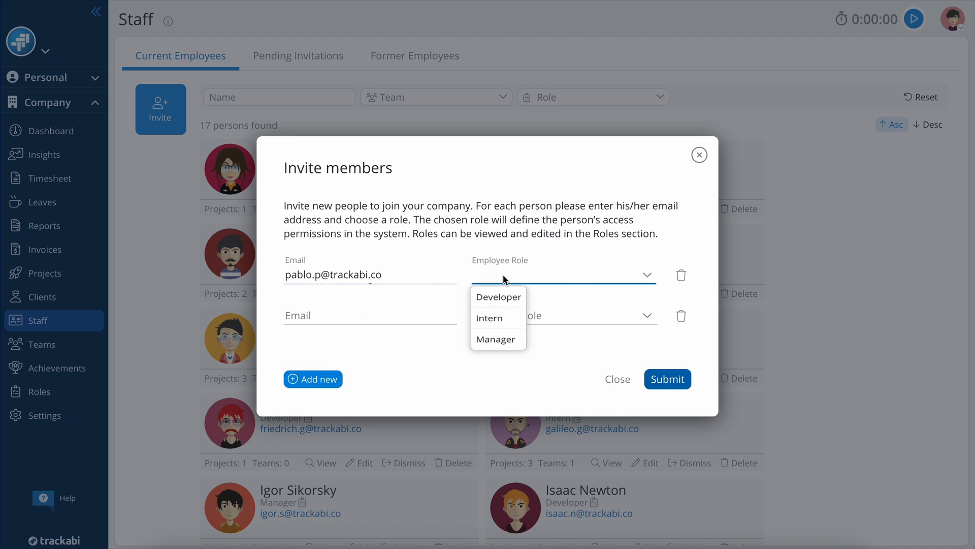
pyautogui.click(497, 339)
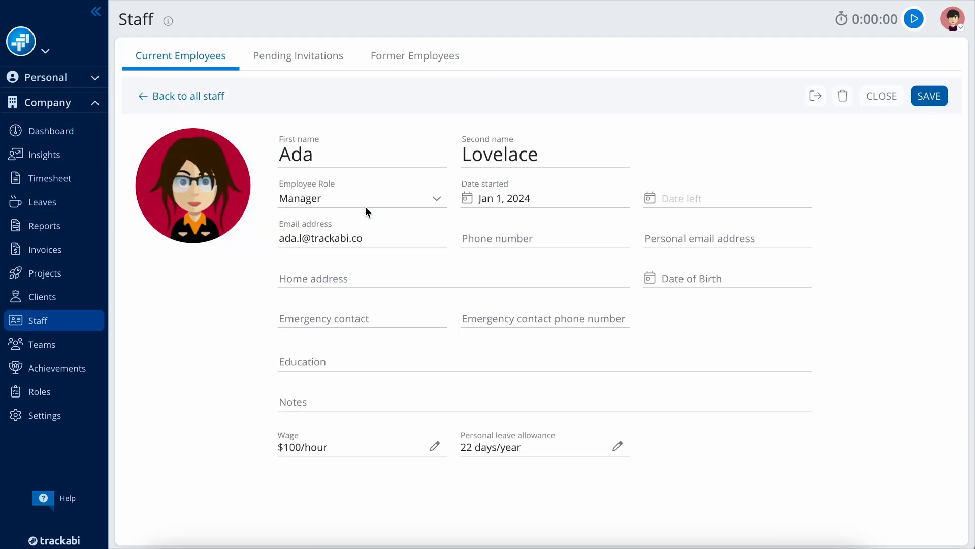
# - Set the first employee's hourly wage to $110 and leave allowance to 24 days/year and save the profile
pyautogui.click(433, 447)
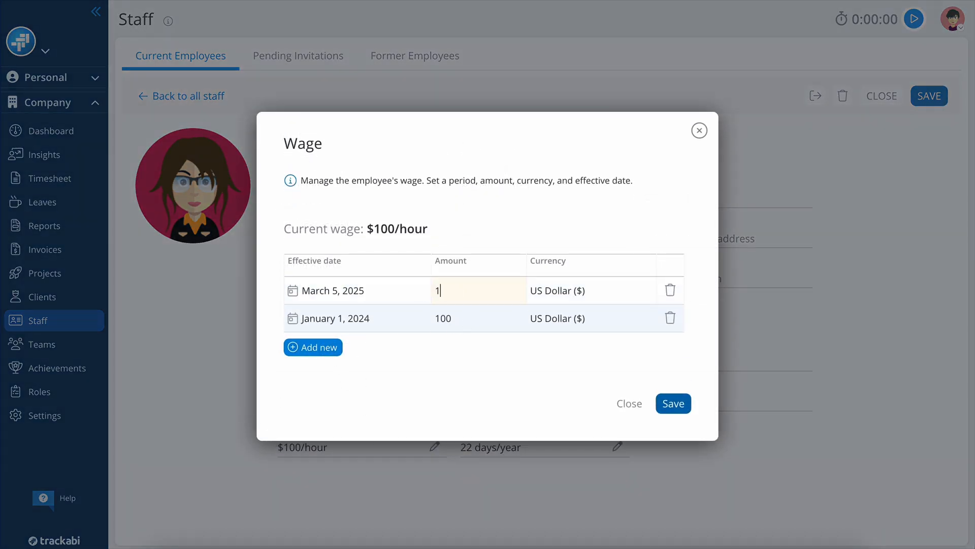
pyautogui.click(673, 404)
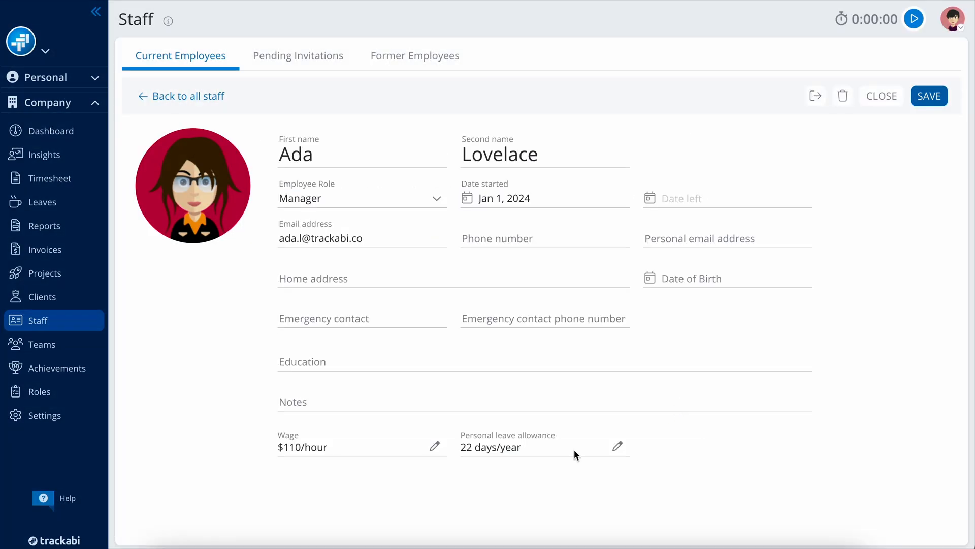
pyautogui.click(617, 447)
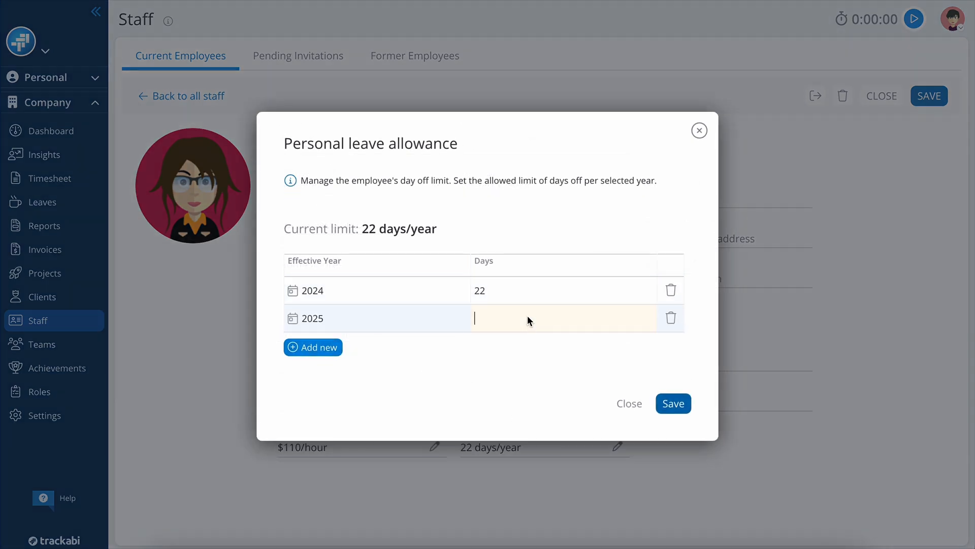
pyautogui.click(673, 403)
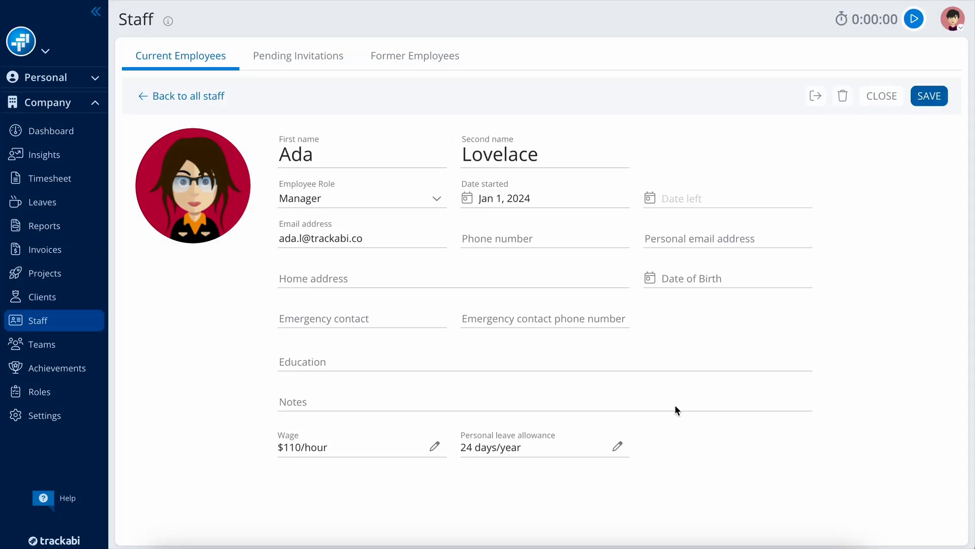
pyautogui.click(927, 96)
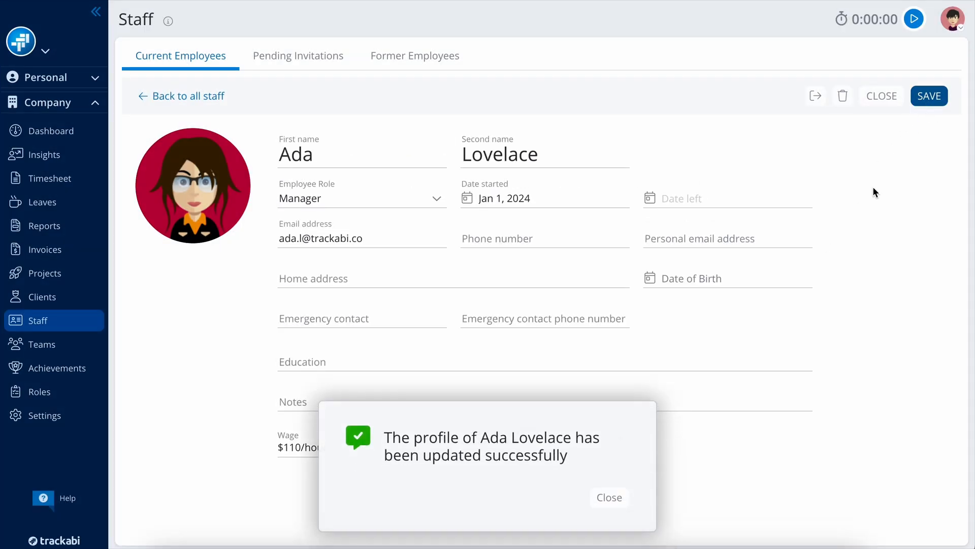
pyautogui.click(609, 497)
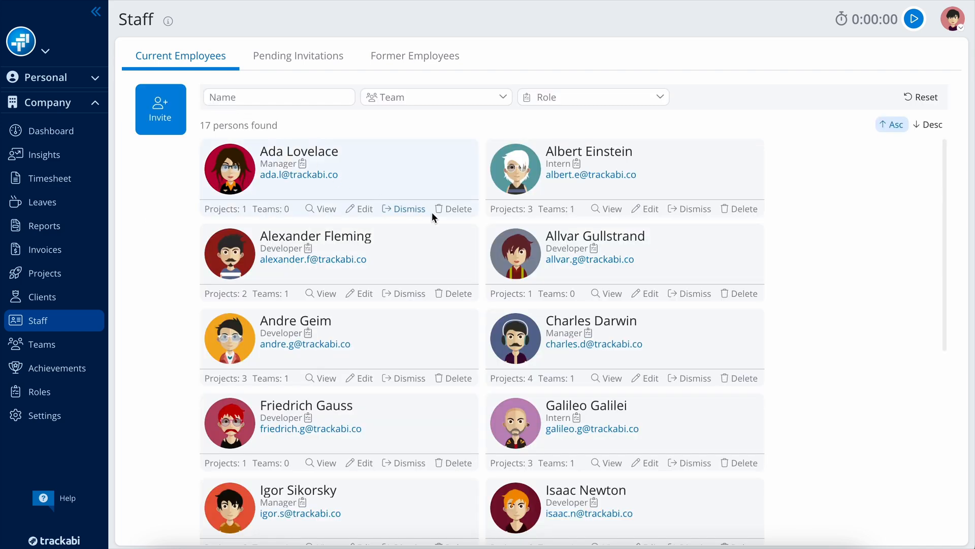
# - Review the pending staff invitations and the former employees list
pyautogui.click(458, 208)
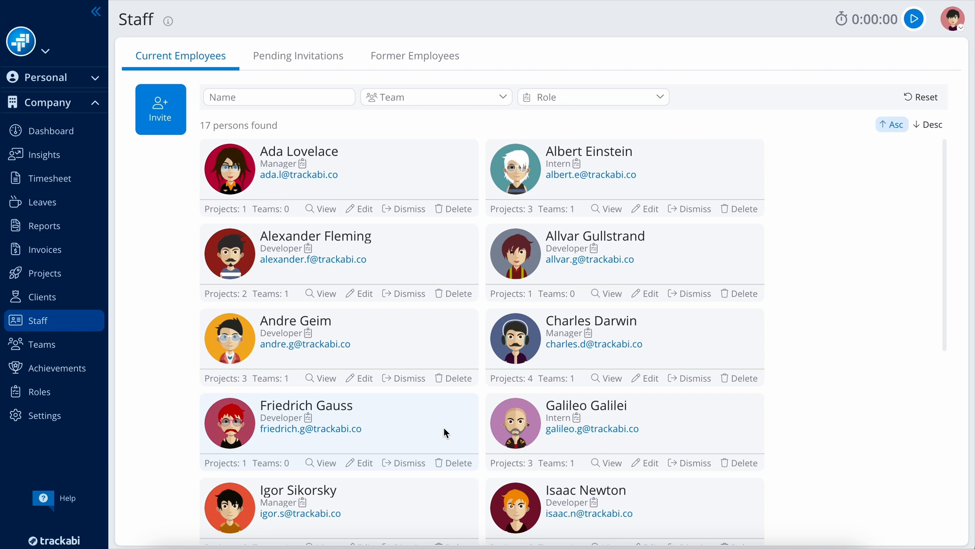
pyautogui.click(298, 55)
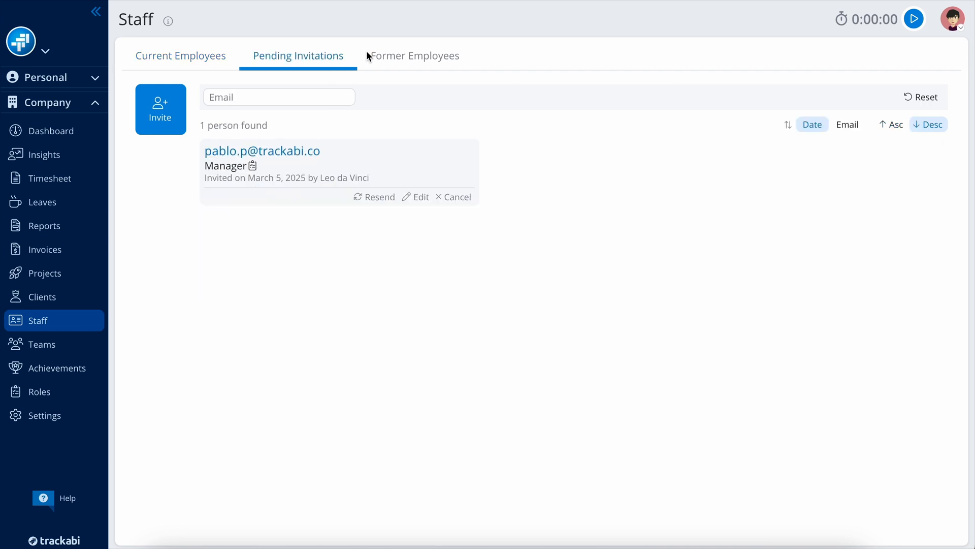
pyautogui.click(414, 55)
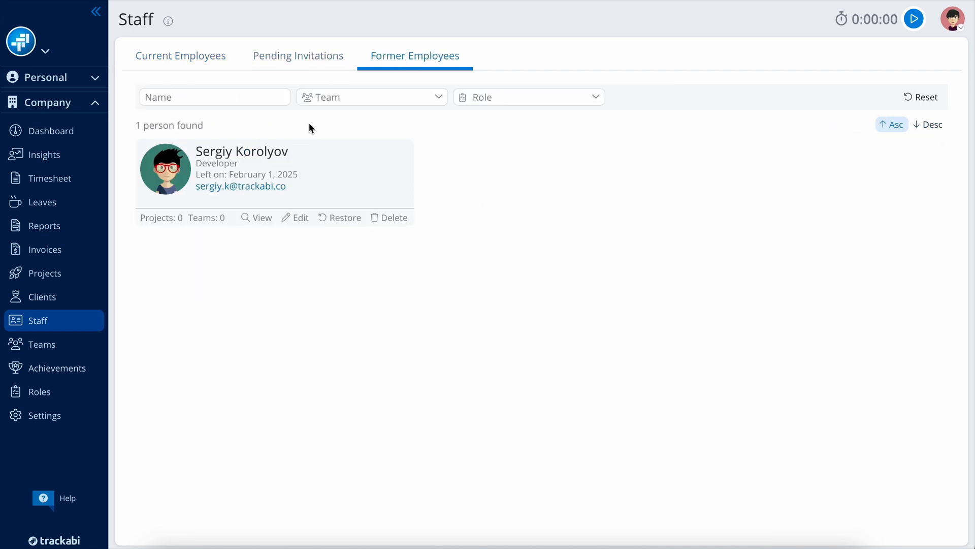
# - Create a DevOps team with a Manager and an Intern member, then go to Achievements
pyautogui.click(42, 345)
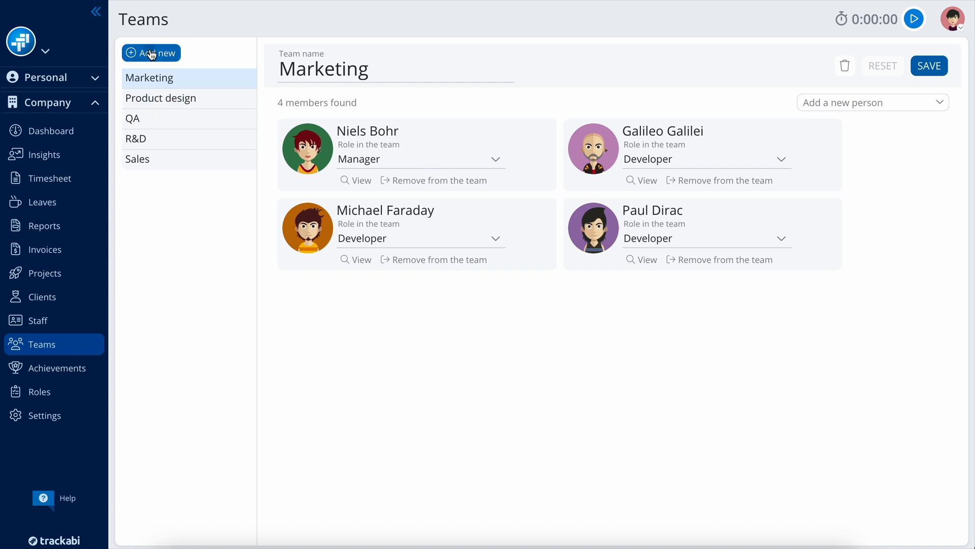
pyautogui.write('DevOps')
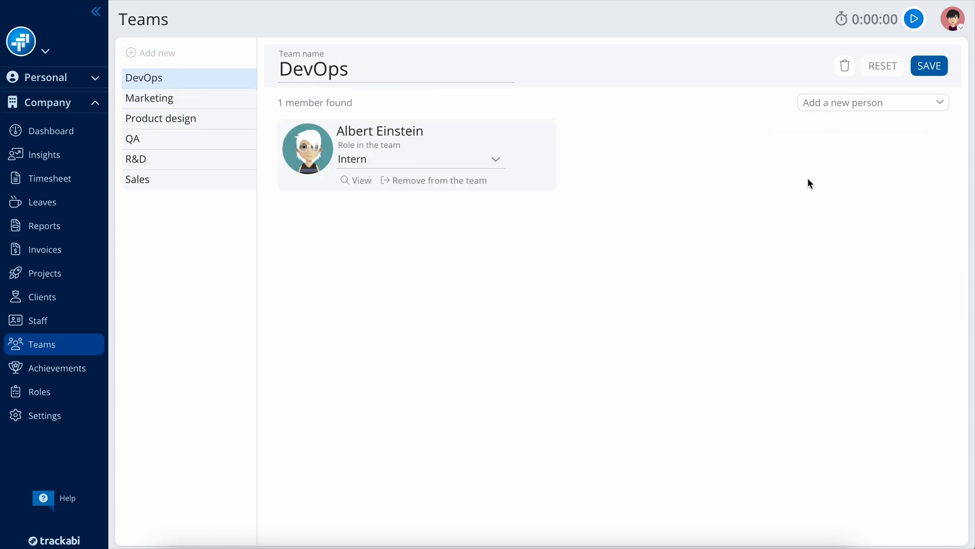
pyautogui.click(872, 102)
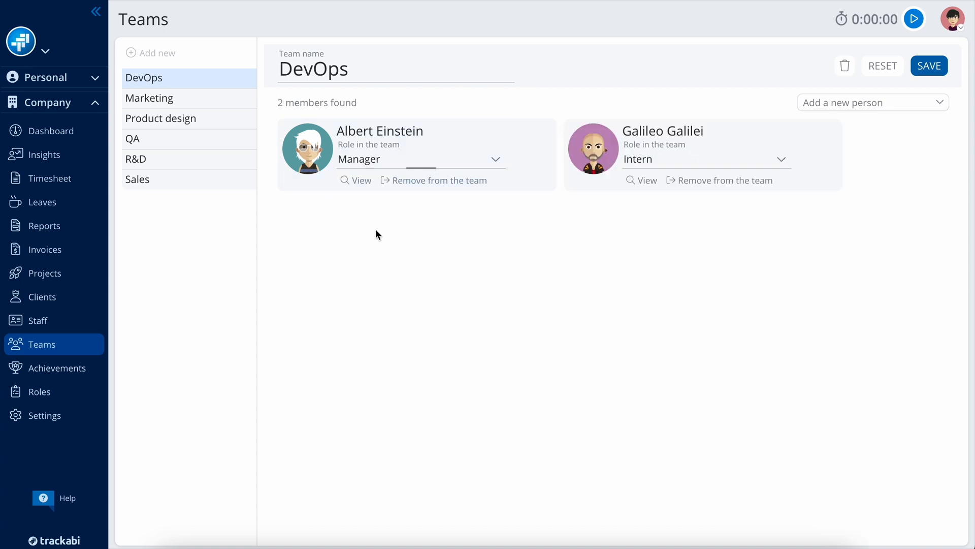
pyautogui.click(927, 65)
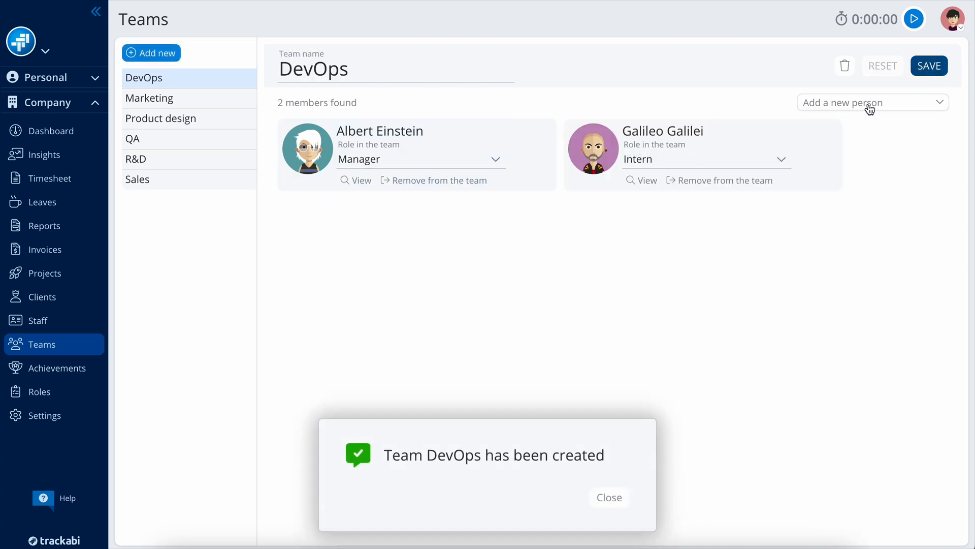
pyautogui.click(55, 368)
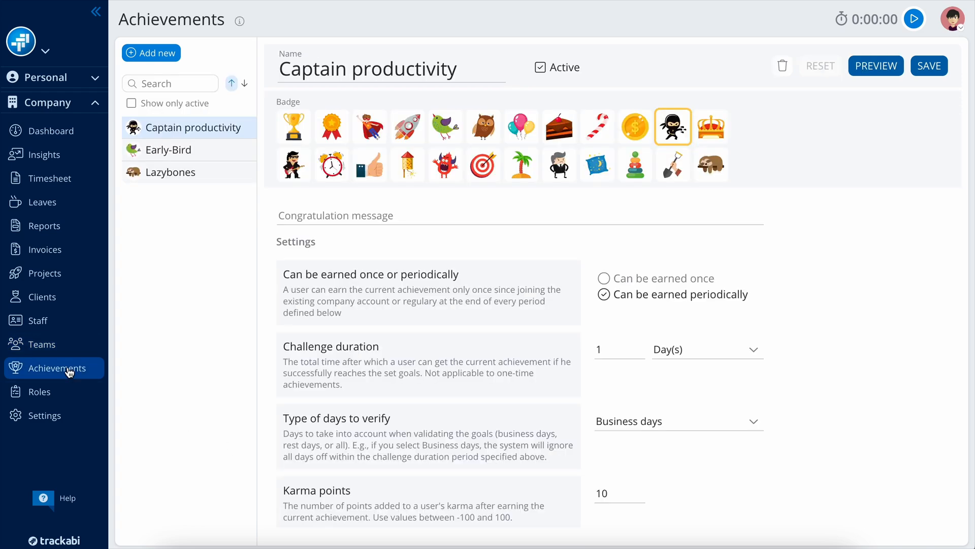
# - Create a 'Mission impossible' achievement with a 40-hour weekly goal, superhero badge and 50 karma points
pyautogui.scroll(-3)
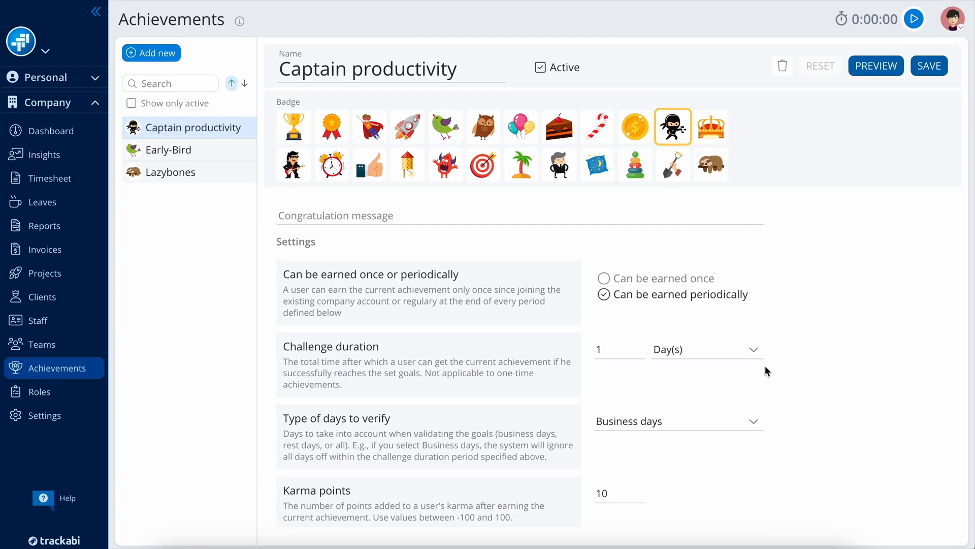
pyautogui.moveTo(150, 53)
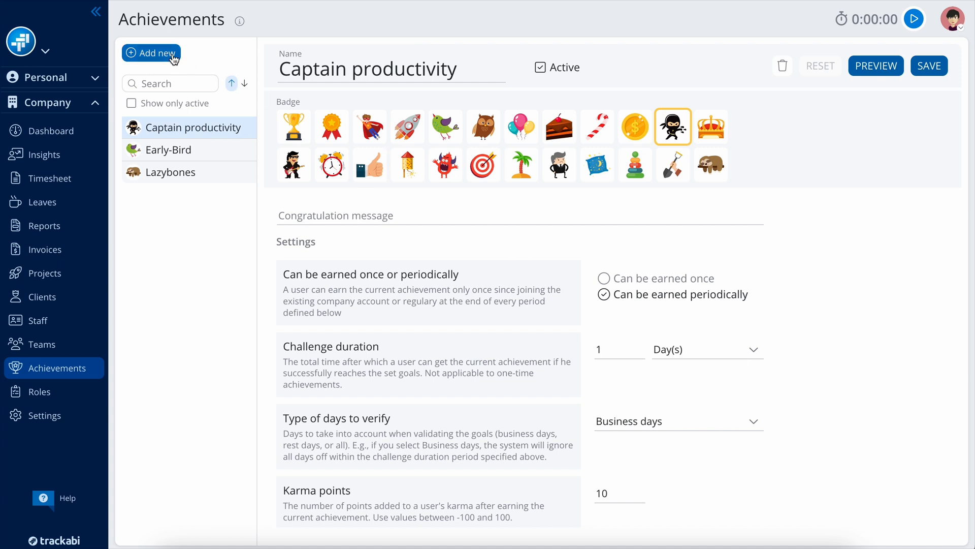
pyautogui.click(150, 53)
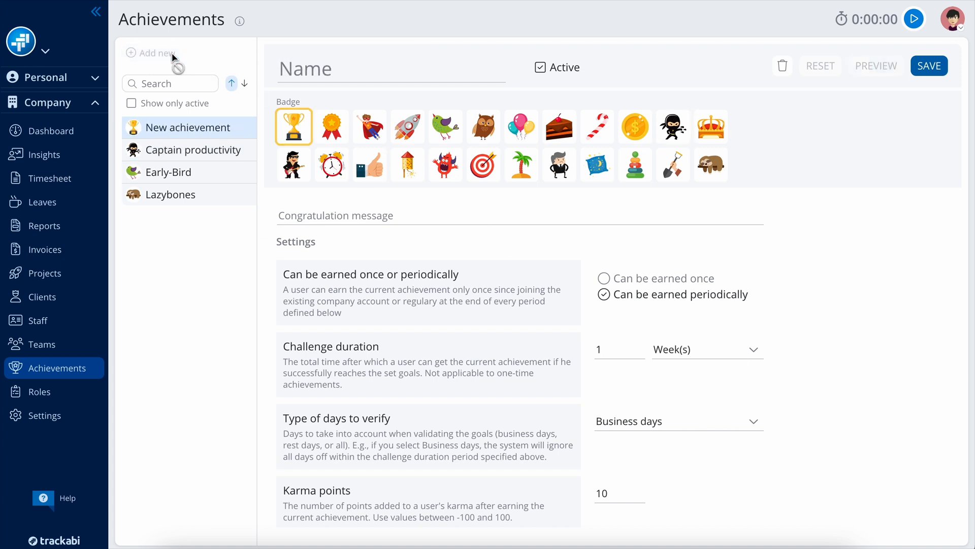
pyautogui.scroll(-3)
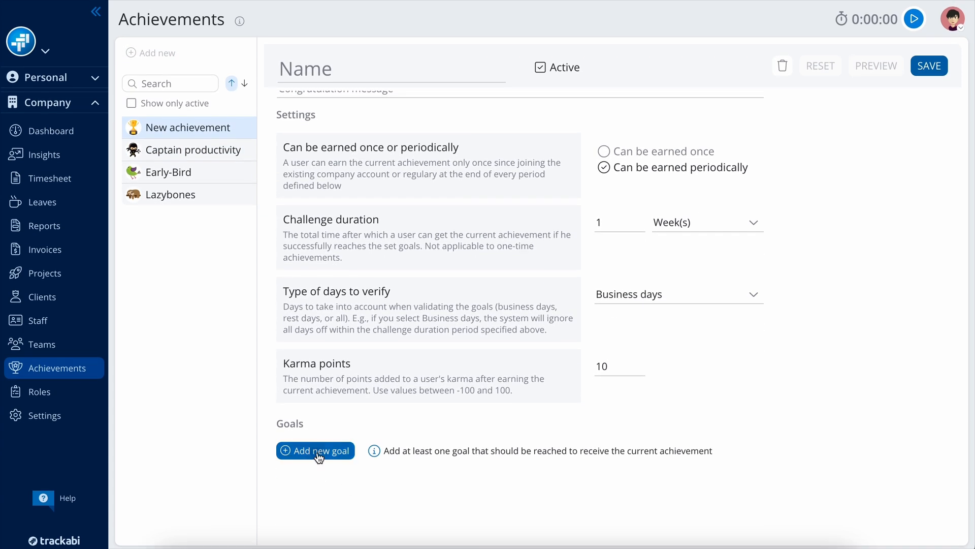
pyautogui.click(315, 450)
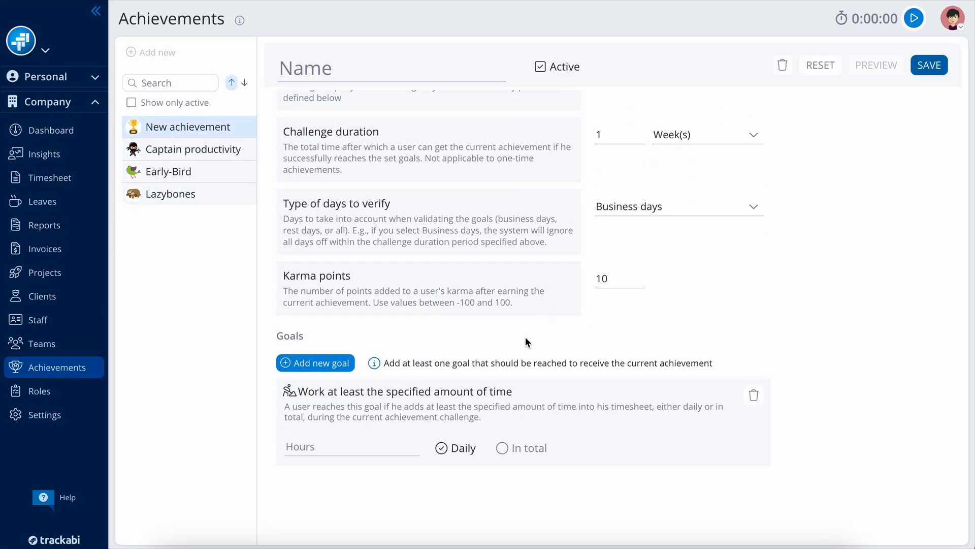
pyautogui.write('40')
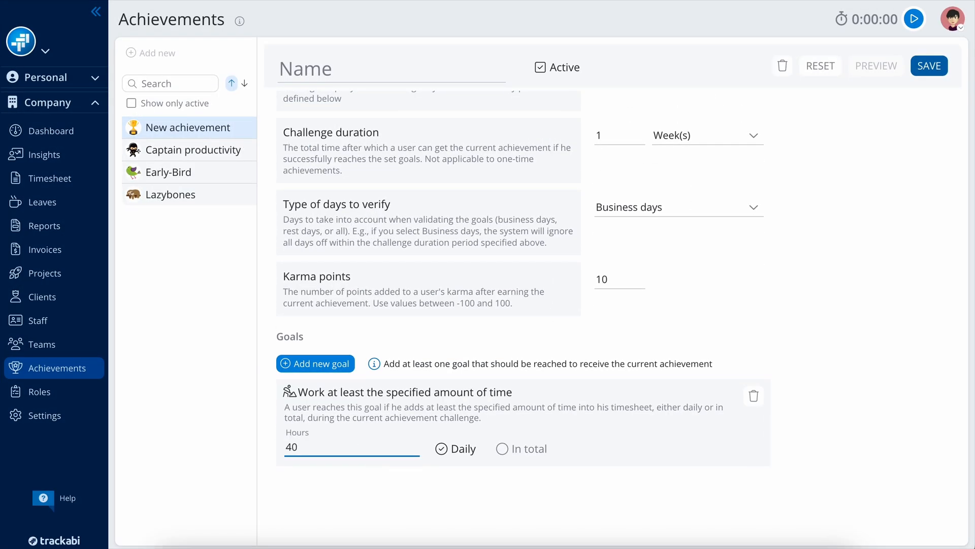
pyautogui.click(501, 448)
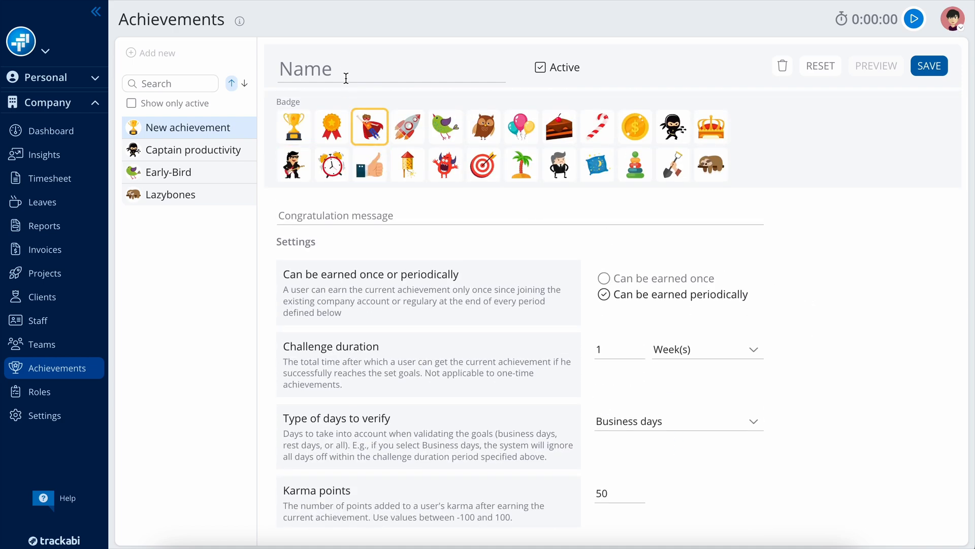
pyautogui.write('Mission impossi')
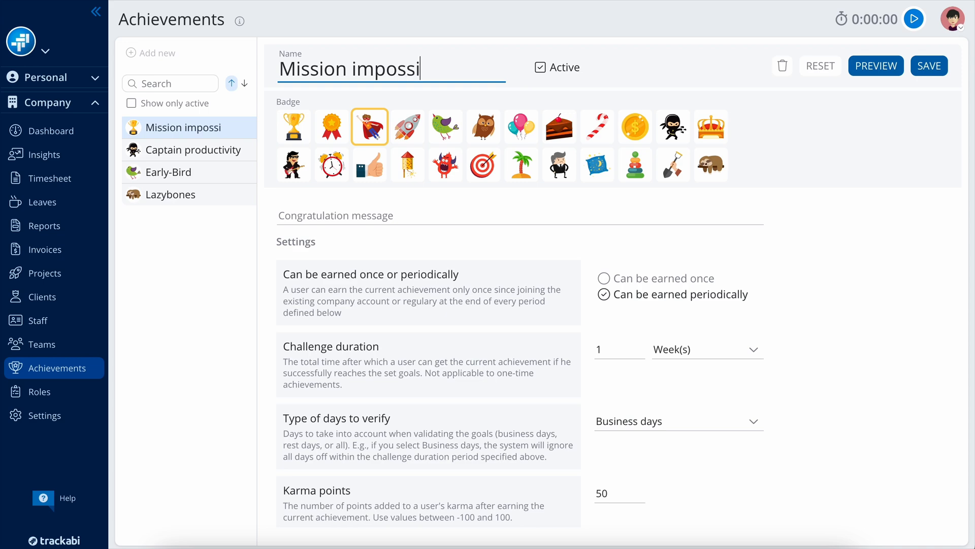
# - Save the achievement and preview its congratulation popup
pyautogui.click(928, 65)
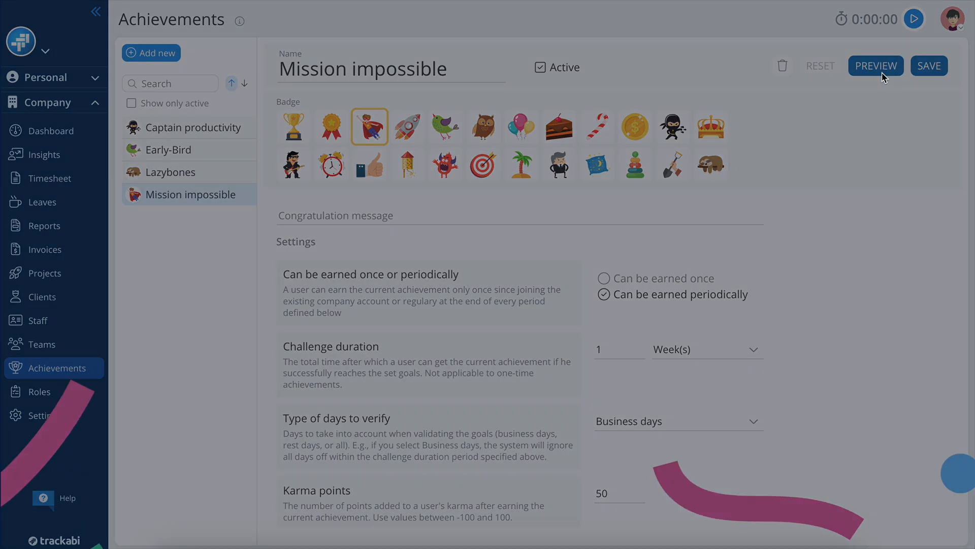
pyautogui.click(875, 65)
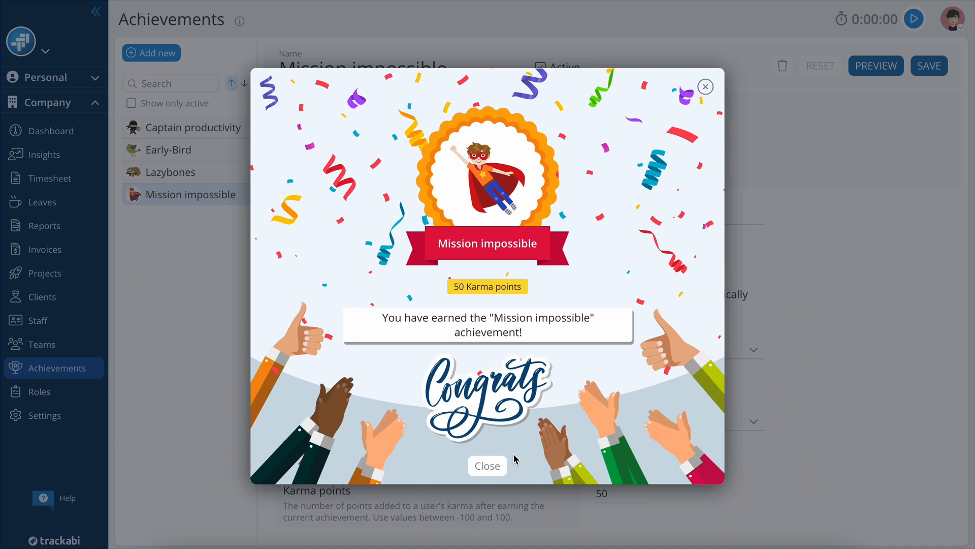
pyautogui.click(486, 465)
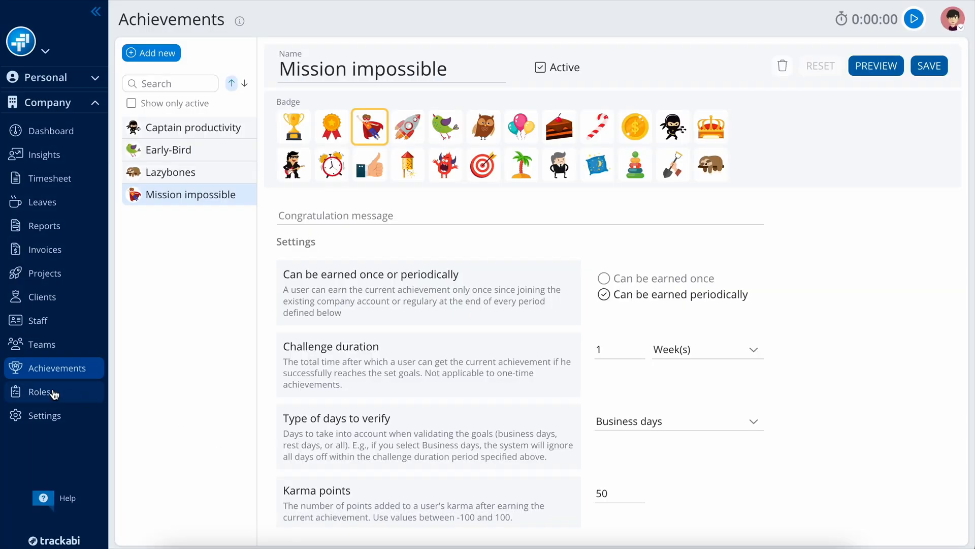
# - Browse the existing Manager and Employee roles' permissions
pyautogui.click(39, 391)
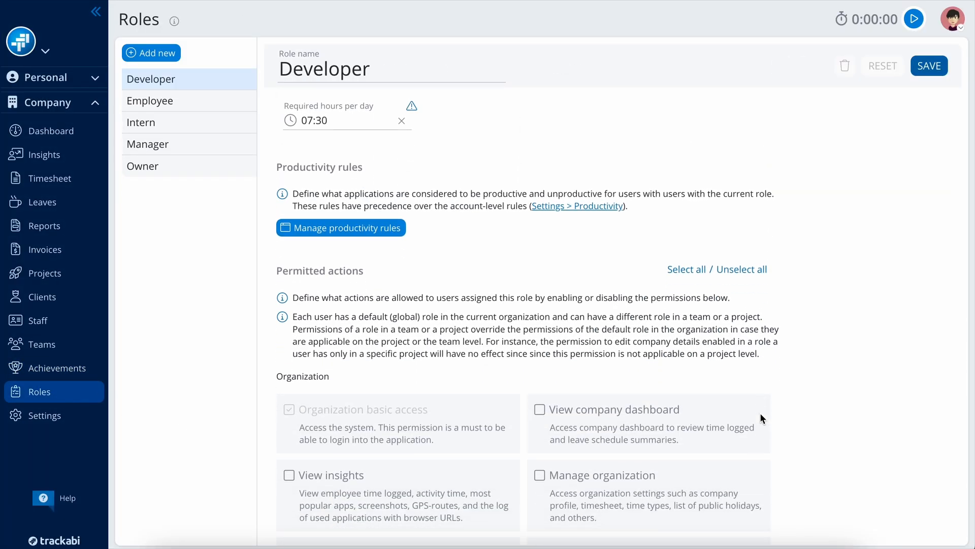
pyautogui.scroll(-3)
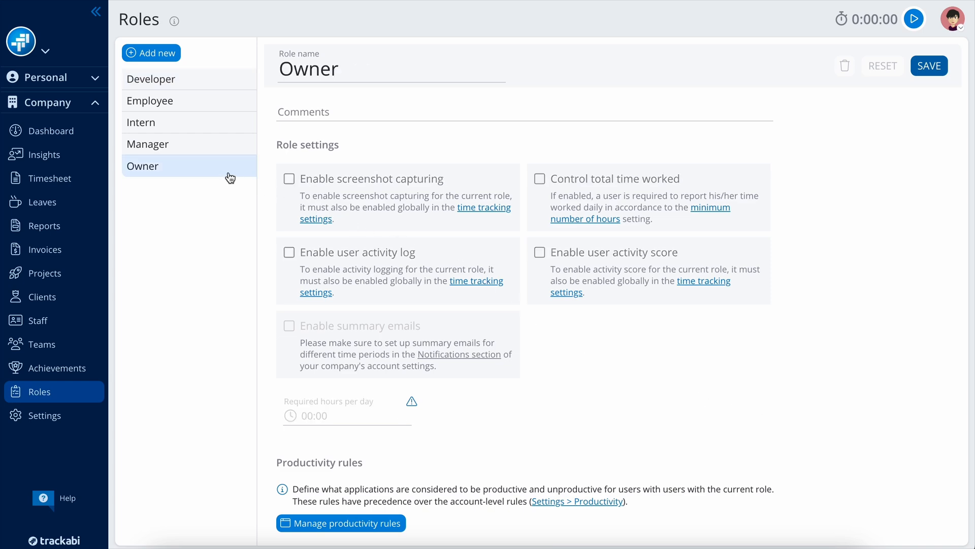
pyautogui.moveTo(607, 315)
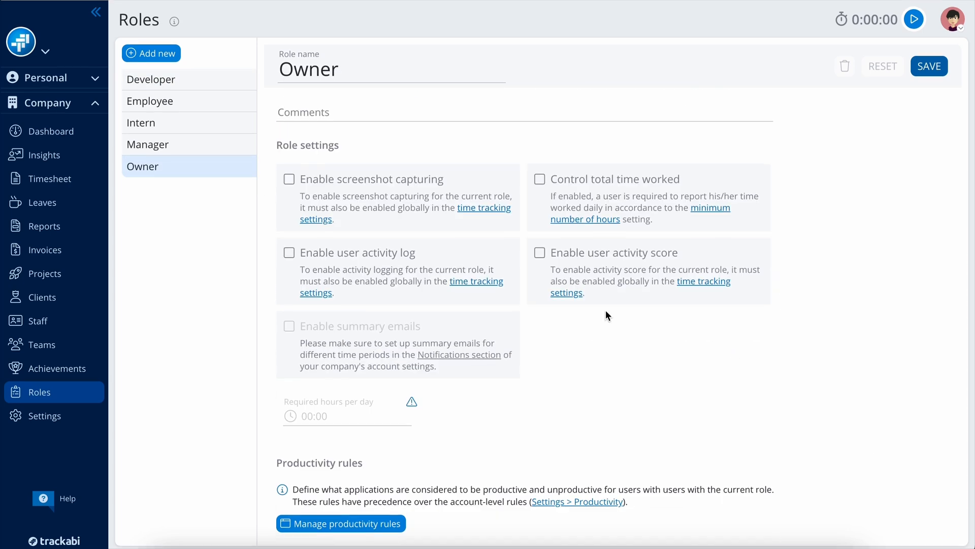
pyautogui.click(148, 144)
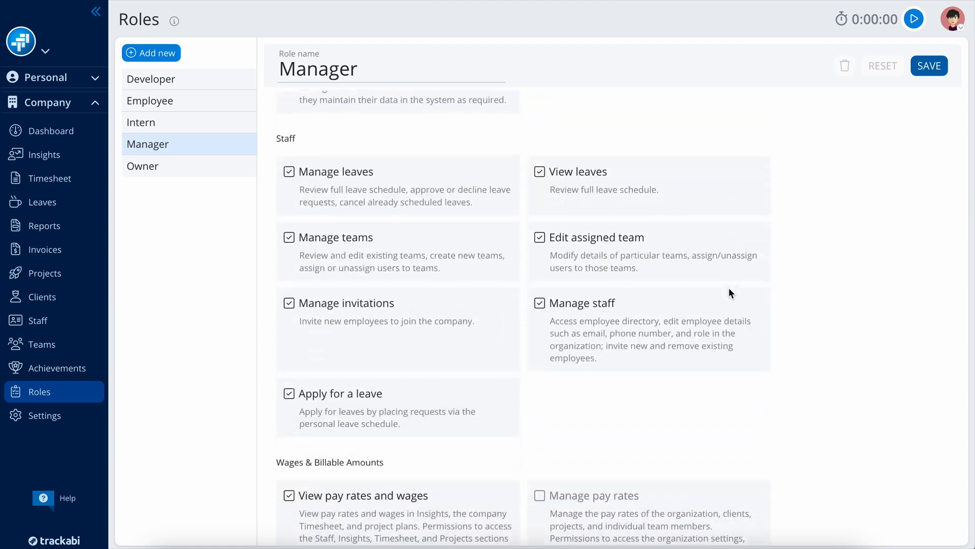
pyautogui.click(149, 101)
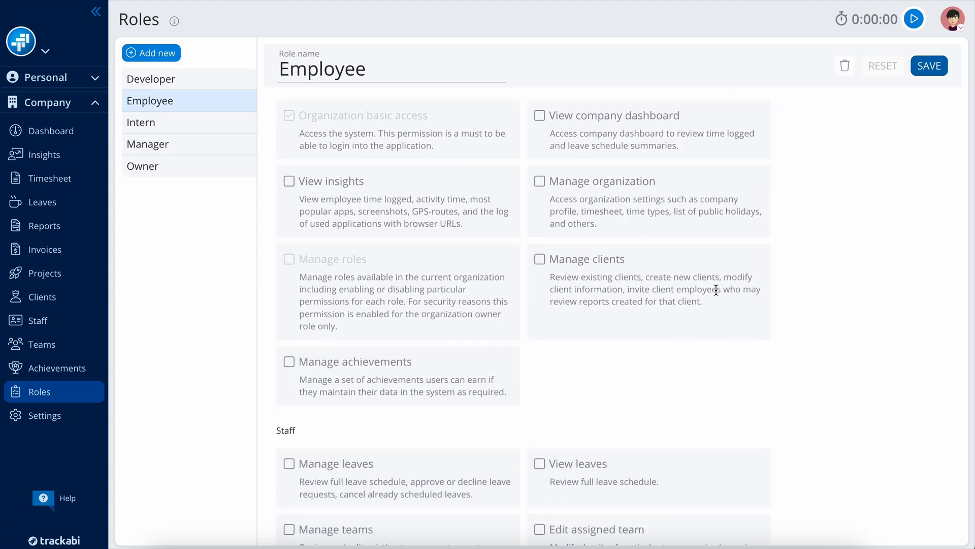
# - Save a new Subcontractor role with screenshots, time control, activity log and score enabled, then go to Settings
pyautogui.click(150, 52)
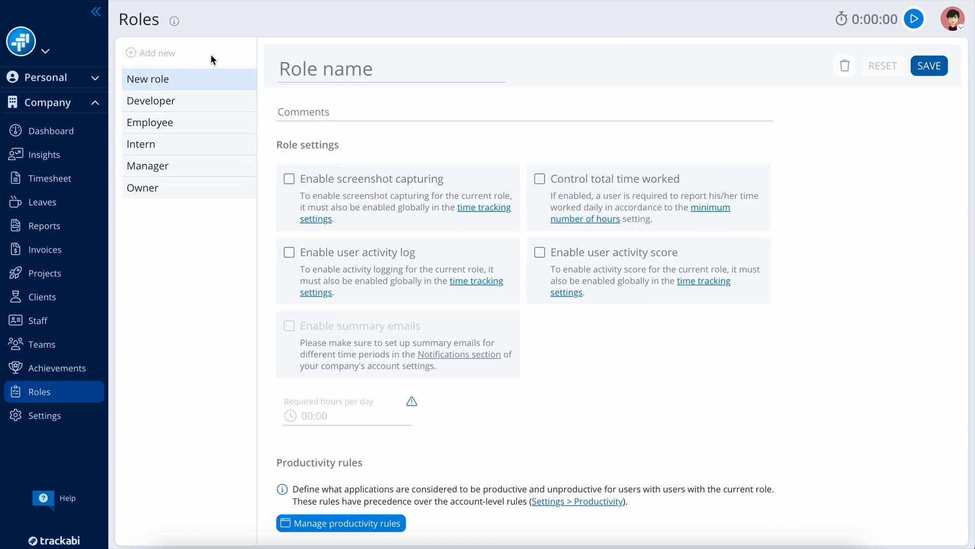
pyautogui.write('Subcontractor')
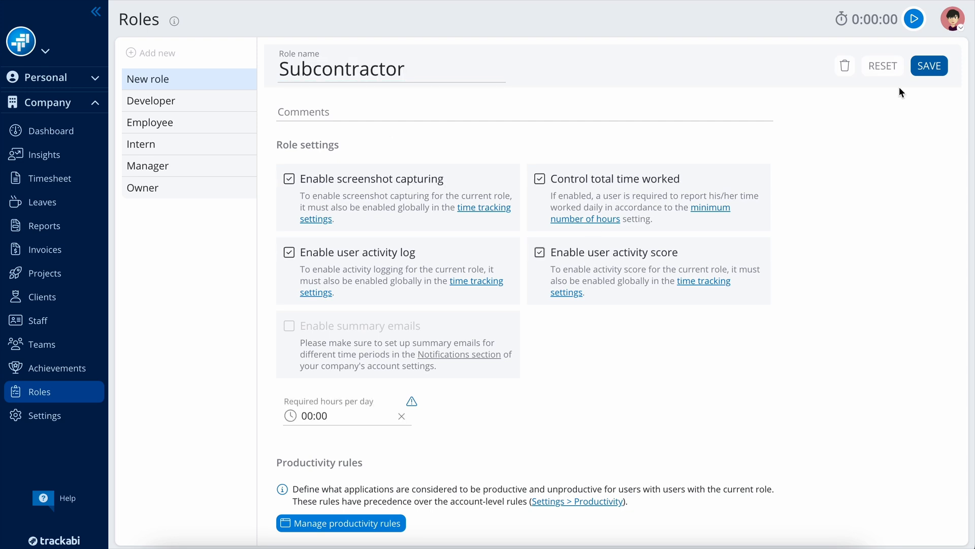
pyautogui.click(929, 65)
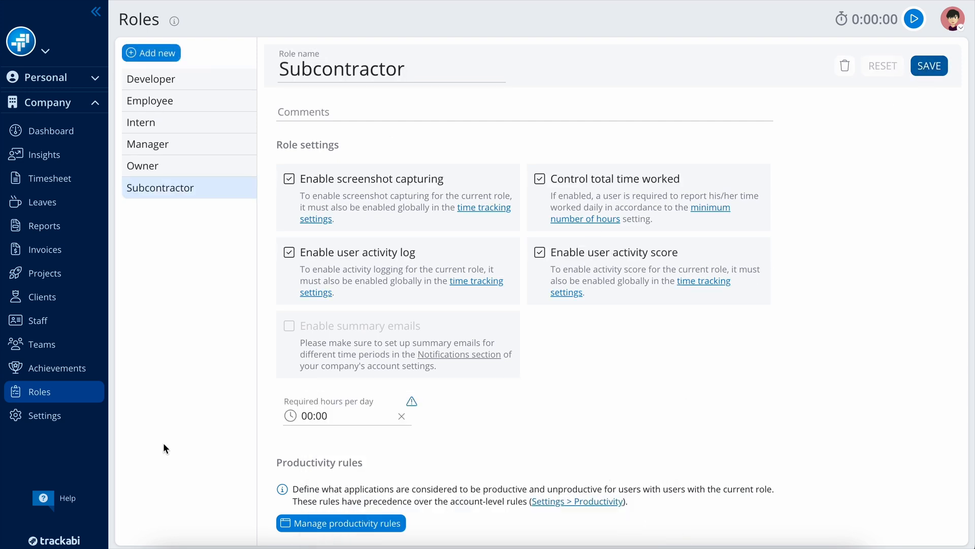
pyautogui.click(44, 415)
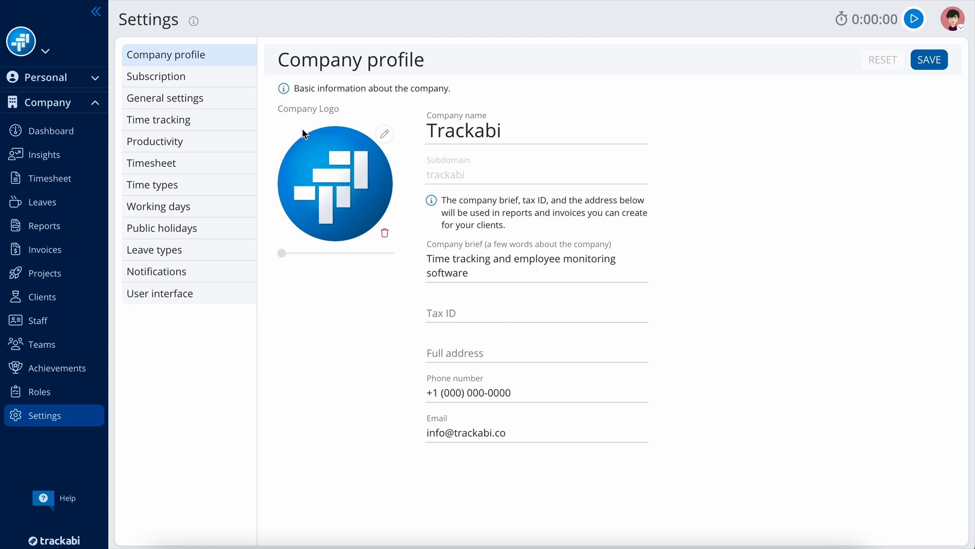
# - Review the Subscription, General and Time tracking settings pages
pyautogui.click(156, 76)
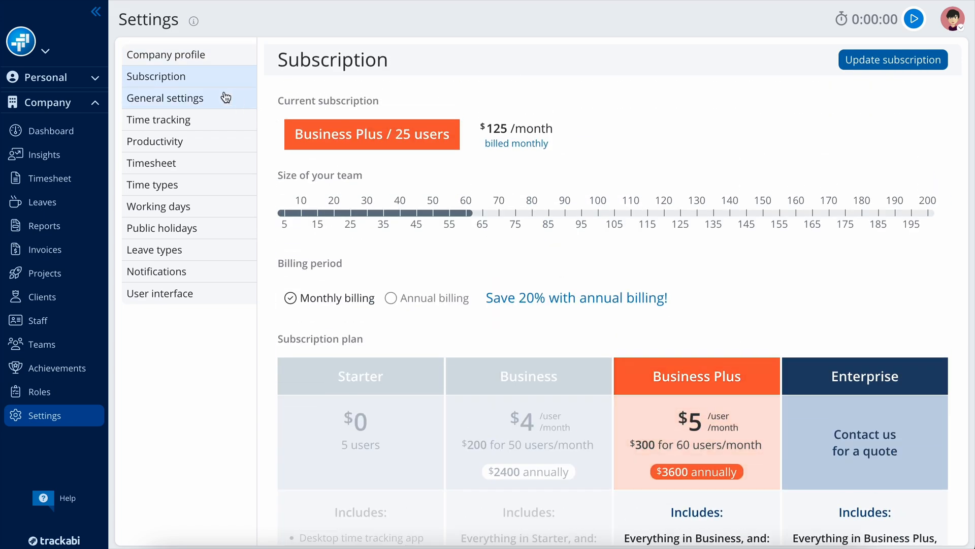
pyautogui.click(165, 97)
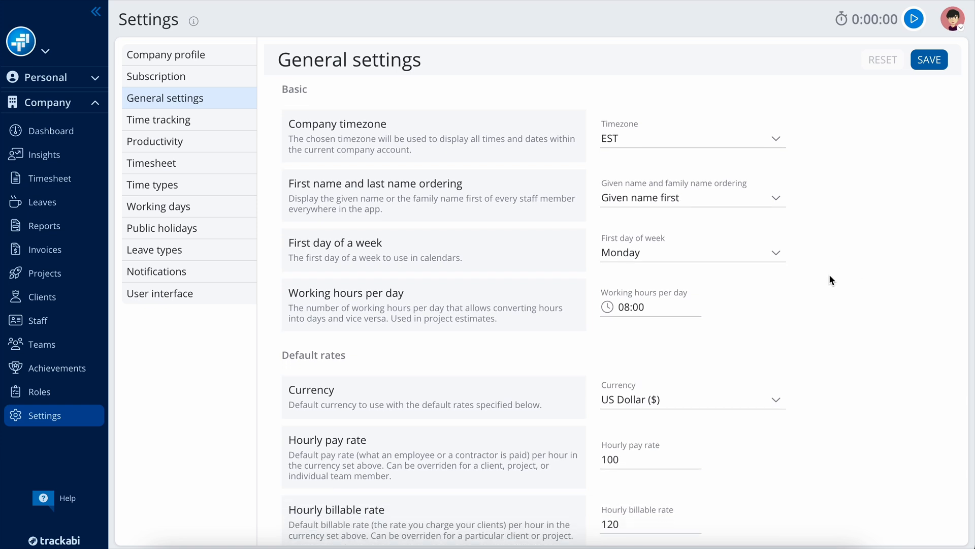
pyautogui.scroll(-3)
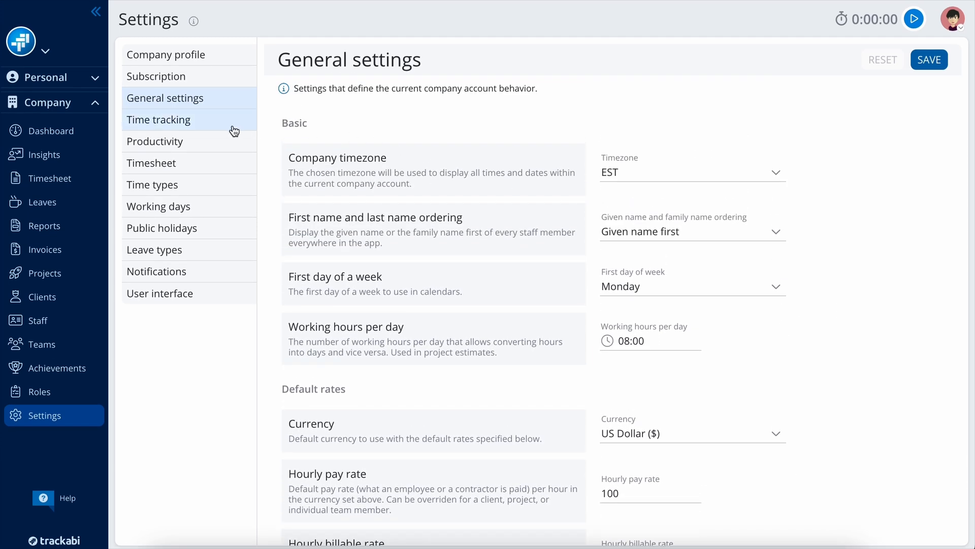
pyautogui.click(159, 120)
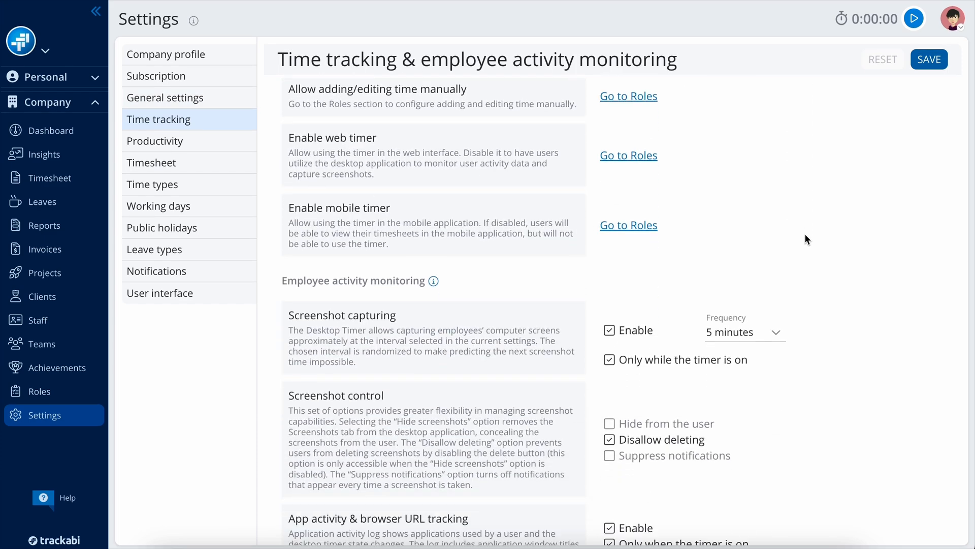
pyautogui.scroll(-3)
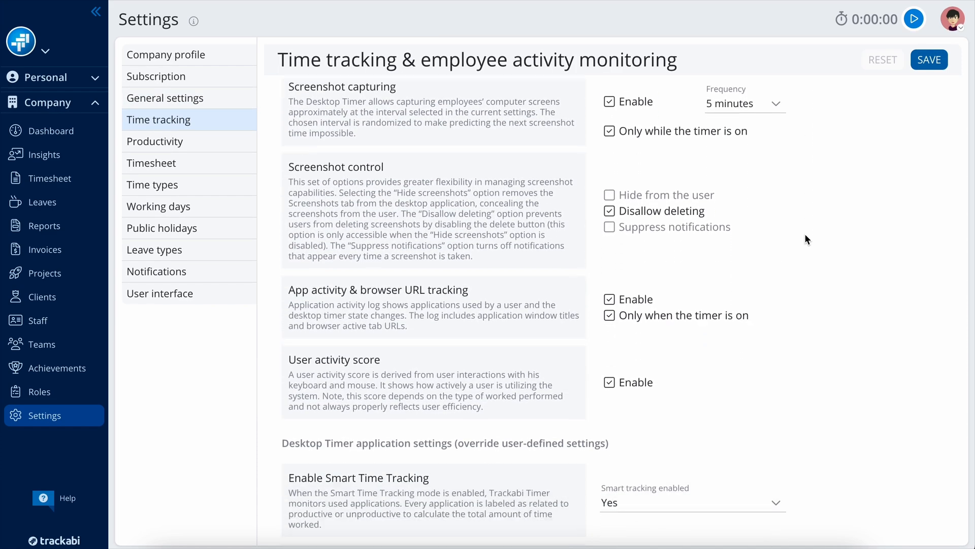
pyautogui.scroll(-3)
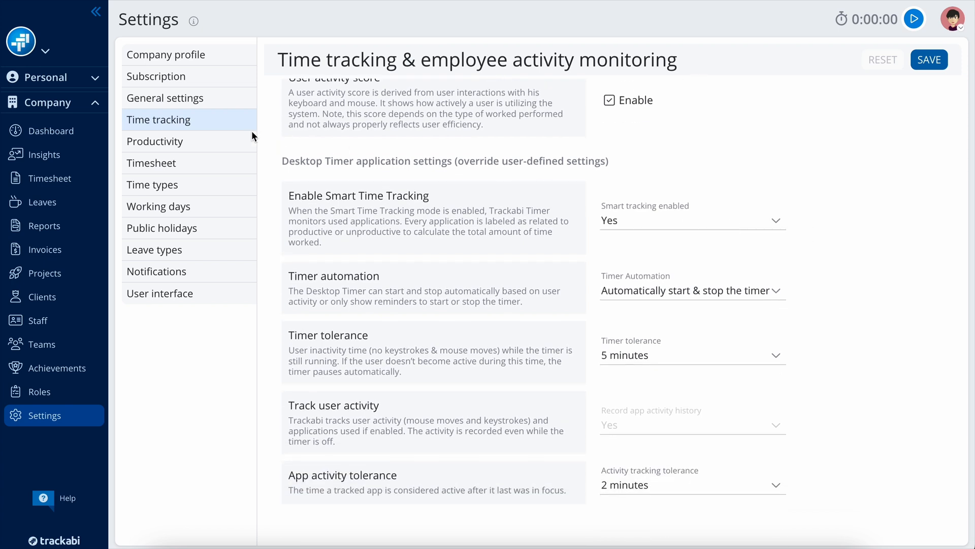
# - Show a warning for unproductive apps and add a Productive rule for apps containing 'facebook'
pyautogui.click(154, 141)
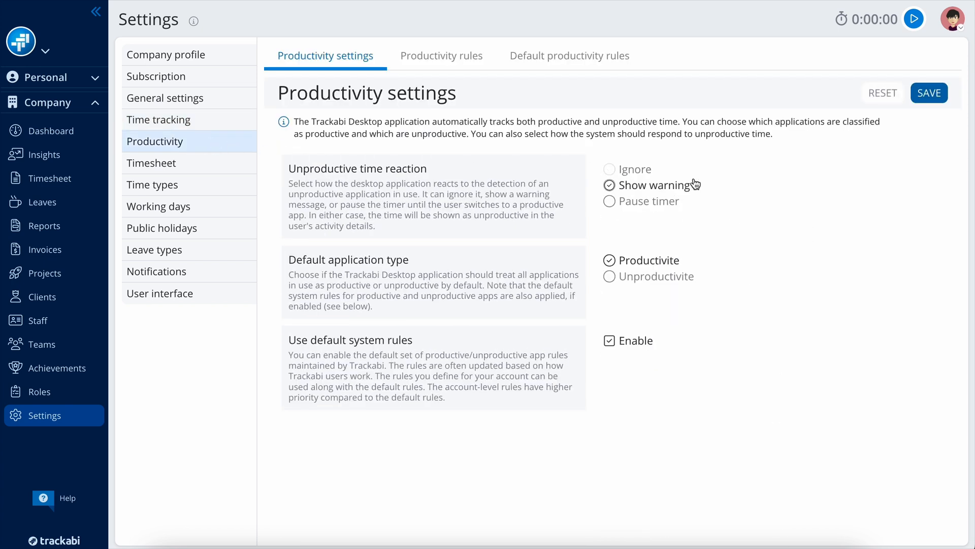
pyautogui.click(929, 92)
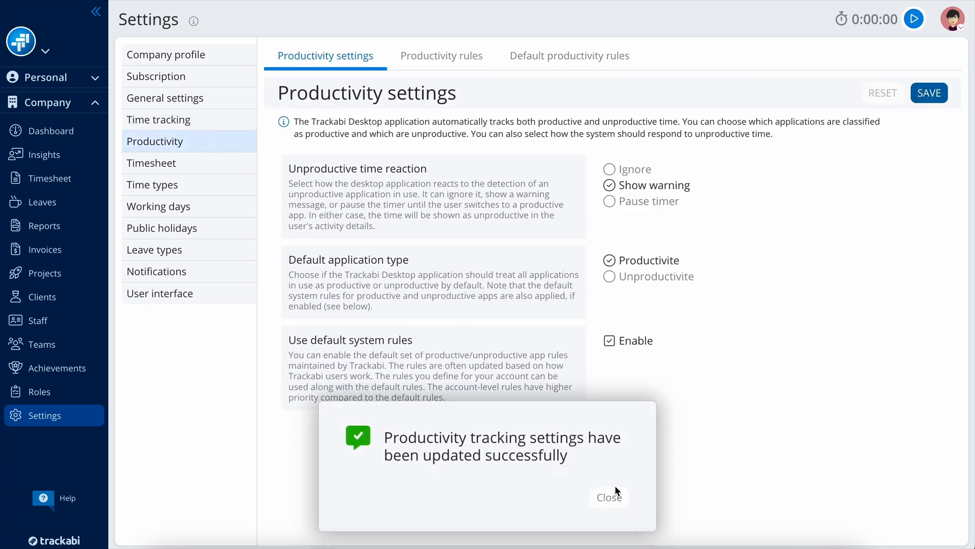
pyautogui.click(441, 55)
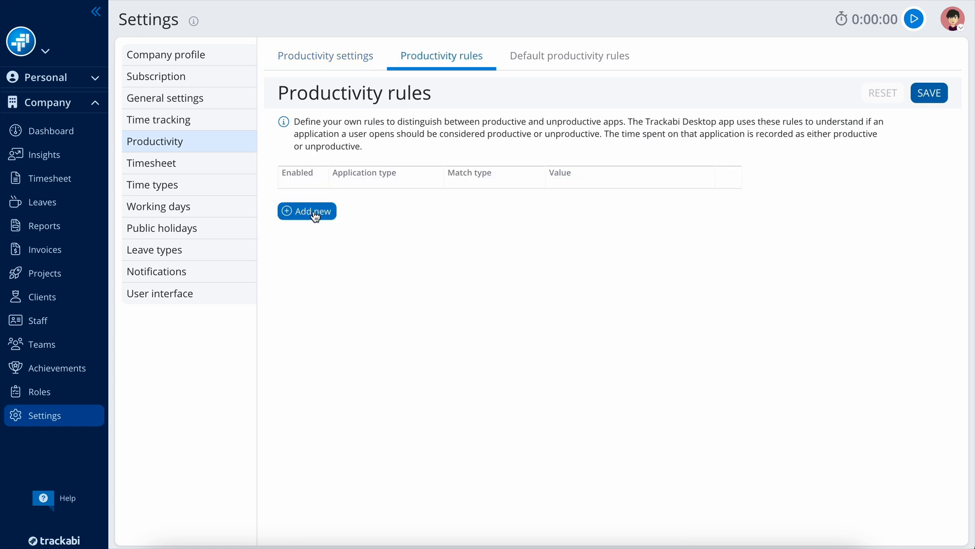
pyautogui.click(306, 211)
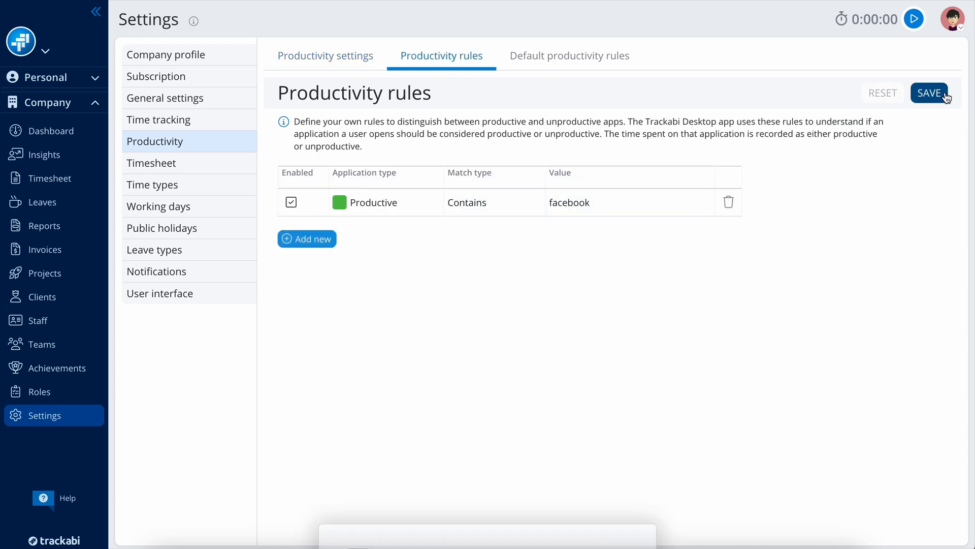
pyautogui.click(151, 162)
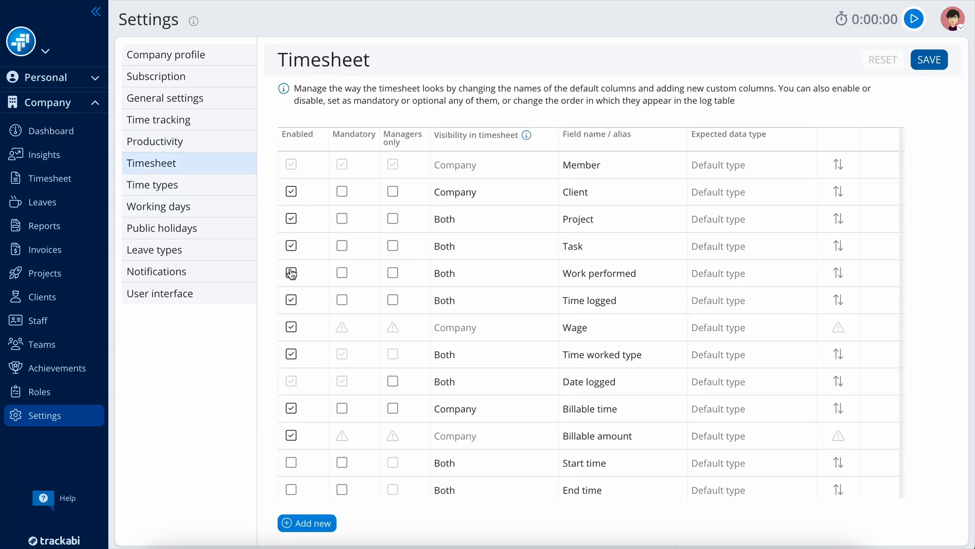
# - Turn off Task and Work performed columns, make Project mandatory, add a Big Text 'Notes' column and save
pyautogui.click(291, 272)
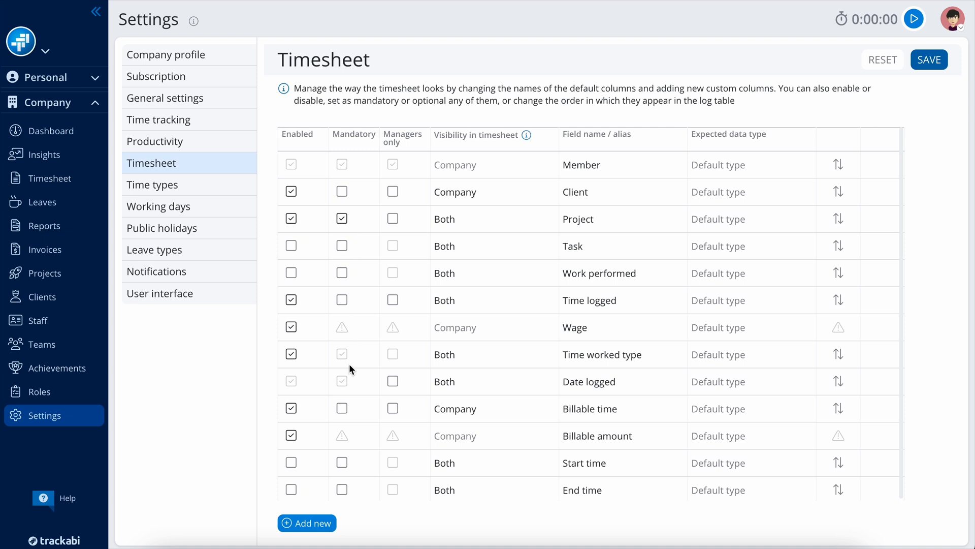
pyautogui.click(392, 408)
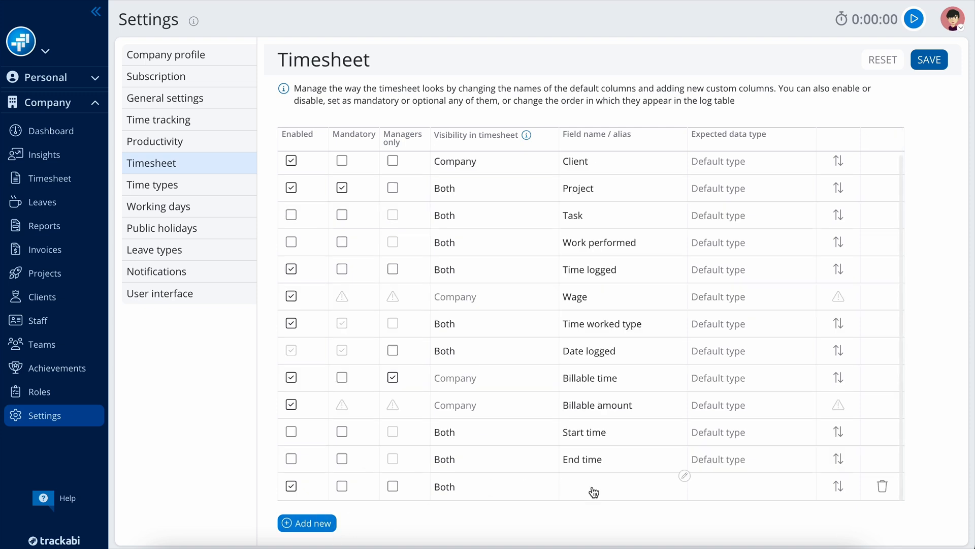
pyautogui.write('Notes')
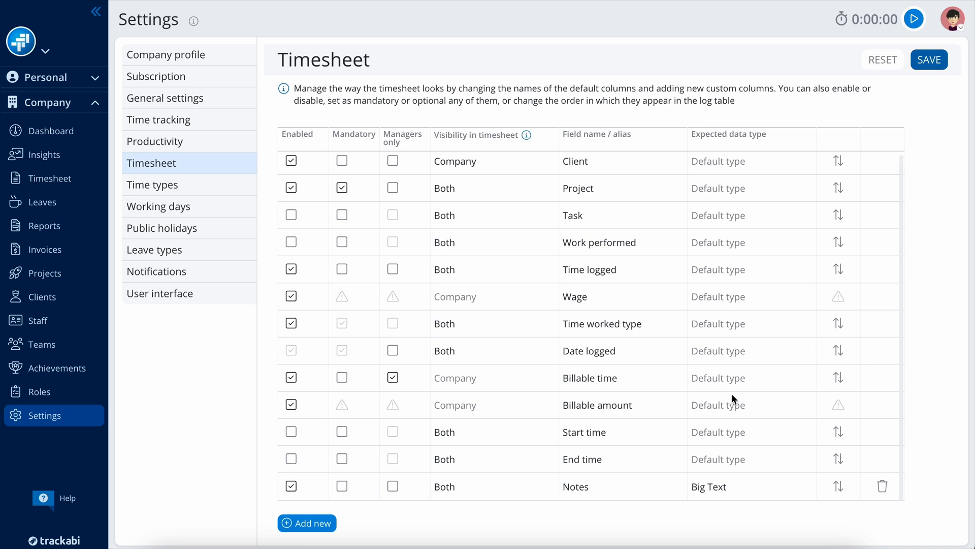
pyautogui.click(929, 58)
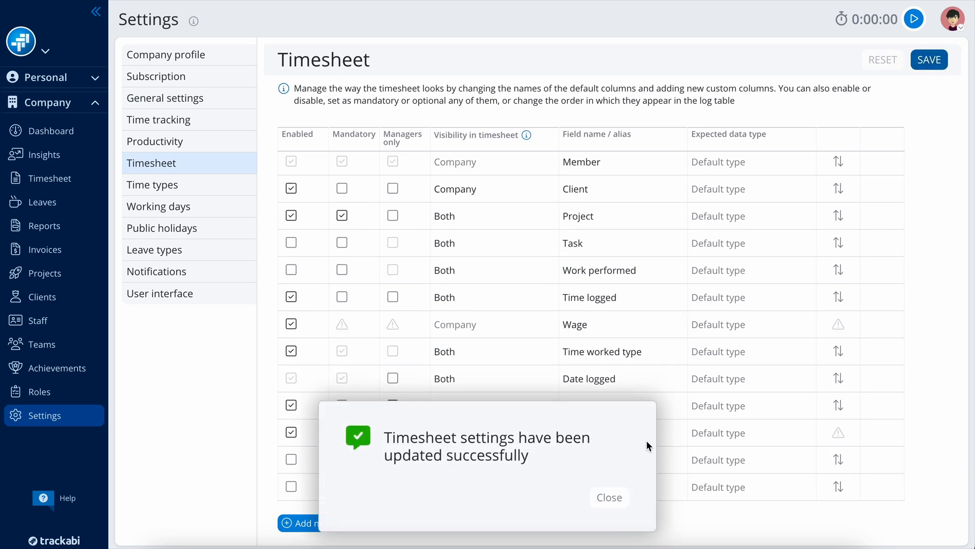
pyautogui.click(151, 184)
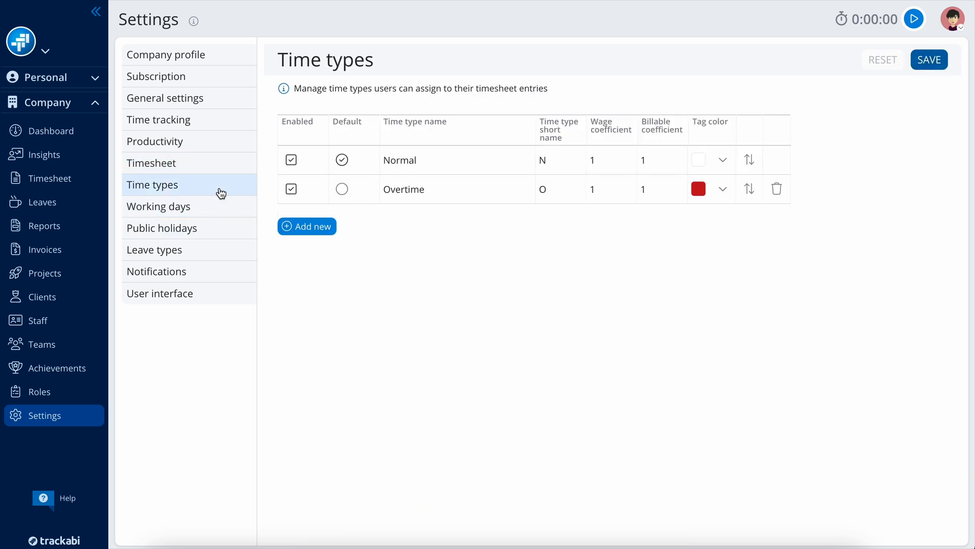
# - Add a new time type named Weekend
pyautogui.click(306, 226)
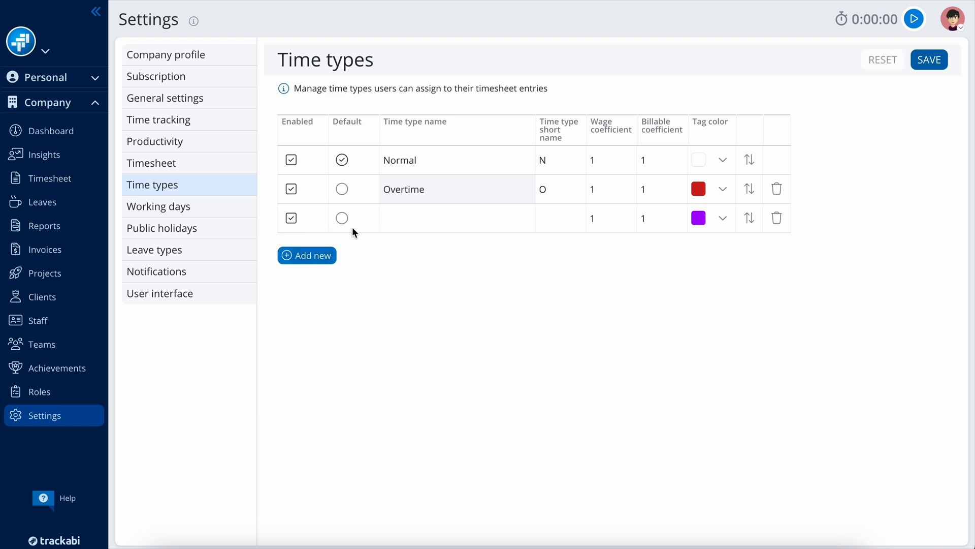
pyautogui.write('Weekend')
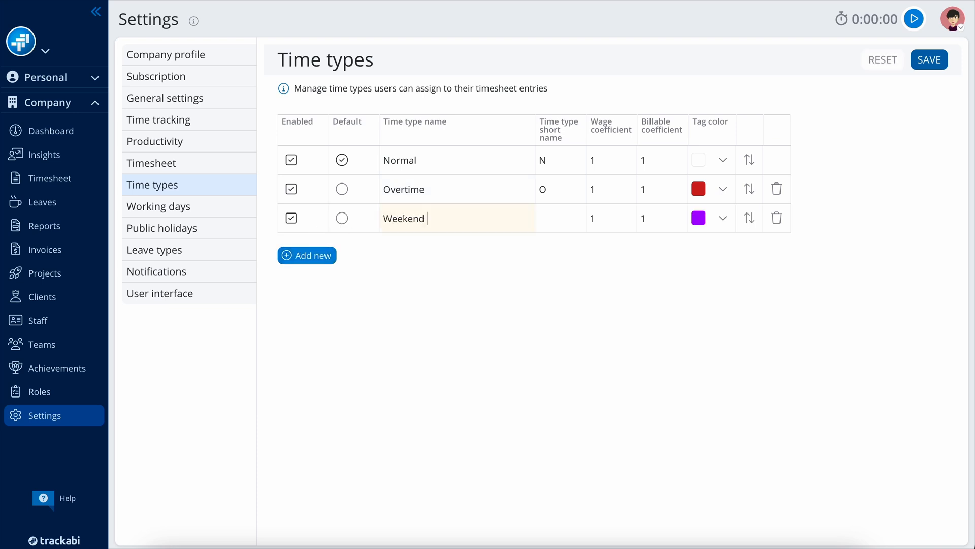
pyautogui.click(722, 217)
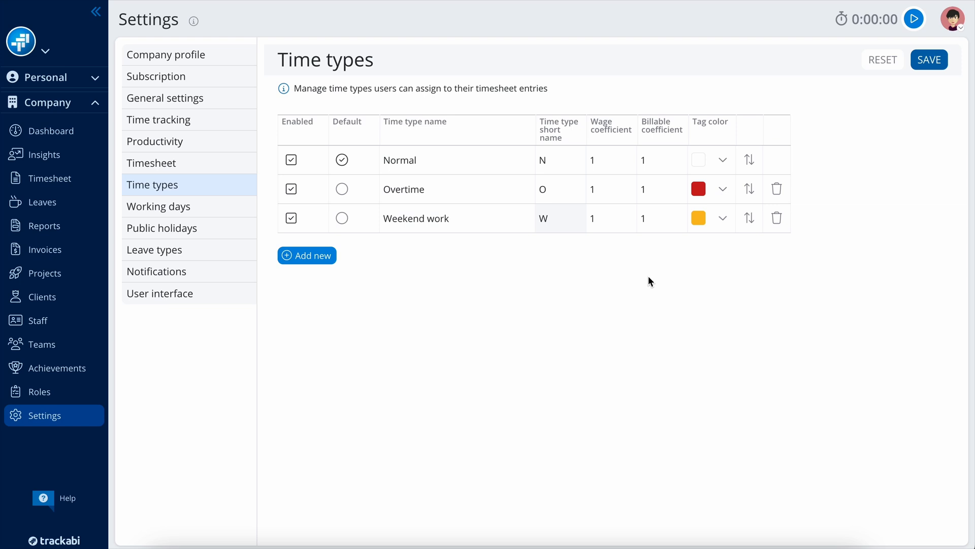
# - Set the Overtime wage coefficient to 1.5 and move on to Working days
pyautogui.click(610, 189)
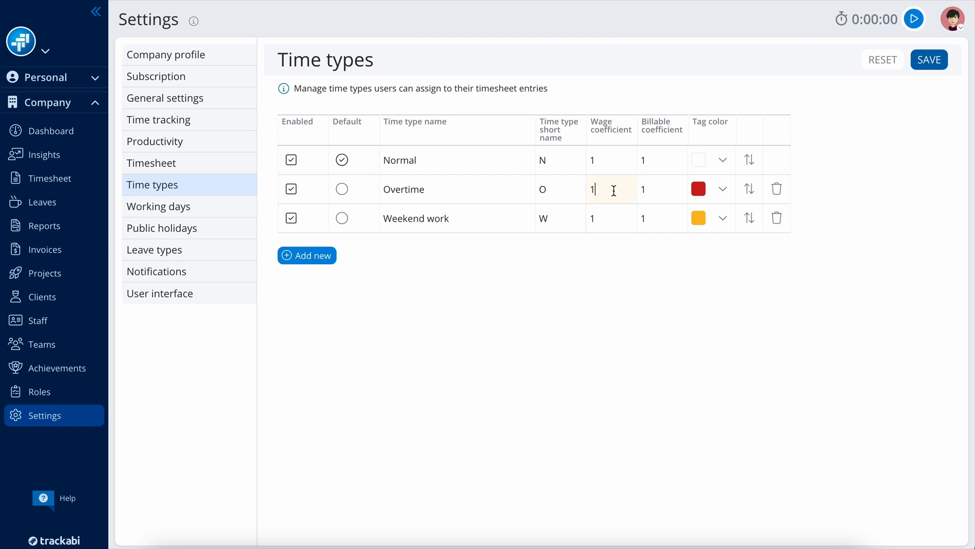
pyautogui.write('.5')
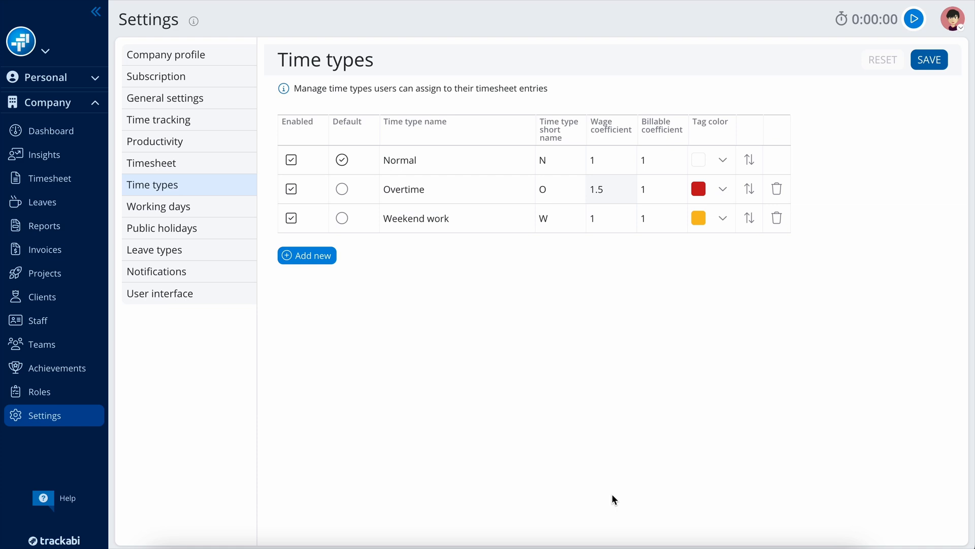
pyautogui.click(159, 207)
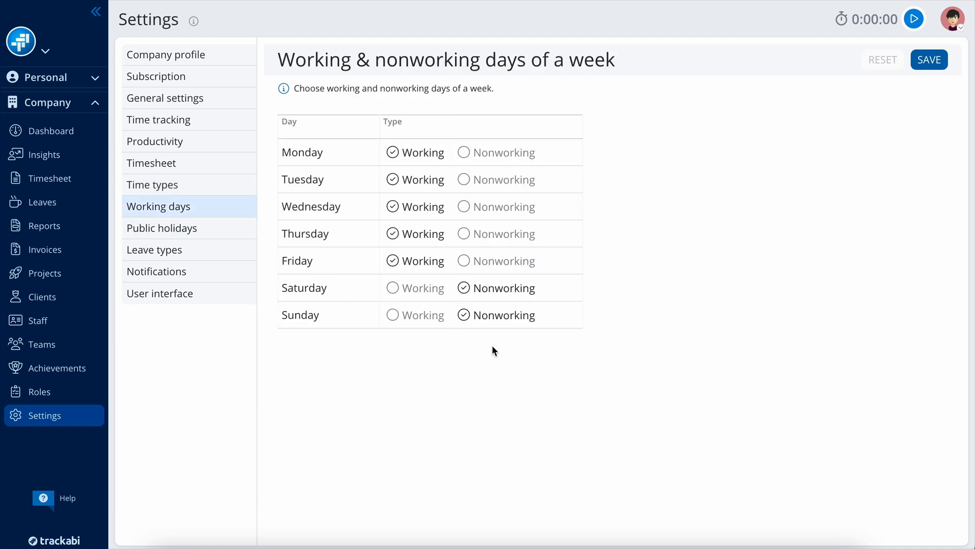
pyautogui.moveTo(537, 359)
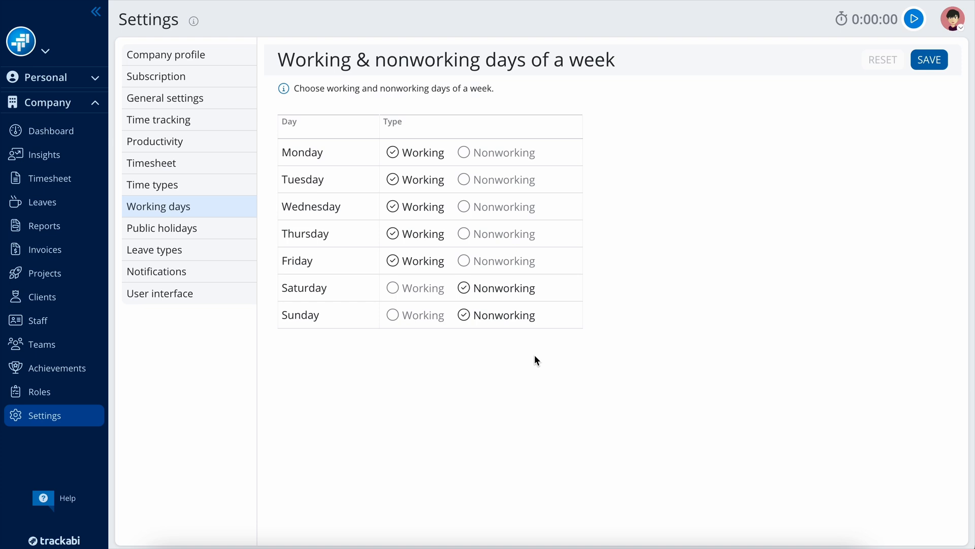
pyautogui.moveTo(187, 228)
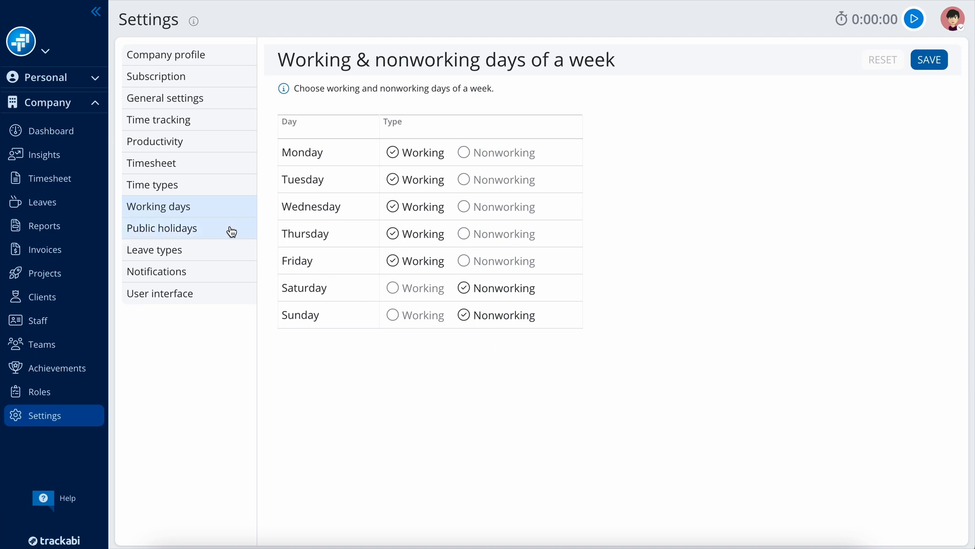
# - Add Easter Monday on April 21, 2025 to the public holidays, then go to Leave types
pyautogui.click(161, 227)
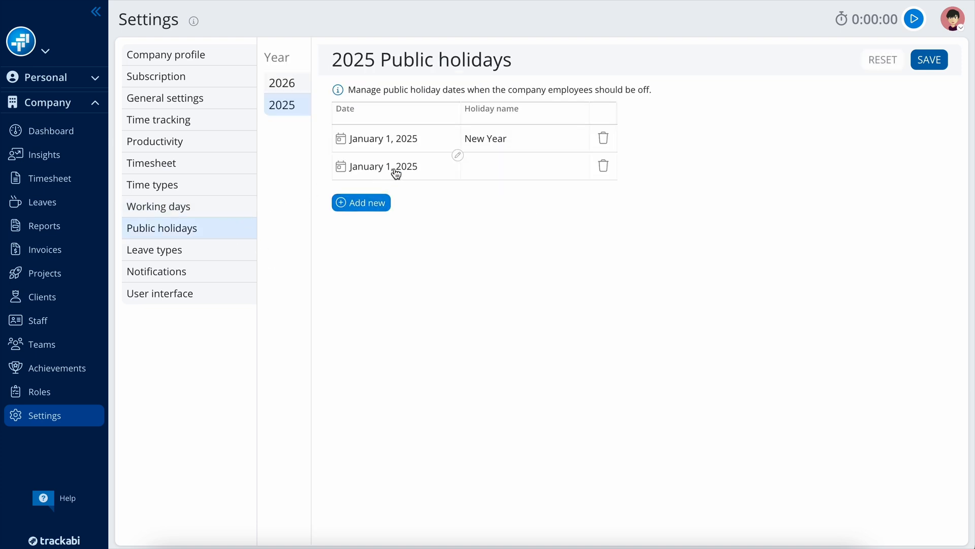
pyautogui.click(383, 165)
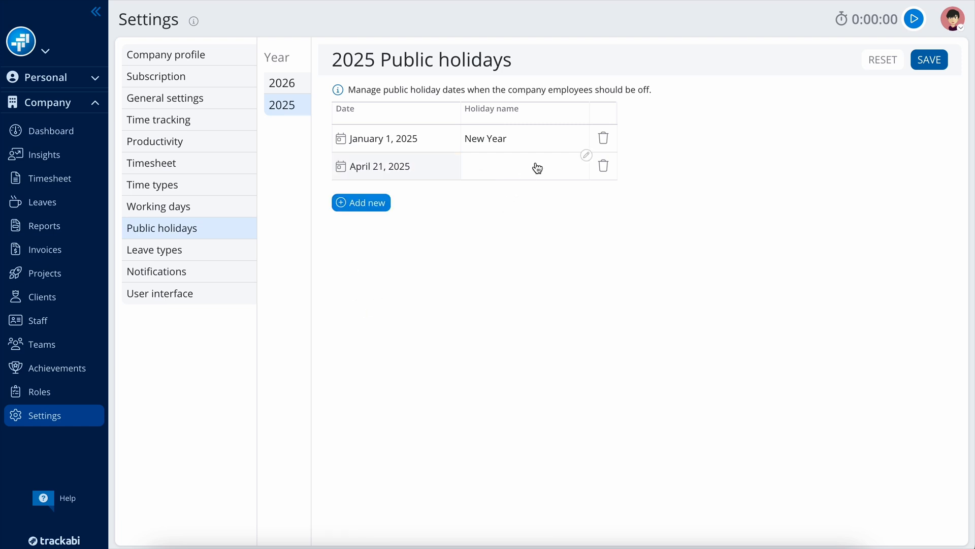
pyautogui.write('Easter Monday')
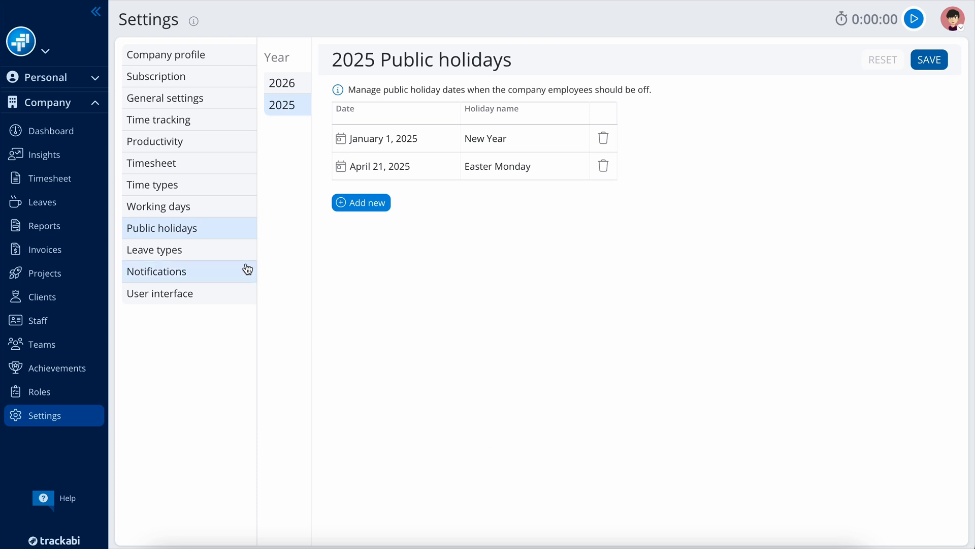
pyautogui.click(155, 250)
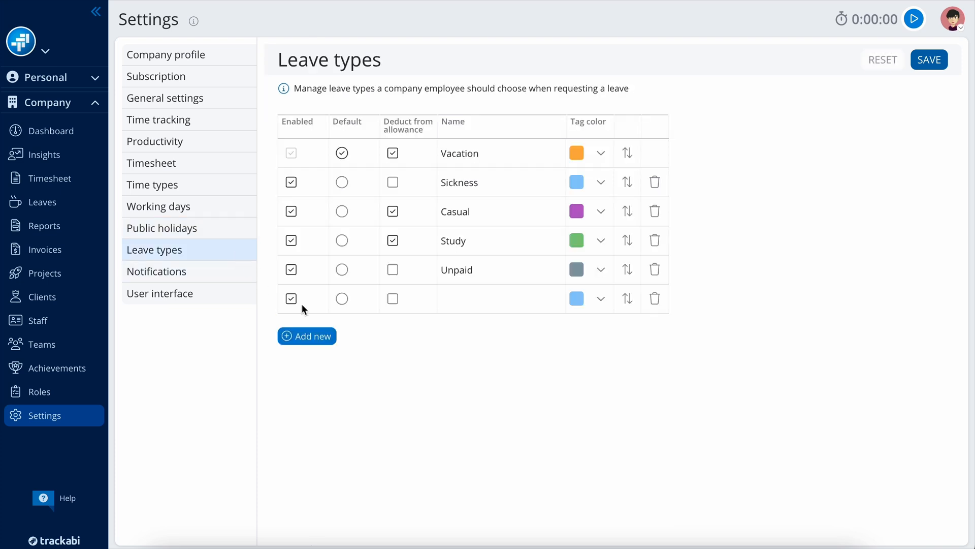
# - Save a new Maternity leave type and move to Notifications
pyautogui.write('Mater')
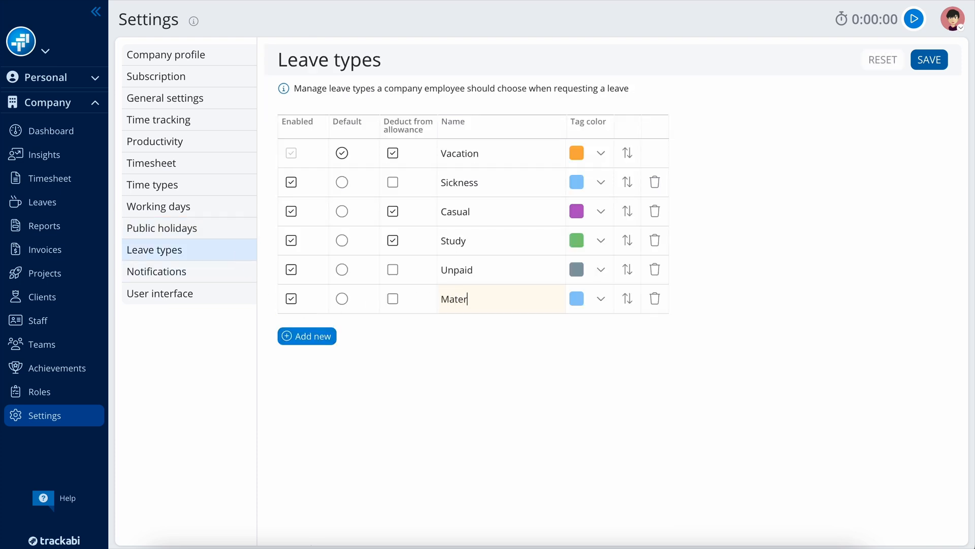
pyautogui.click(599, 299)
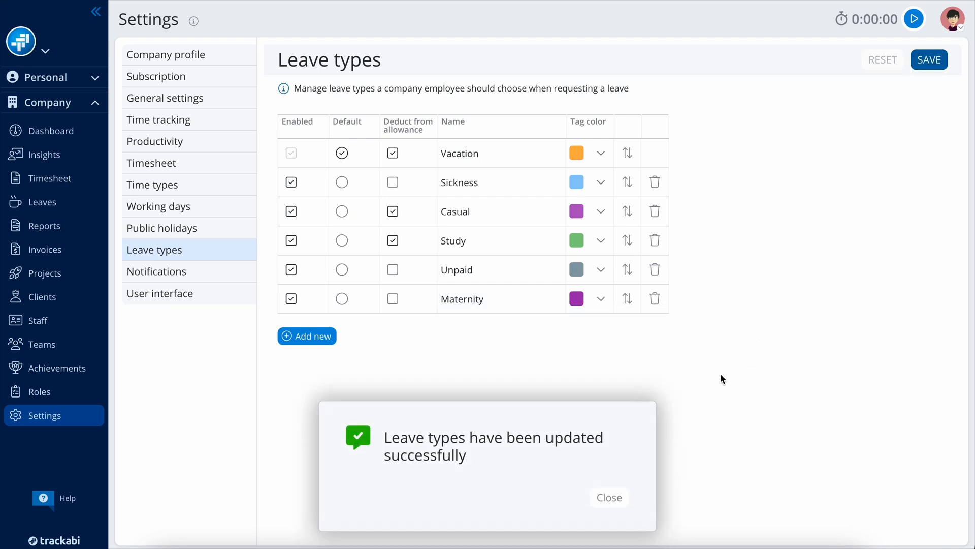
pyautogui.click(157, 270)
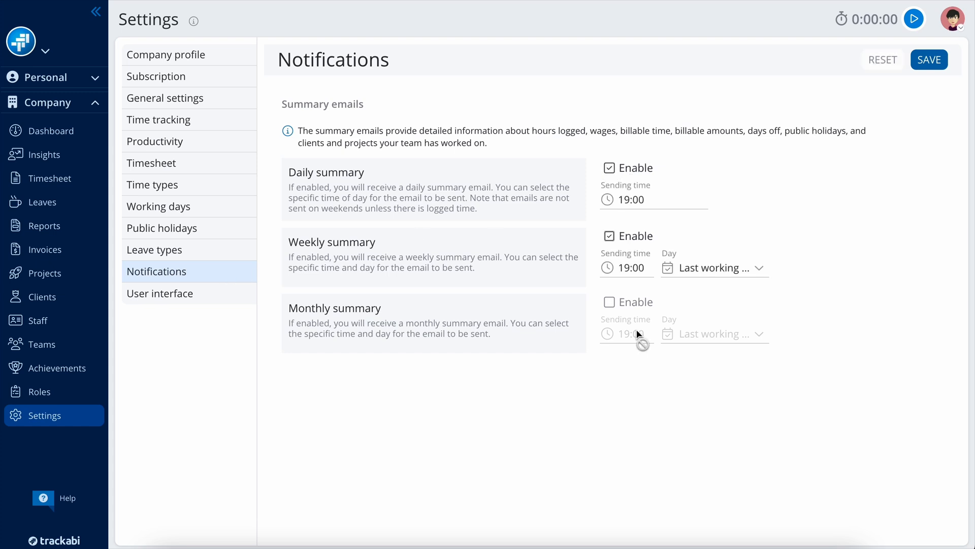
# - Enable monthly summary emails and summary emails for the Developer role
pyautogui.click(609, 301)
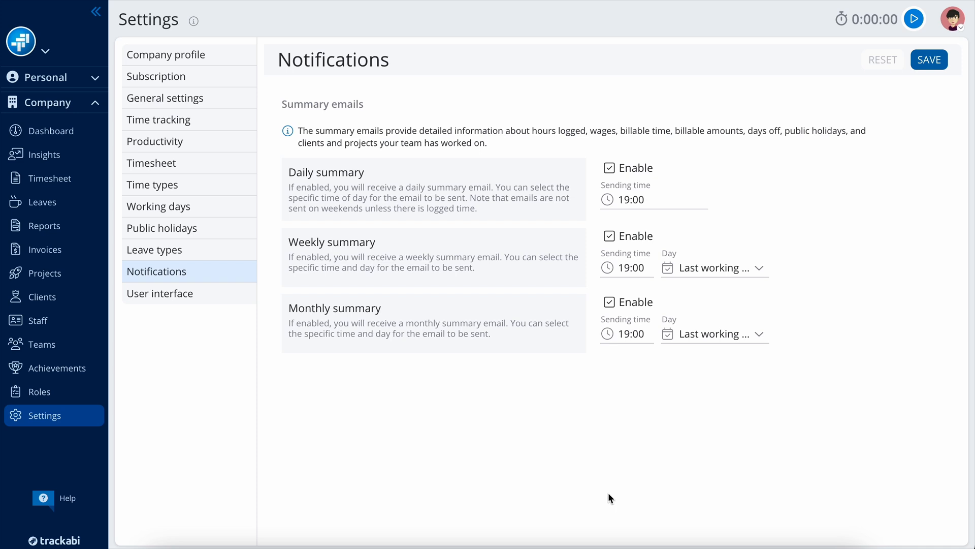
pyautogui.moveTo(39, 391)
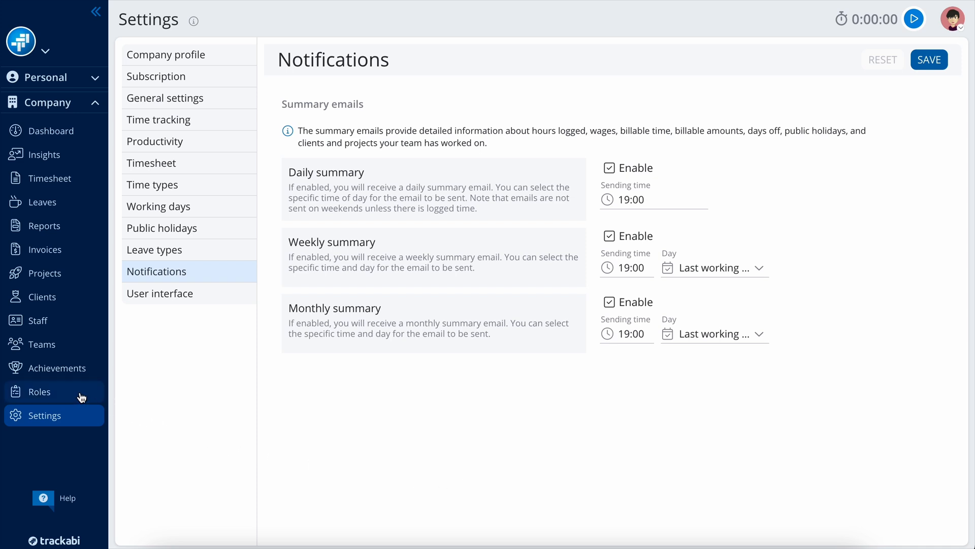
pyautogui.click(40, 391)
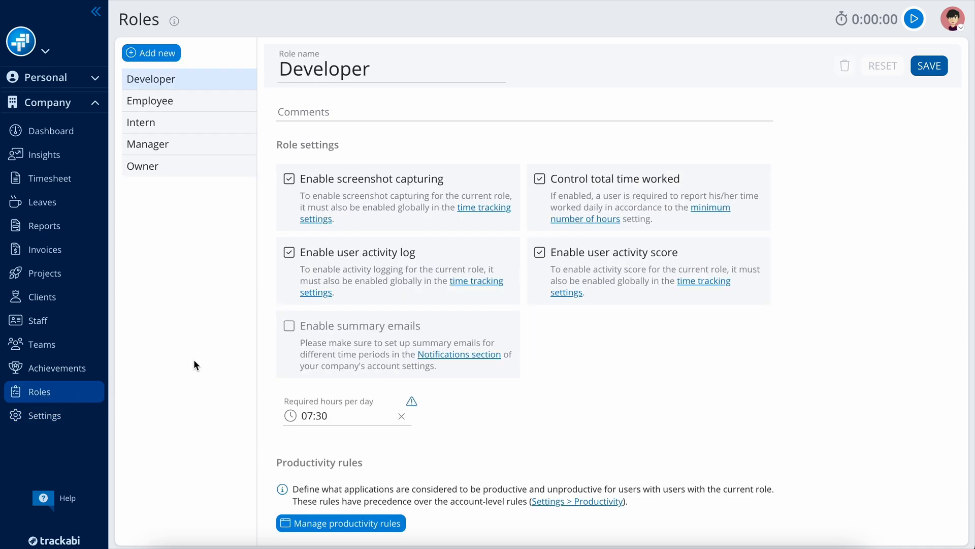
pyautogui.click(929, 65)
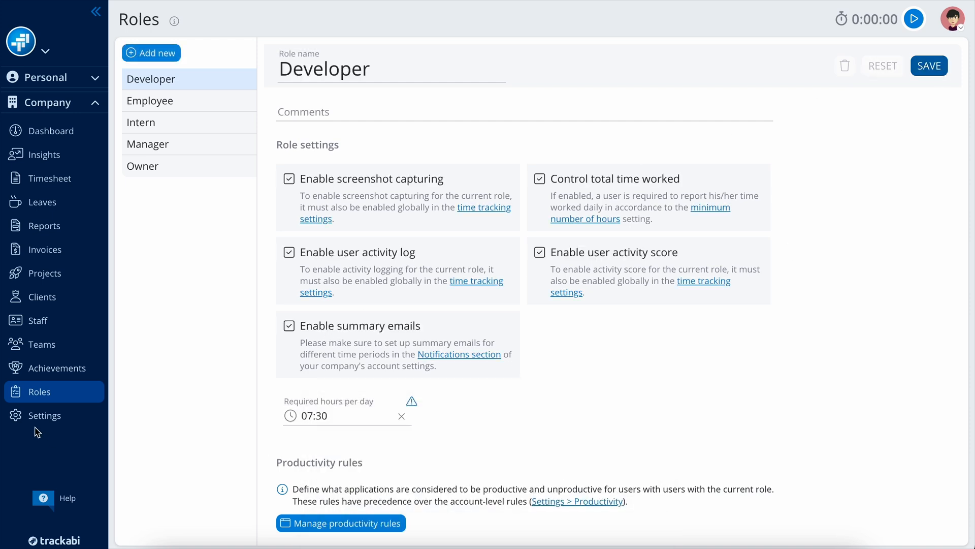
pyautogui.click(43, 414)
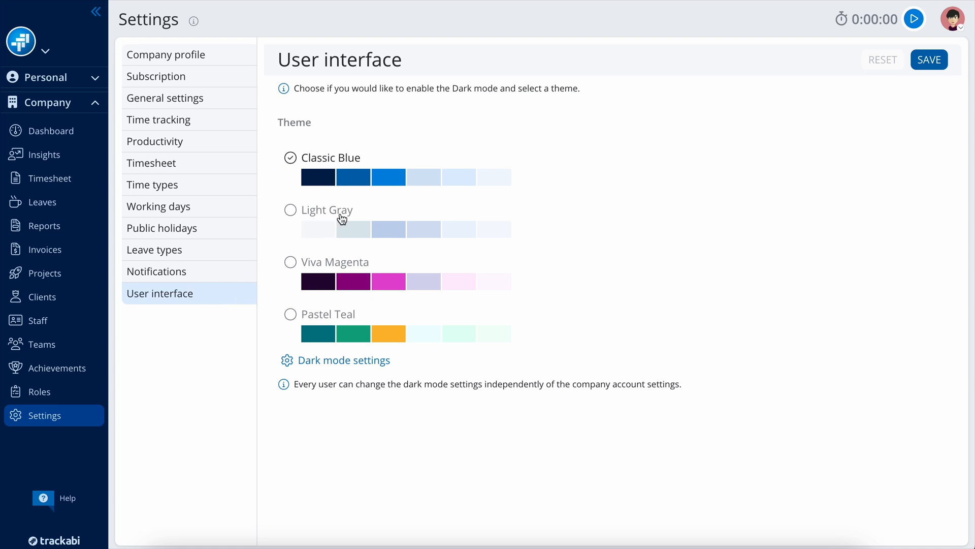
# - Set dark mode to Enabled and save so the interface turns dark
pyautogui.click(929, 59)
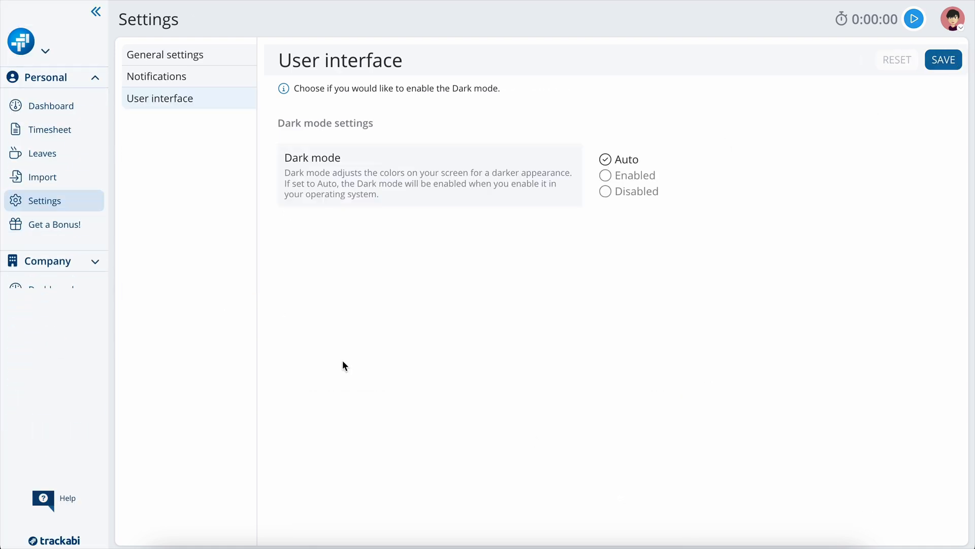
pyautogui.click(604, 175)
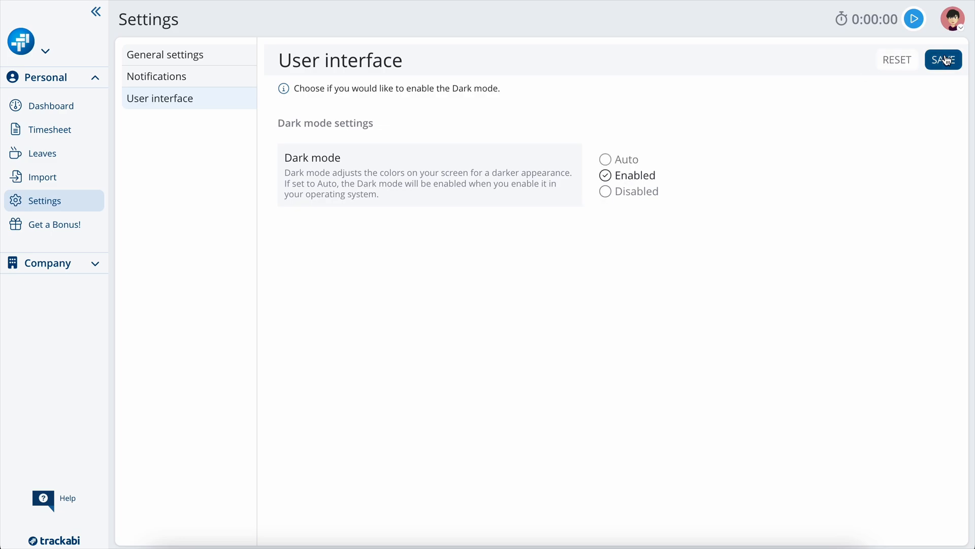
pyautogui.click(943, 59)
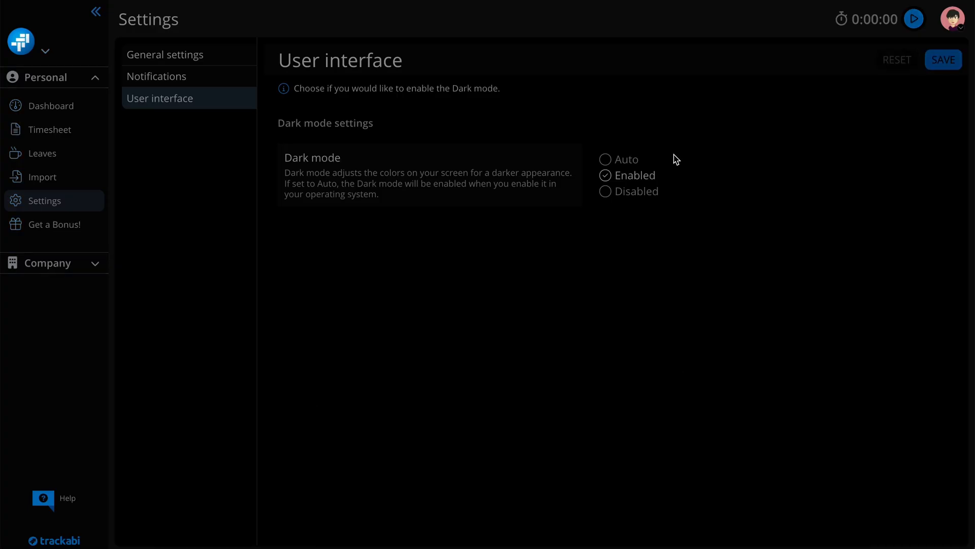
pyautogui.click(605, 160)
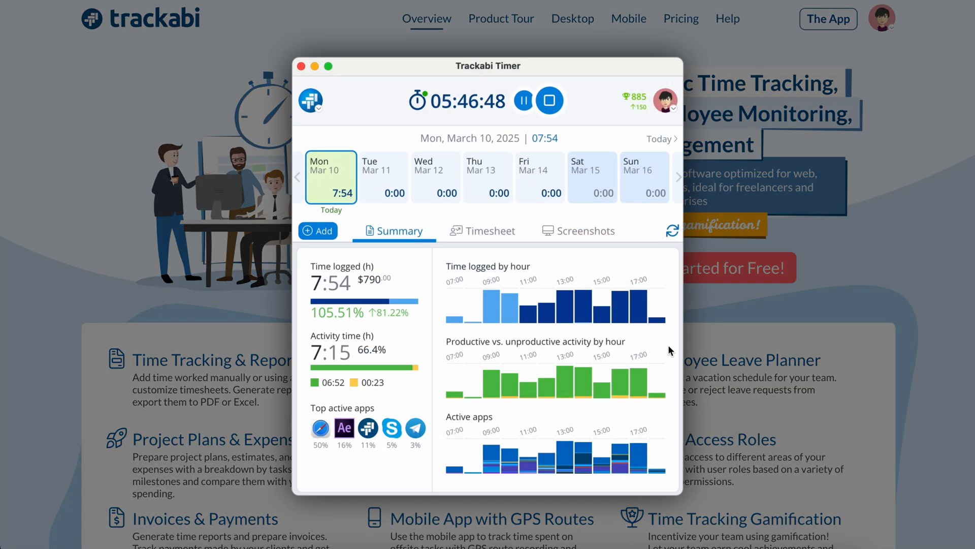
pyautogui.moveTo(529, 274)
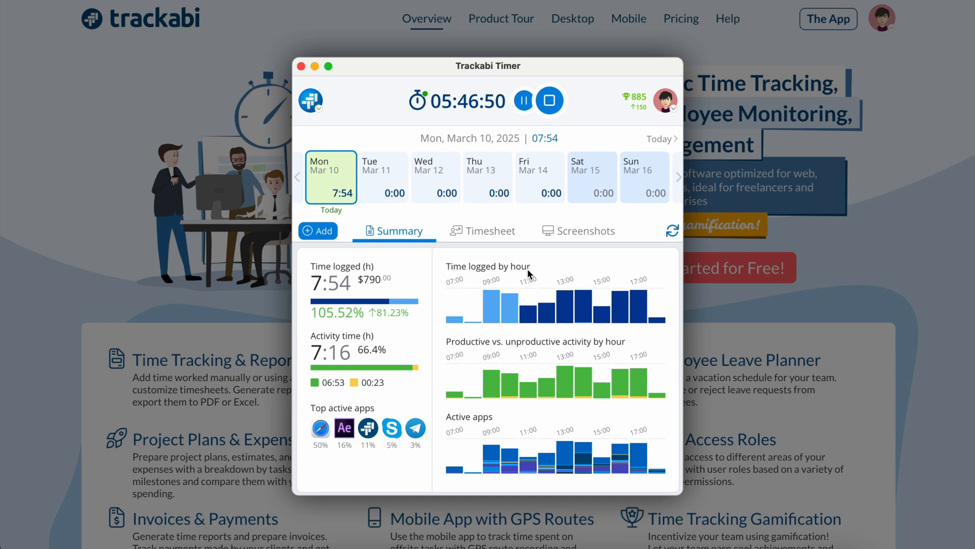
# - Review the running Testing and fine tunning timesheet entry in the desktop timer and save it
pyautogui.click(489, 230)
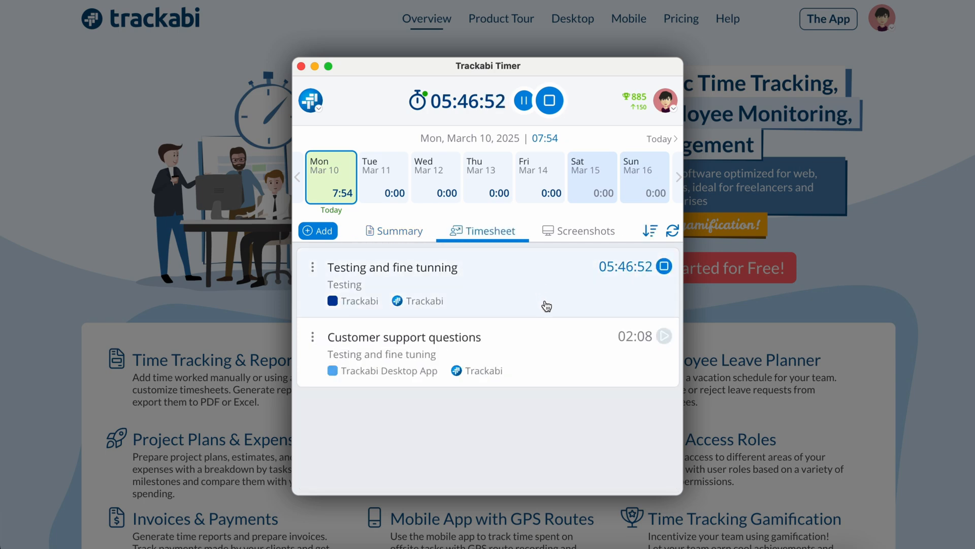
pyautogui.click(392, 267)
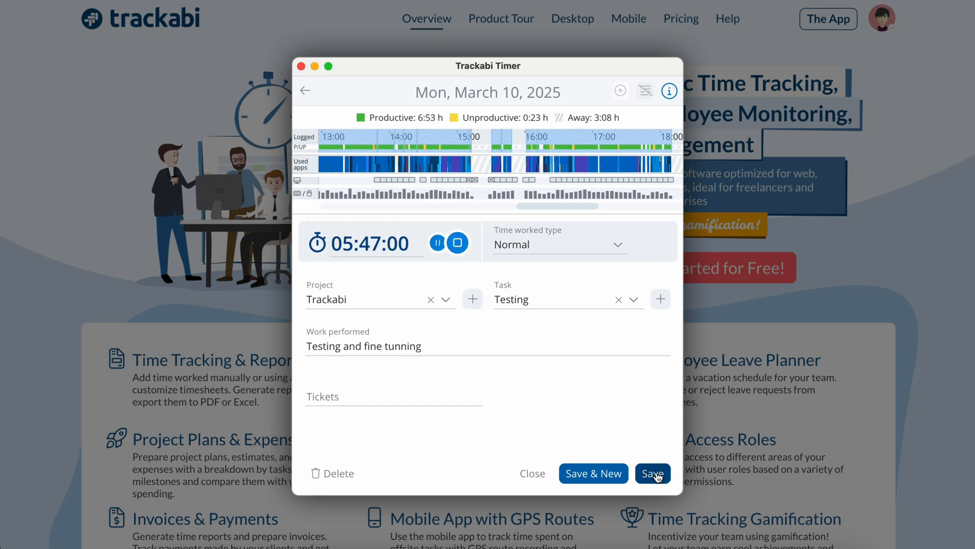
pyautogui.click(652, 473)
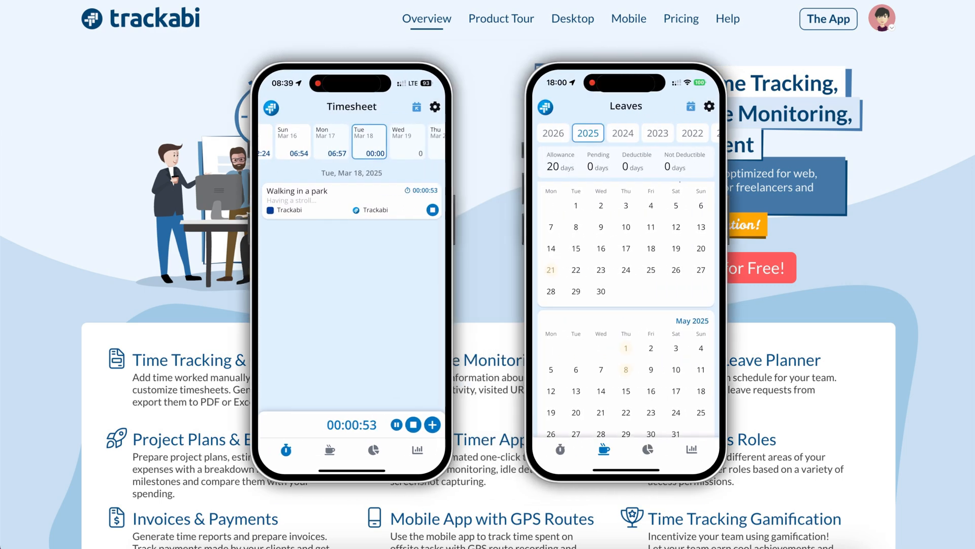
# - Show Ada Lovelace's captured screenshots for Tue, Mar 18, 2025 in mobile Insights
pyautogui.scroll(-3)
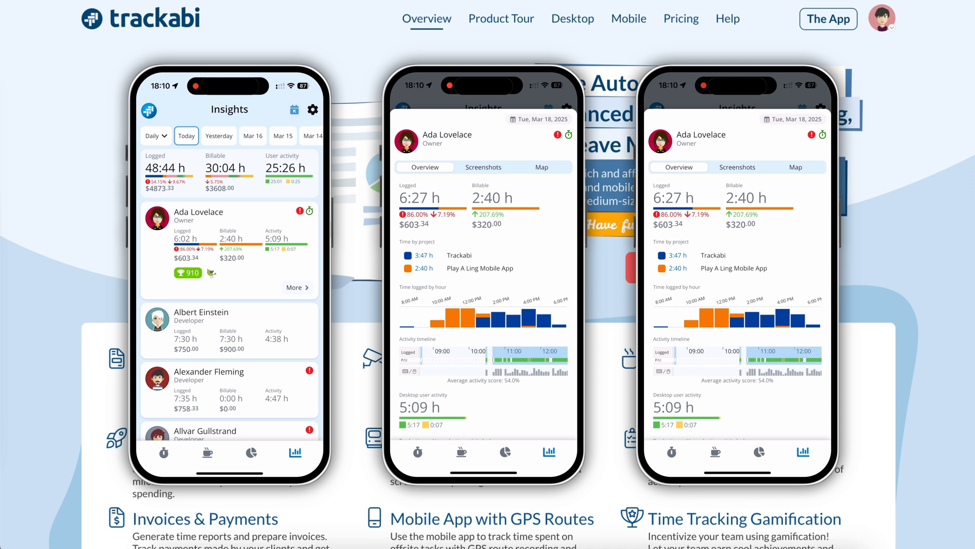
pyautogui.click(737, 167)
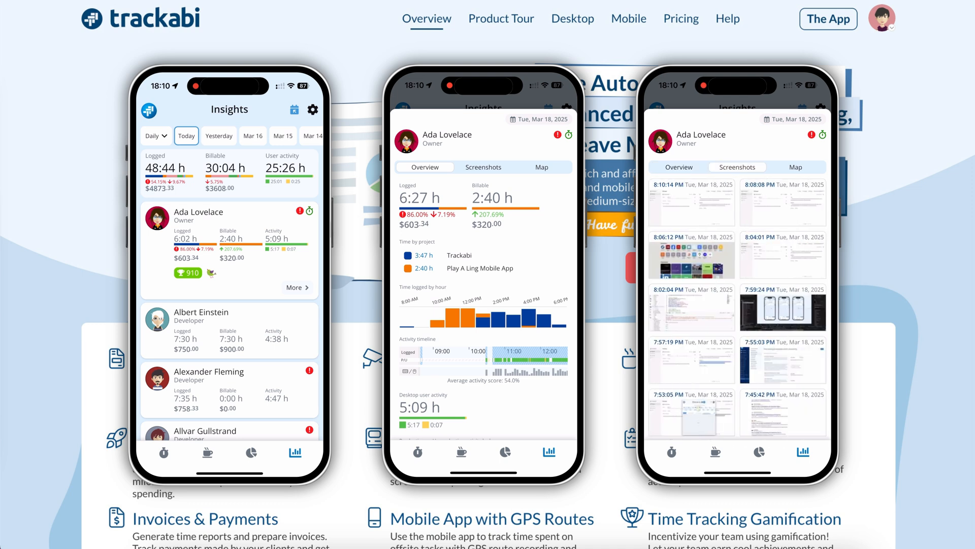